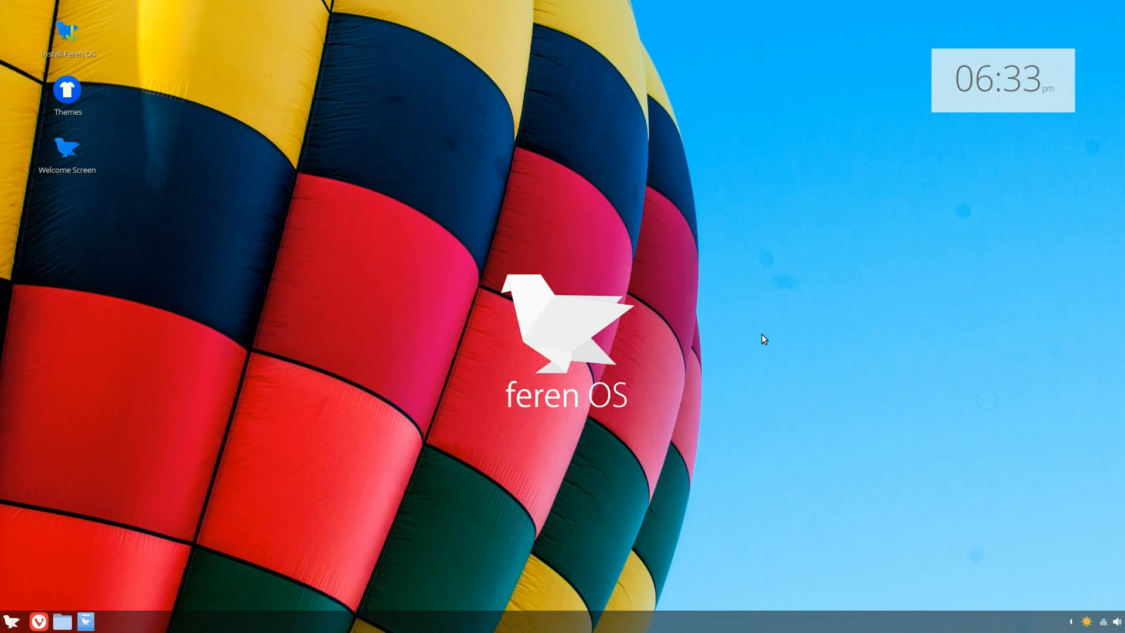
pyautogui.moveTo(500, 386)
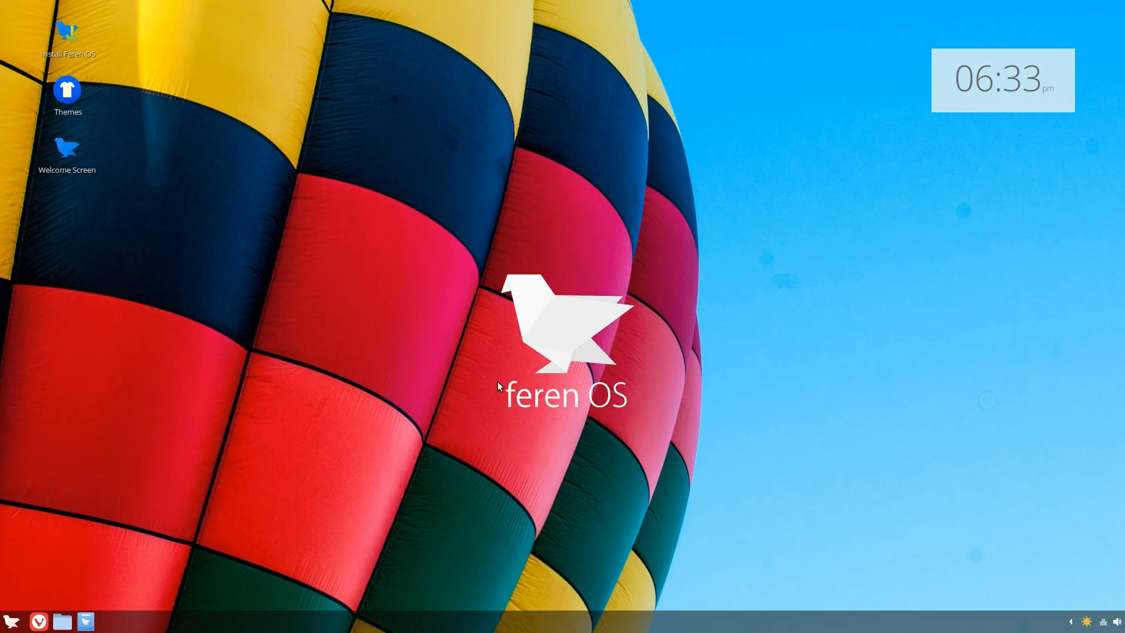
pyautogui.moveTo(485, 381)
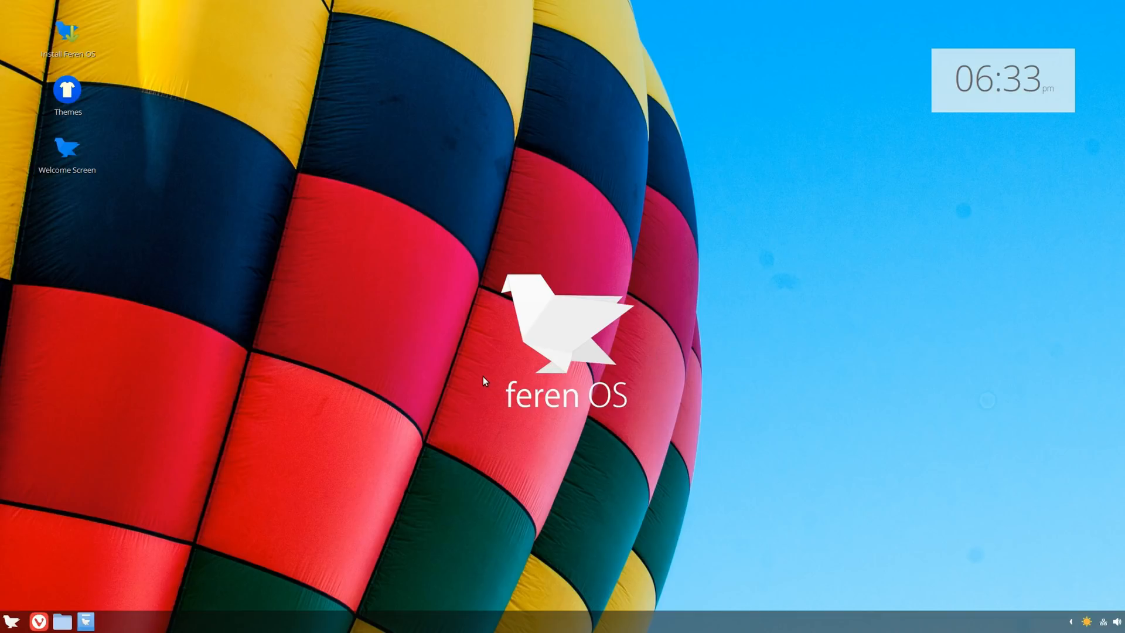
pyautogui.moveTo(351, 447)
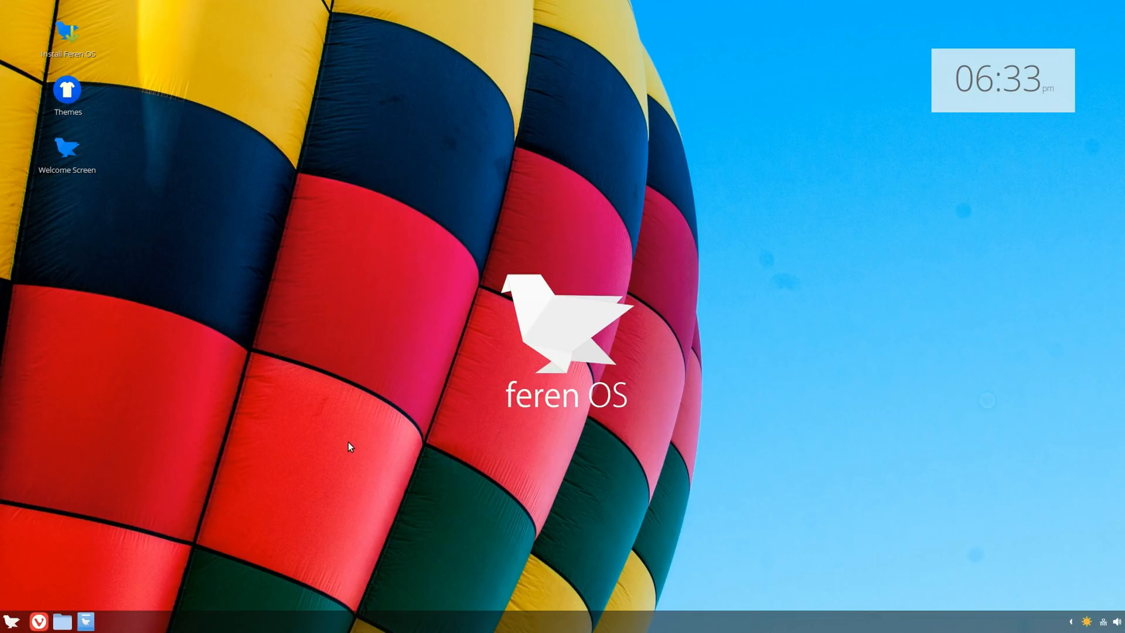
# Launch Terminal from the Start menu and run uname -a to print kernel details
pyautogui.click(10, 621)
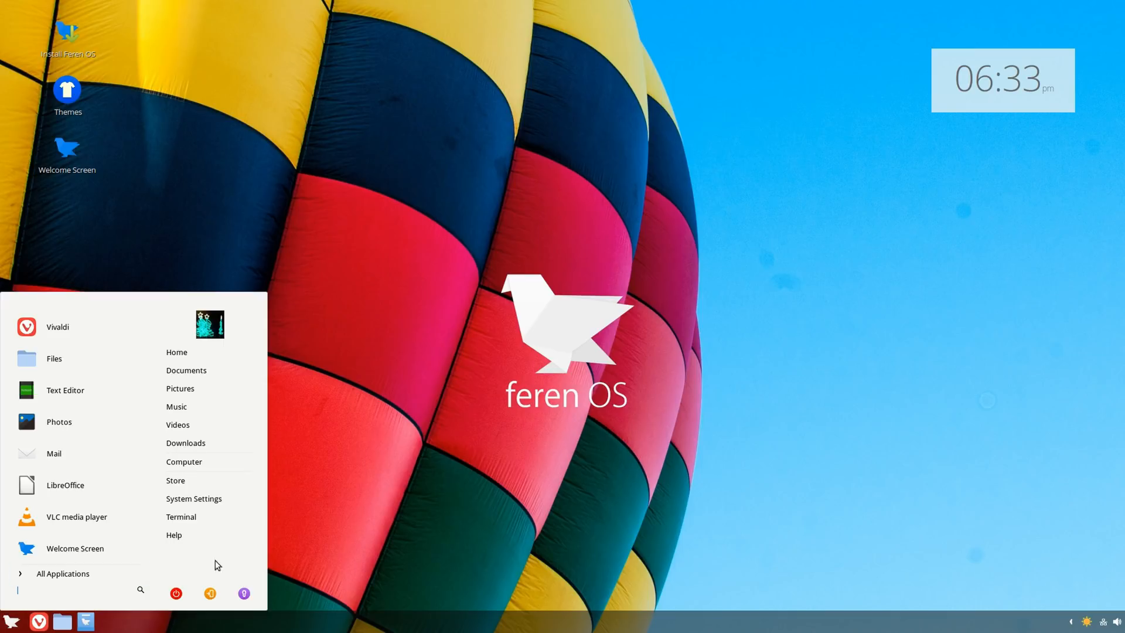
pyautogui.click(181, 517)
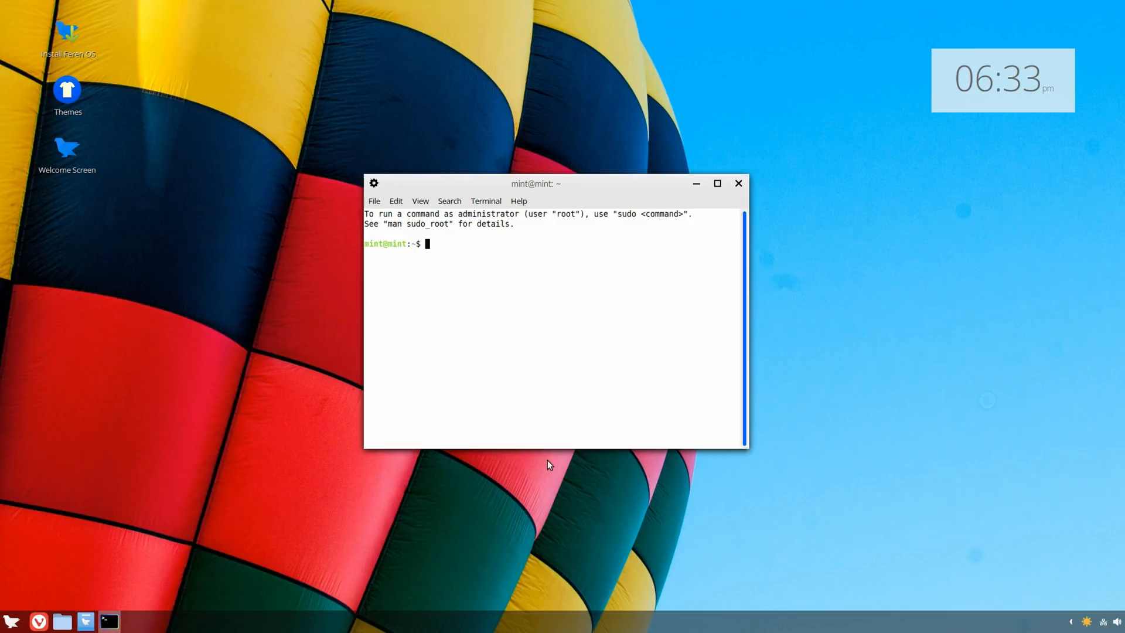
pyautogui.write('uname -a')
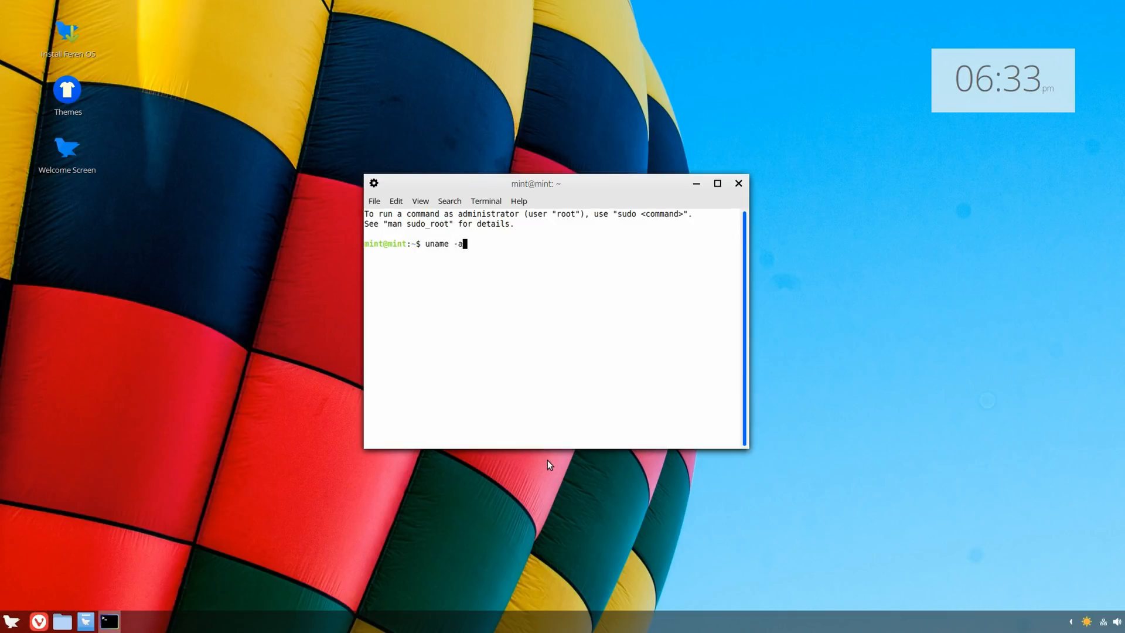
pyautogui.press('Return')
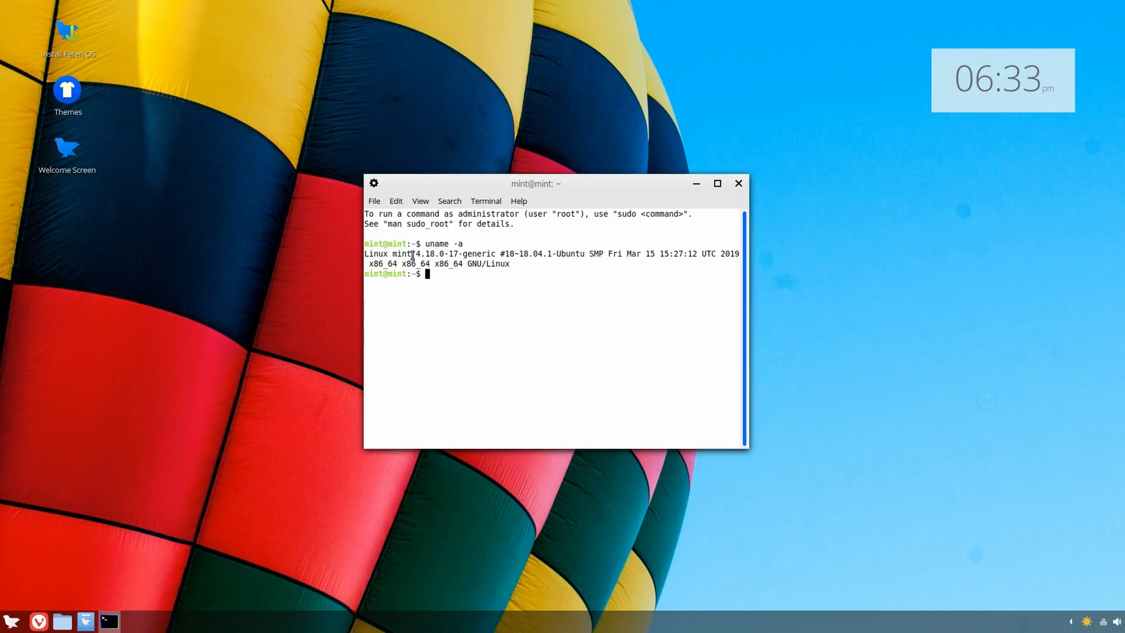
pyautogui.moveTo(738, 183)
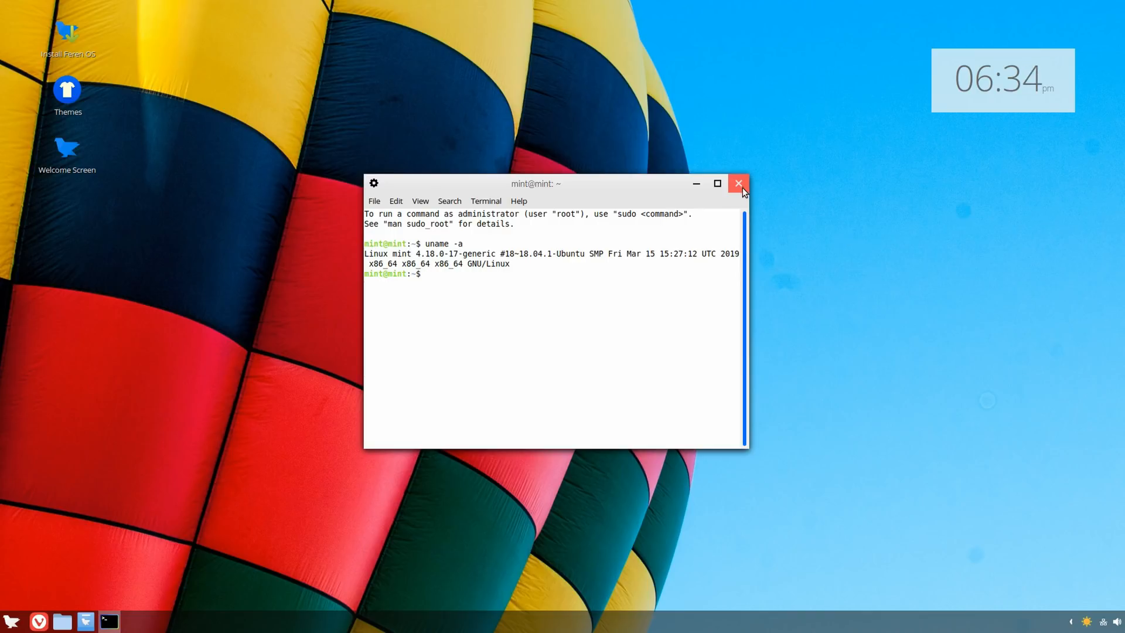
# Close the Terminal window to return to the bare Feren OS desktop
pyautogui.click(739, 184)
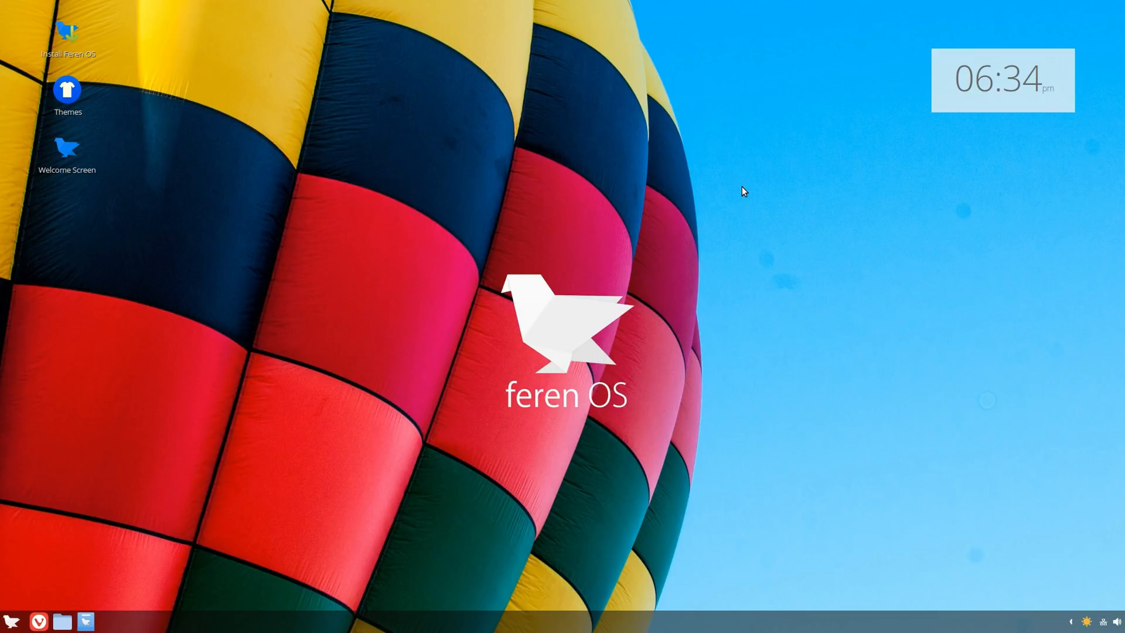
pyautogui.moveTo(531, 237)
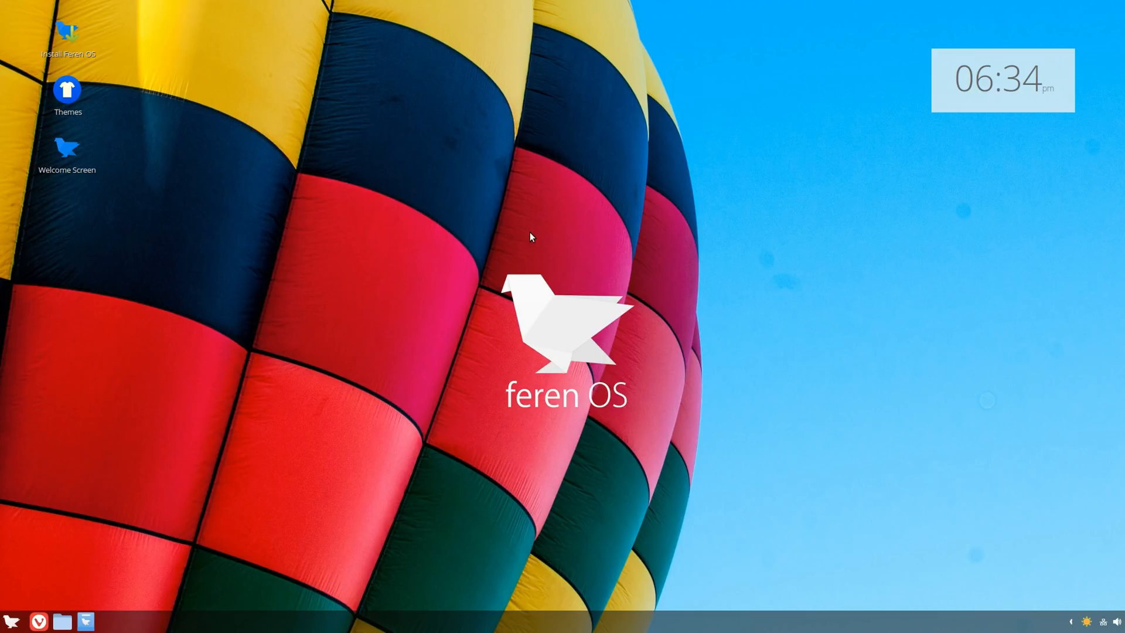
pyautogui.moveTo(431, 373)
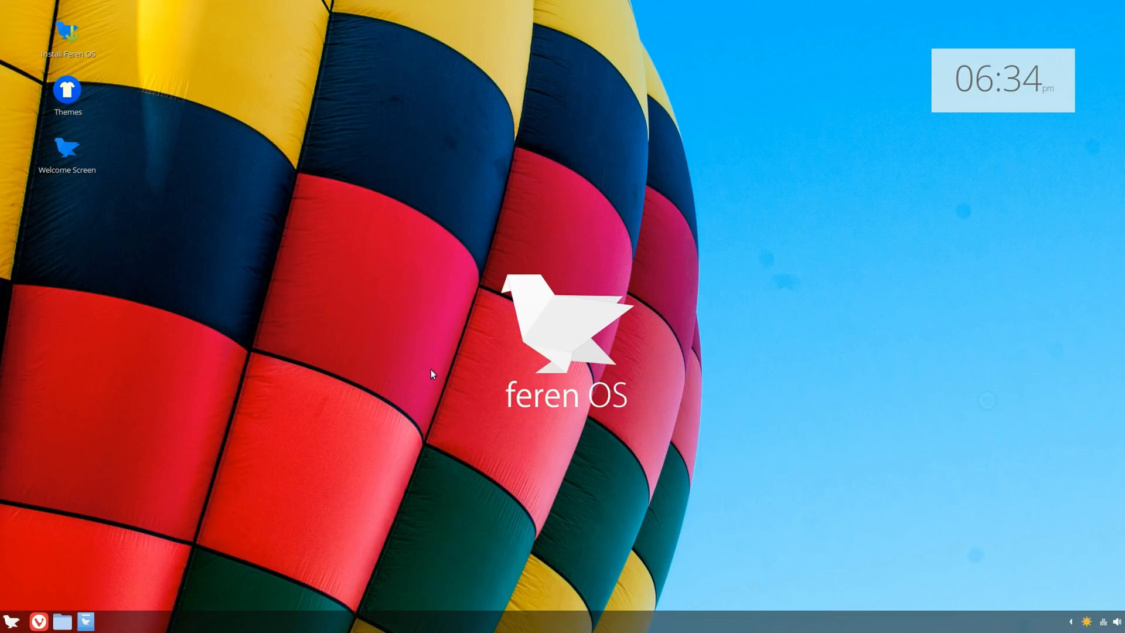
pyautogui.moveTo(492, 366)
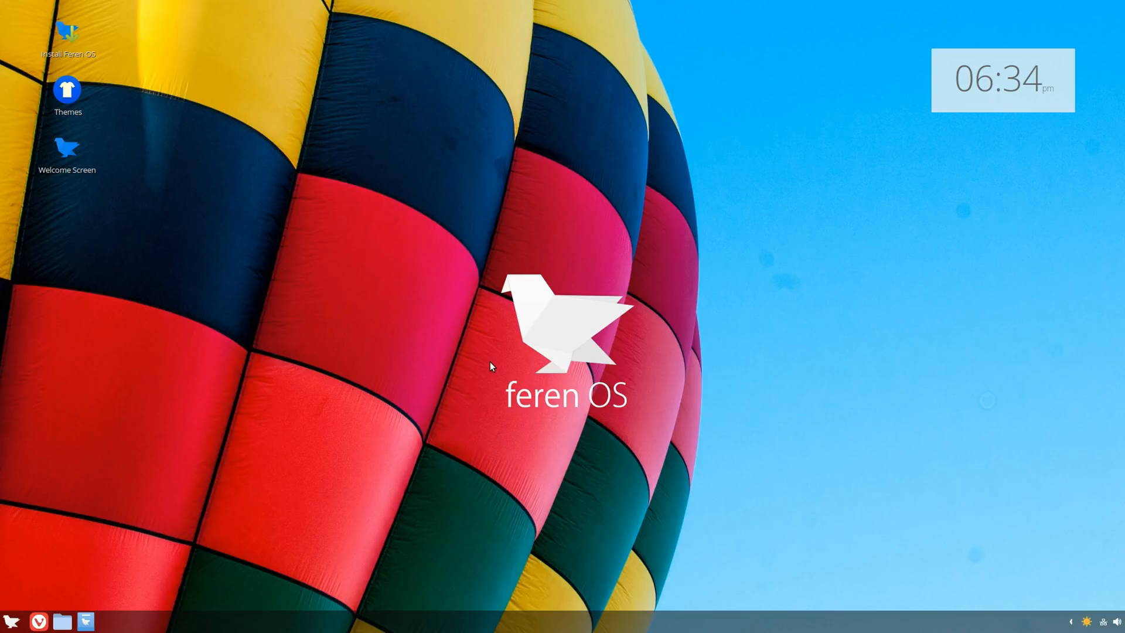
pyautogui.moveTo(443, 379)
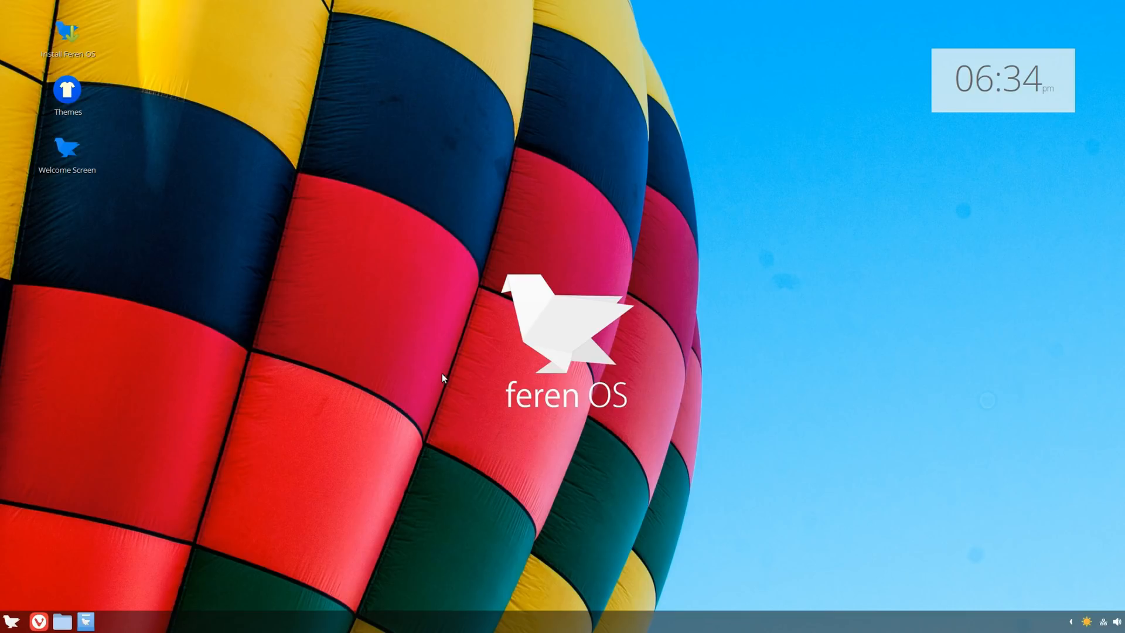
pyautogui.moveTo(710, 279)
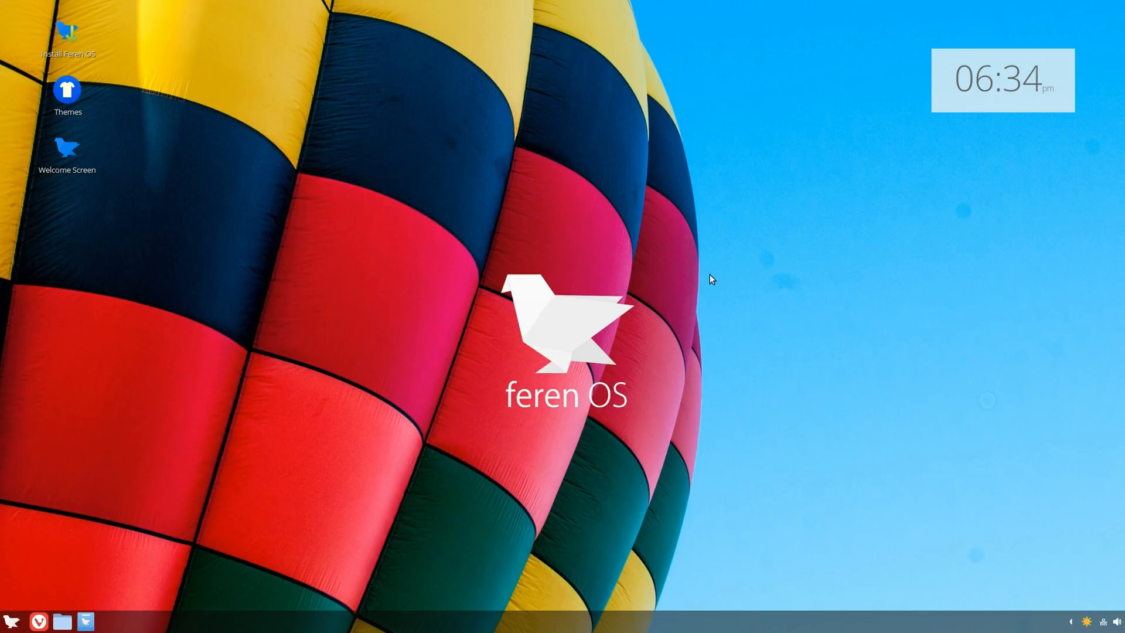
pyautogui.moveTo(549, 381)
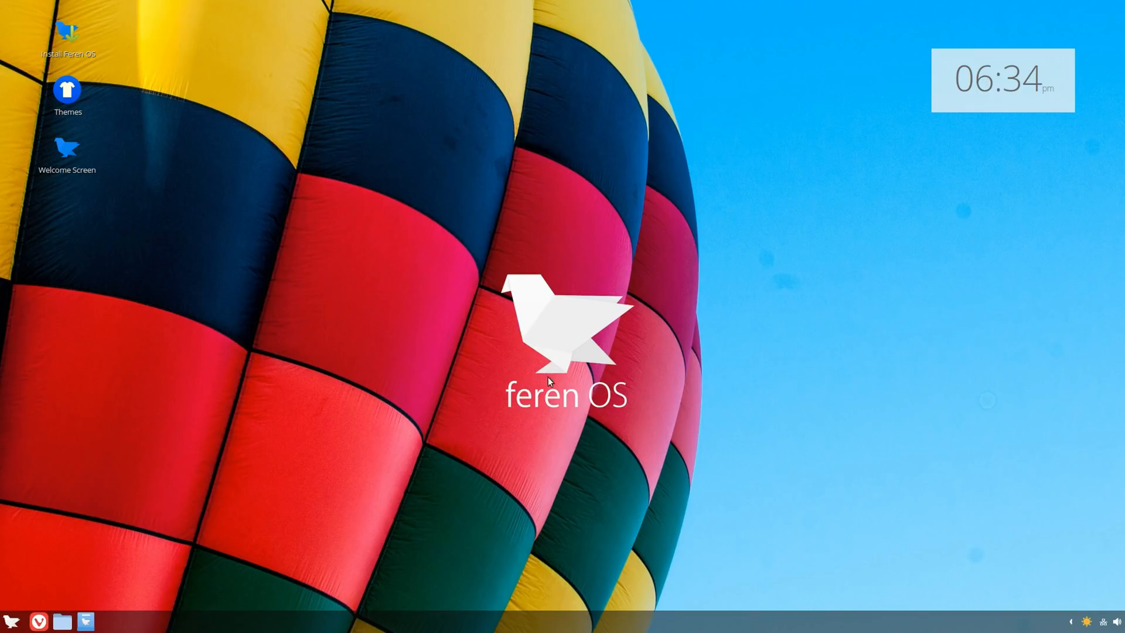
pyautogui.moveTo(542, 423)
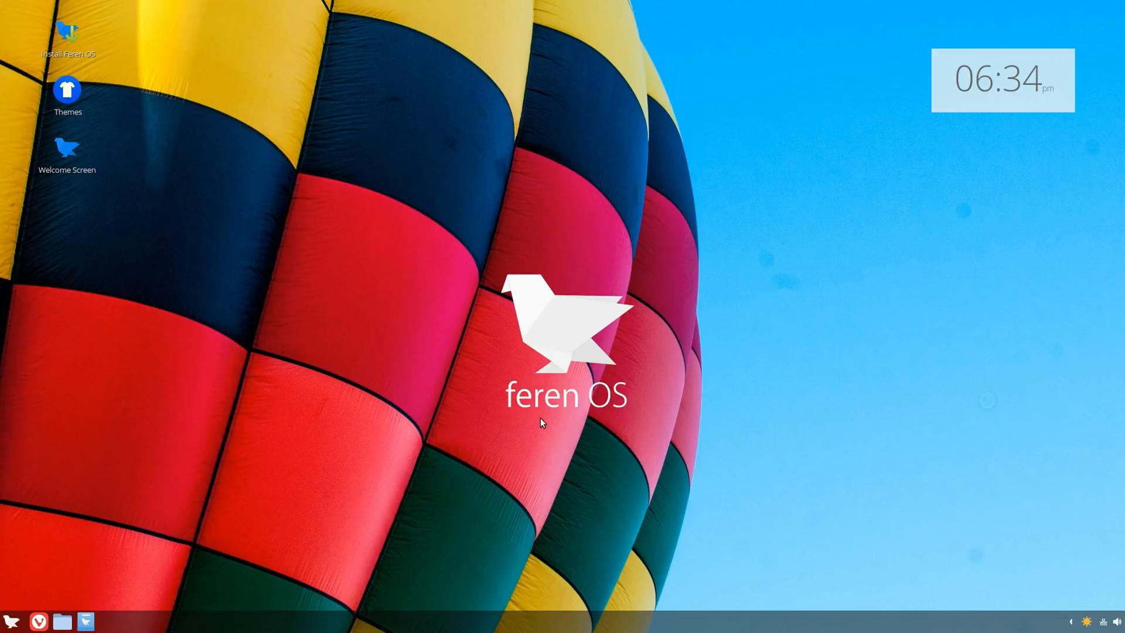
pyautogui.moveTo(10, 626)
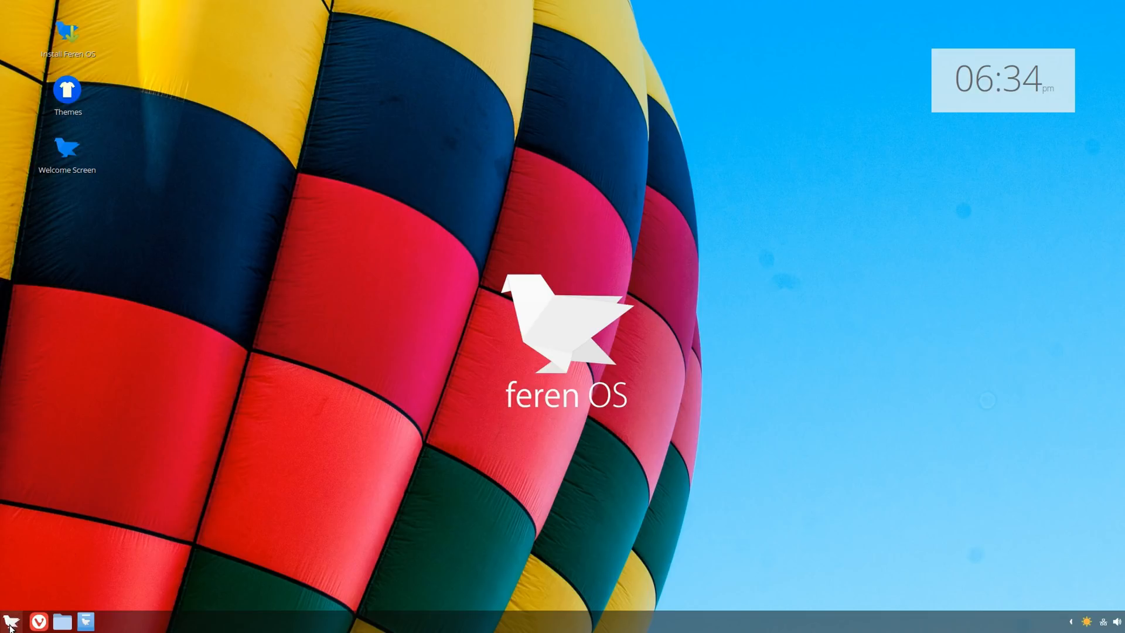
pyautogui.moveTo(351, 488)
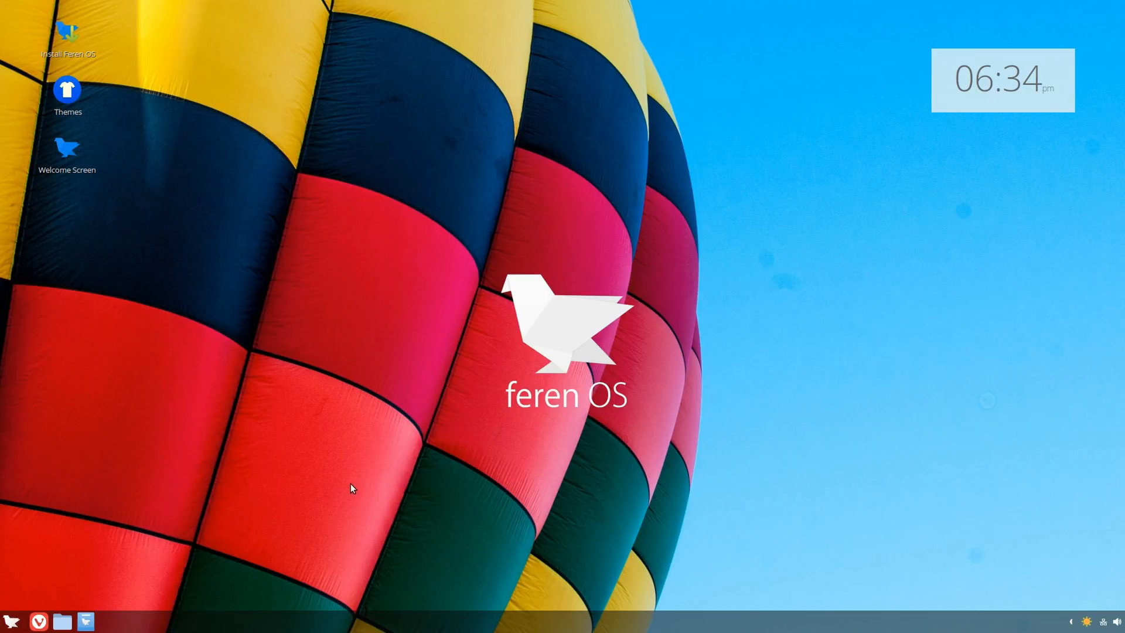
pyautogui.moveTo(610, 438)
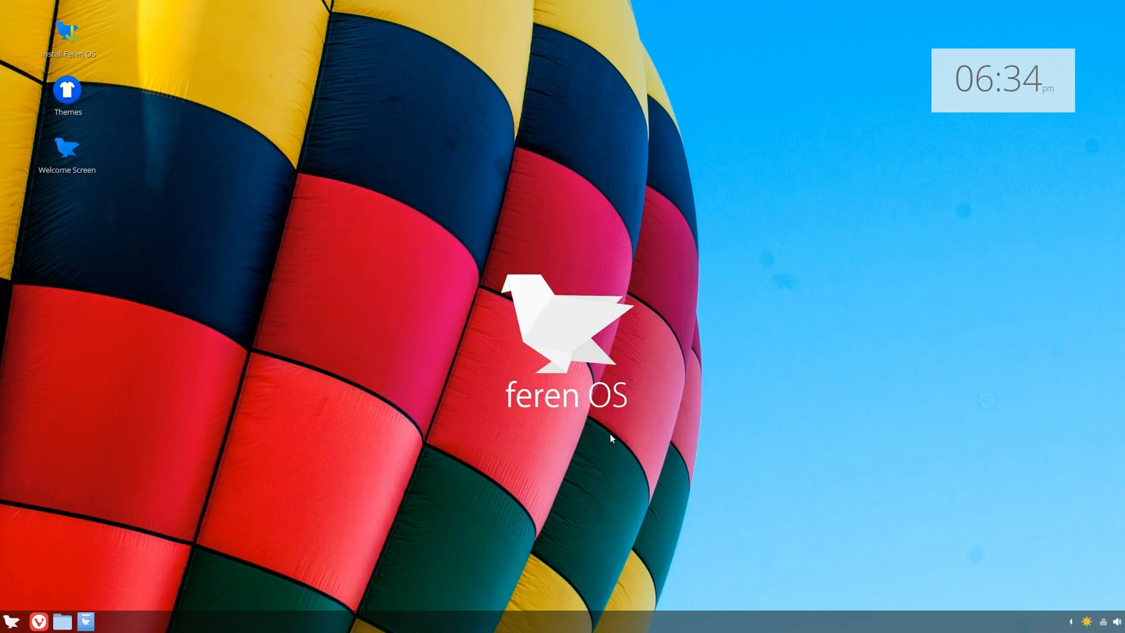
pyautogui.moveTo(87, 622)
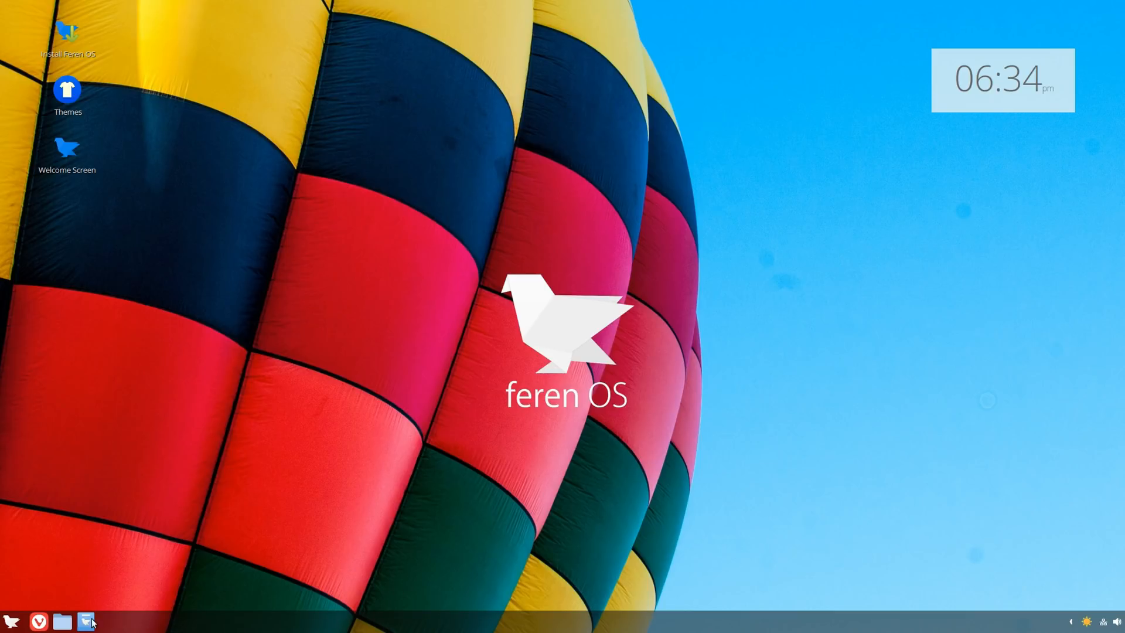
pyautogui.moveTo(10, 626)
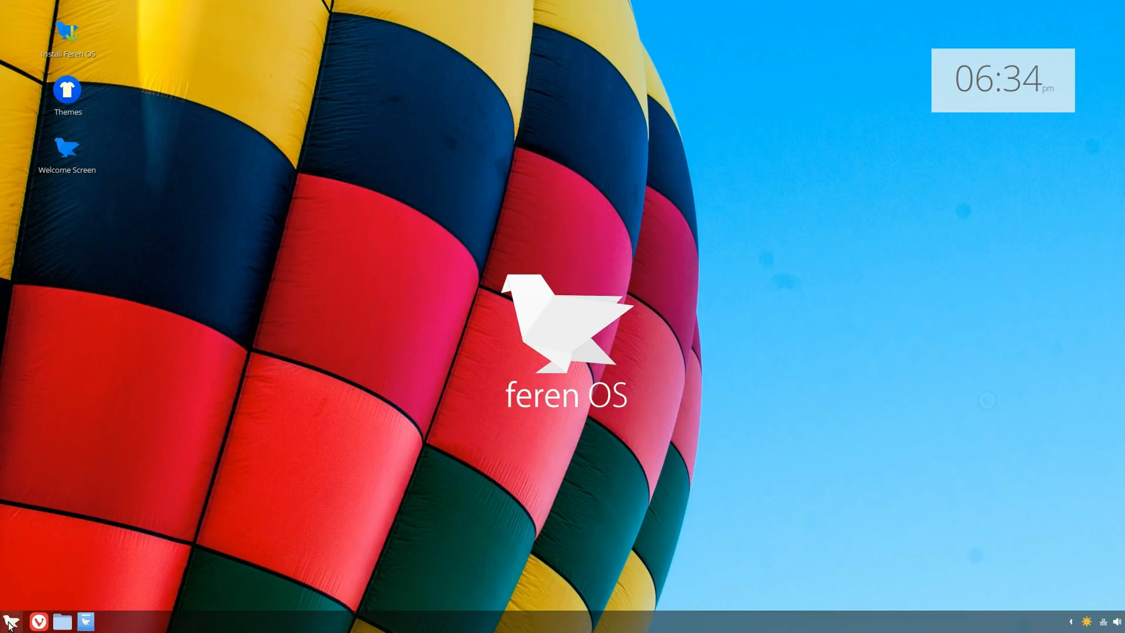
# Open and dismiss the application menu, then expand the panel's hidden tray applets
pyautogui.click(10, 620)
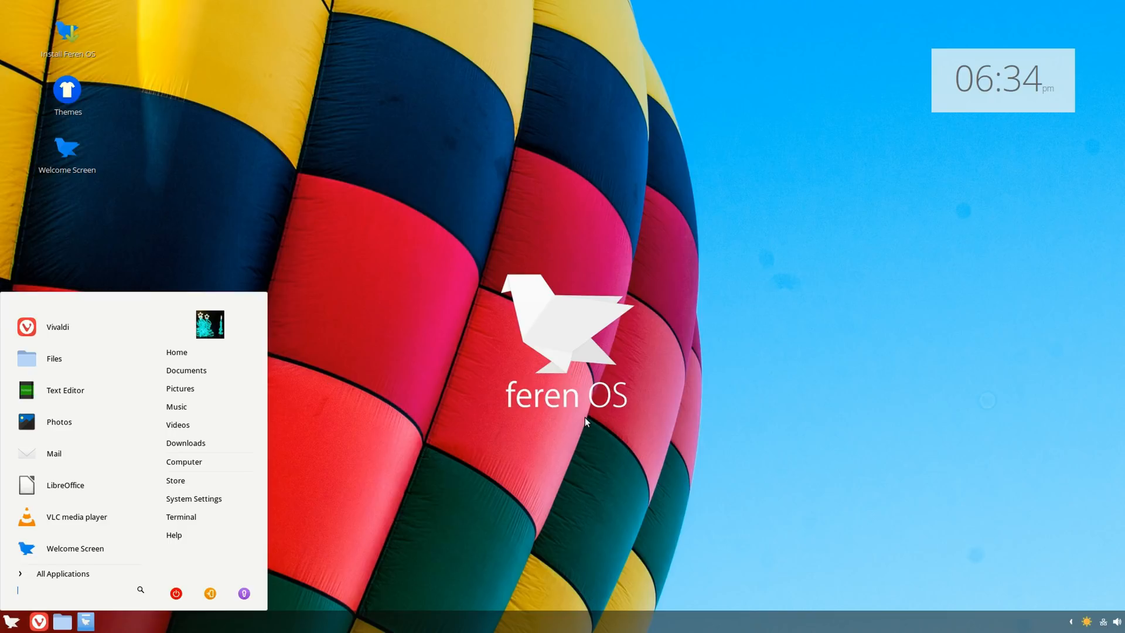
pyautogui.click(585, 422)
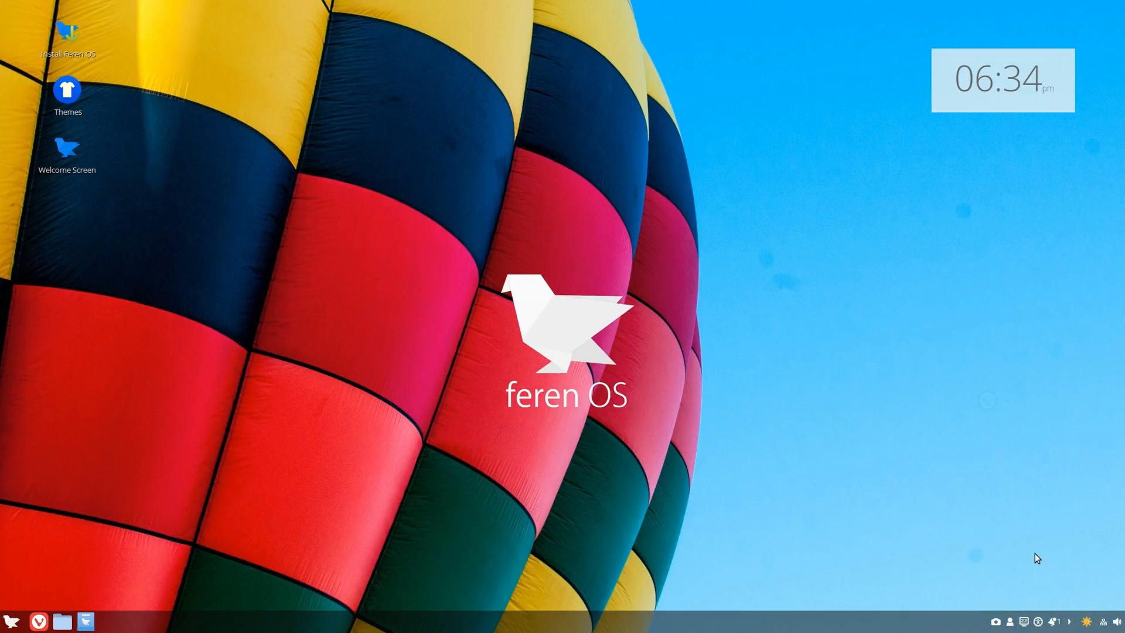
pyautogui.moveTo(1070, 621)
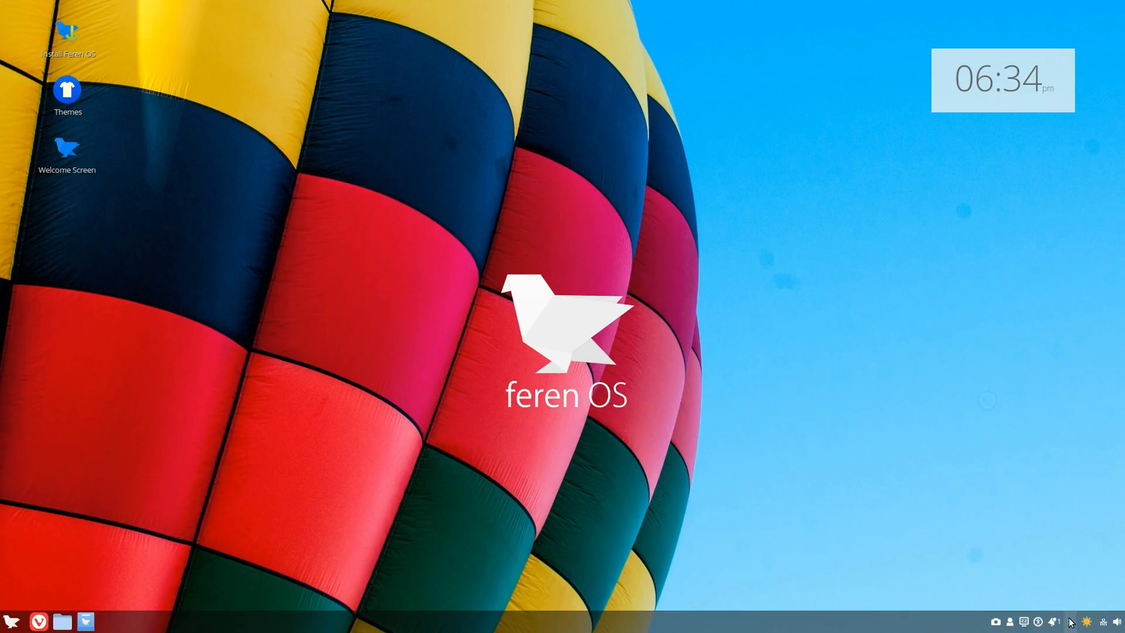
pyautogui.moveTo(1025, 622)
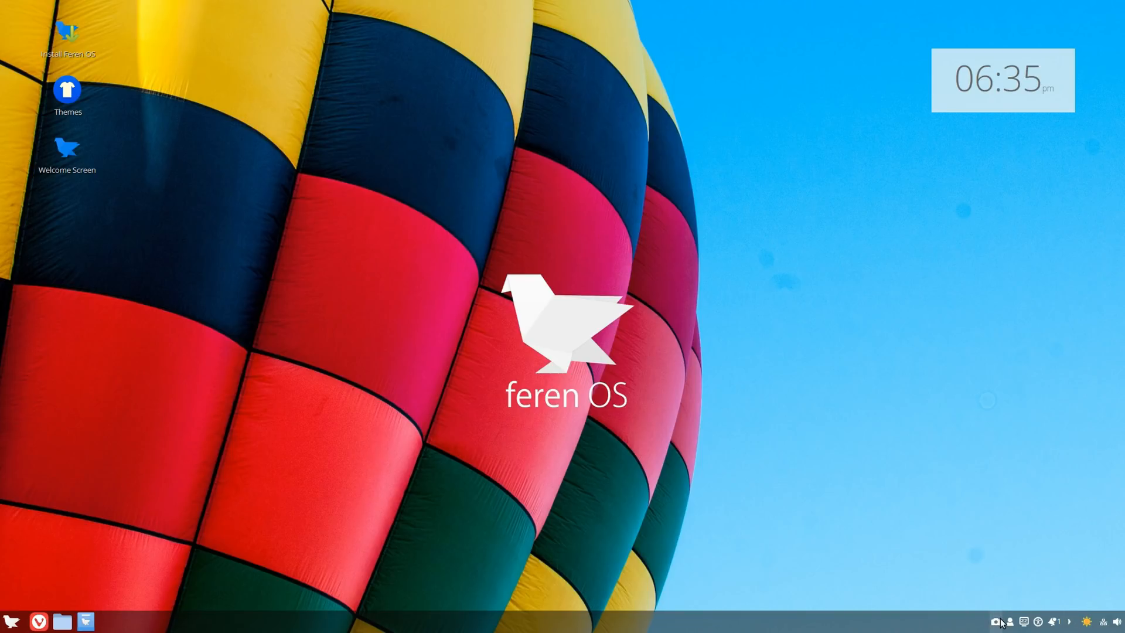
# Capture the whole screen with the panel's ScreenShot applet, bringing up the save dialog
pyautogui.click(1010, 621)
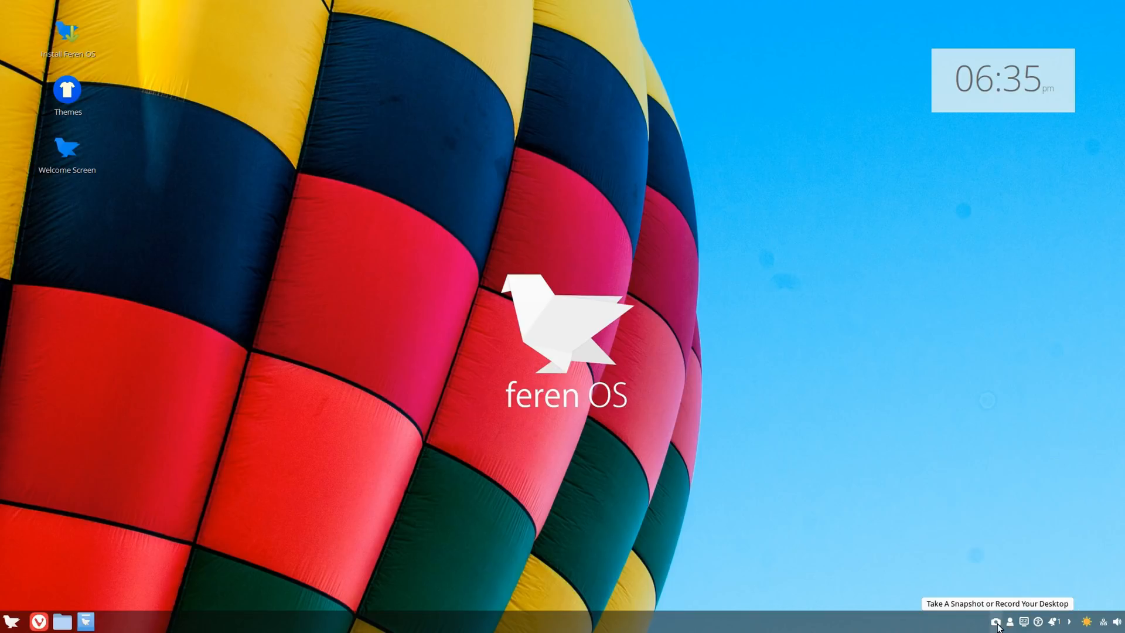
pyautogui.rightClick(995, 621)
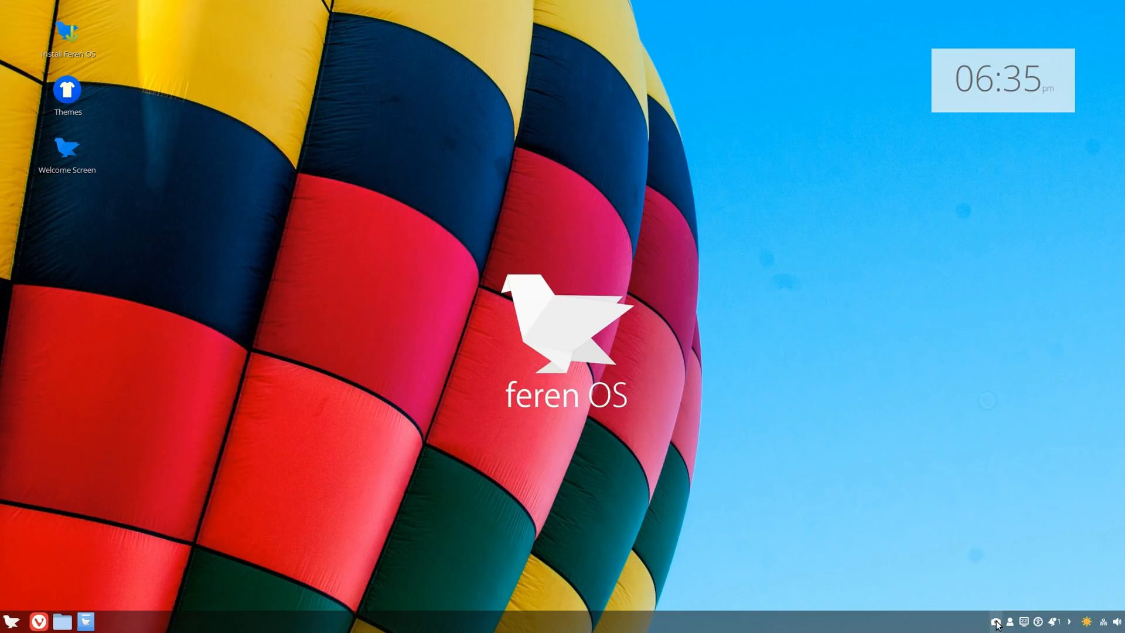
pyautogui.click(996, 621)
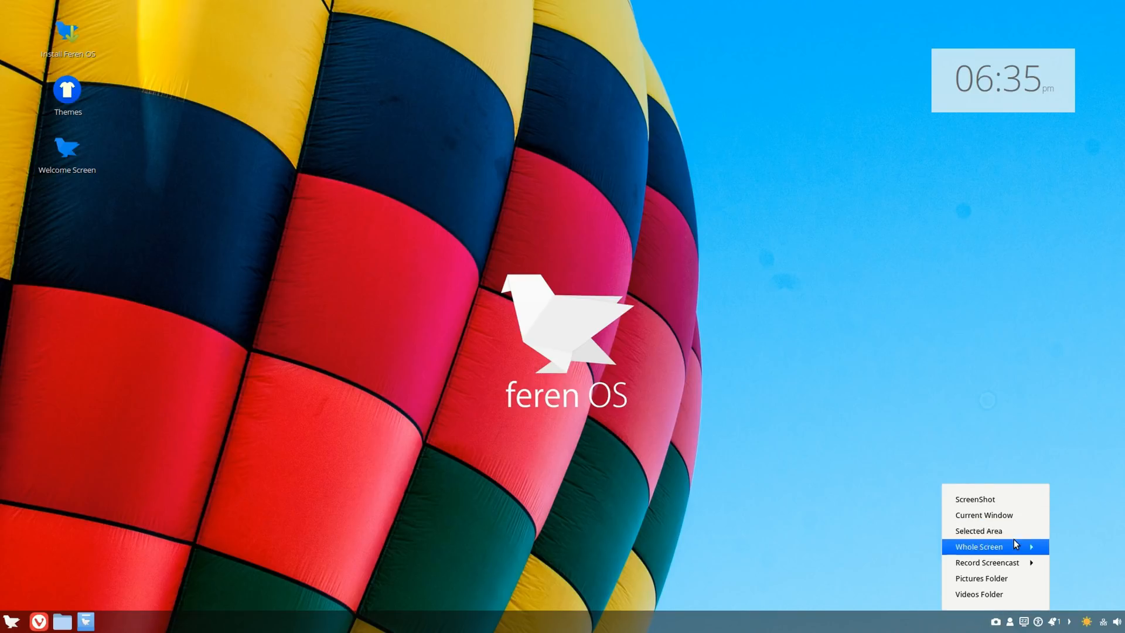
pyautogui.moveTo(1006, 502)
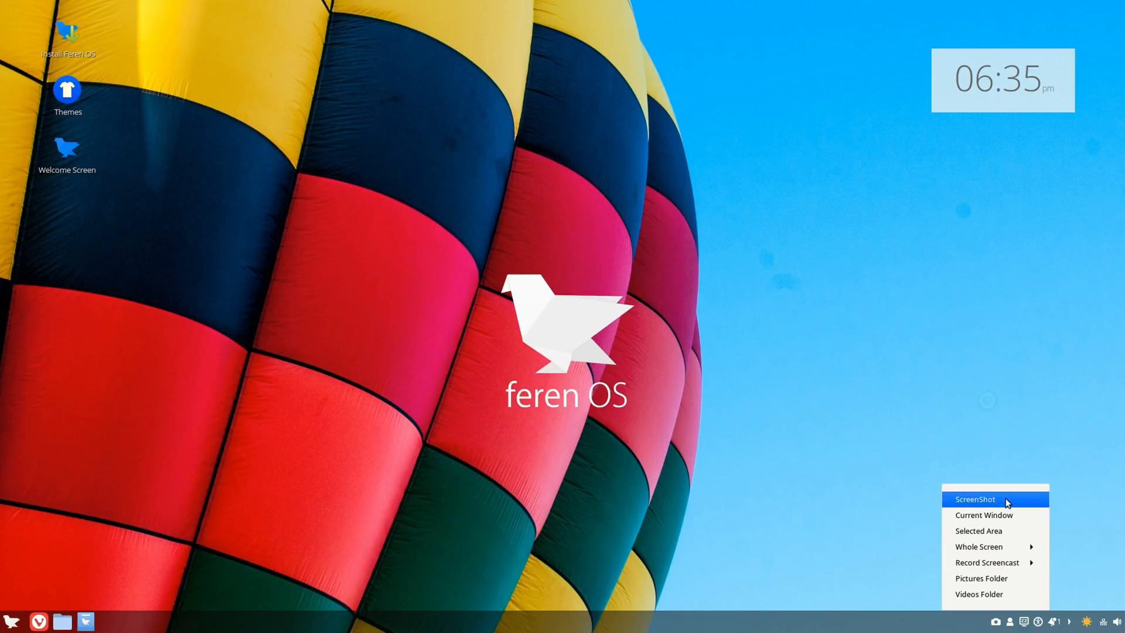
pyautogui.click(974, 499)
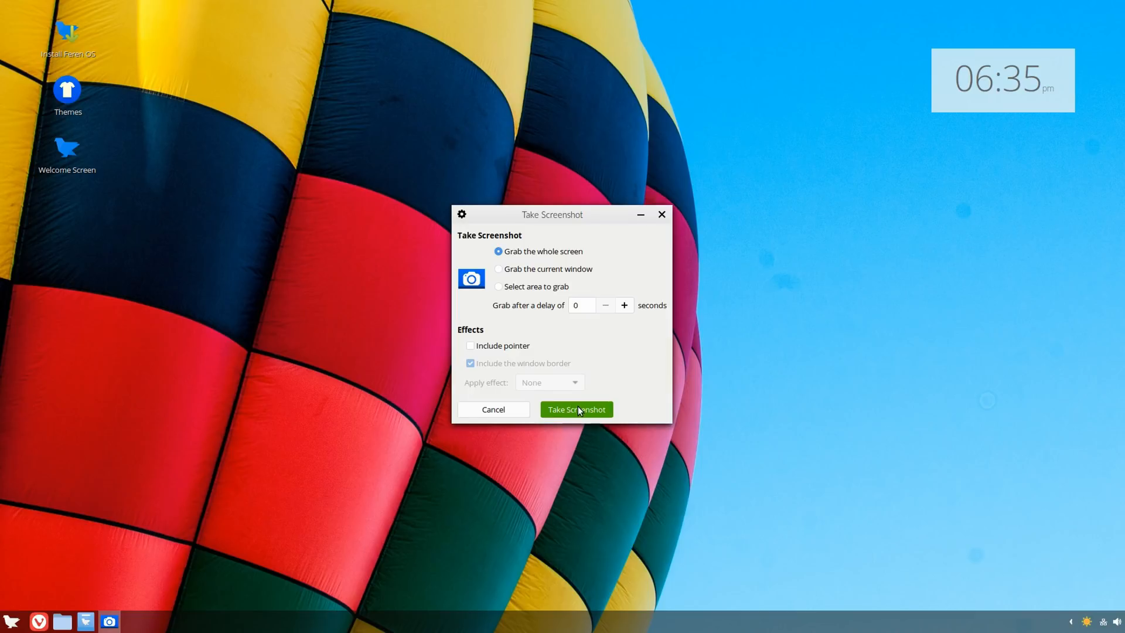
pyautogui.click(575, 409)
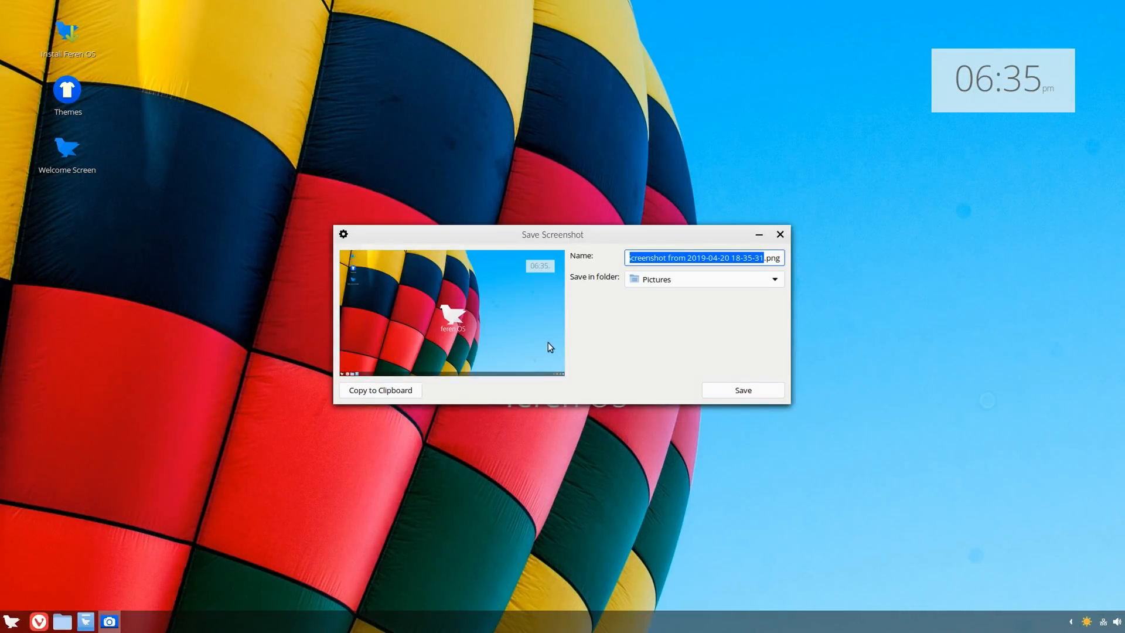
pyautogui.moveTo(780, 236)
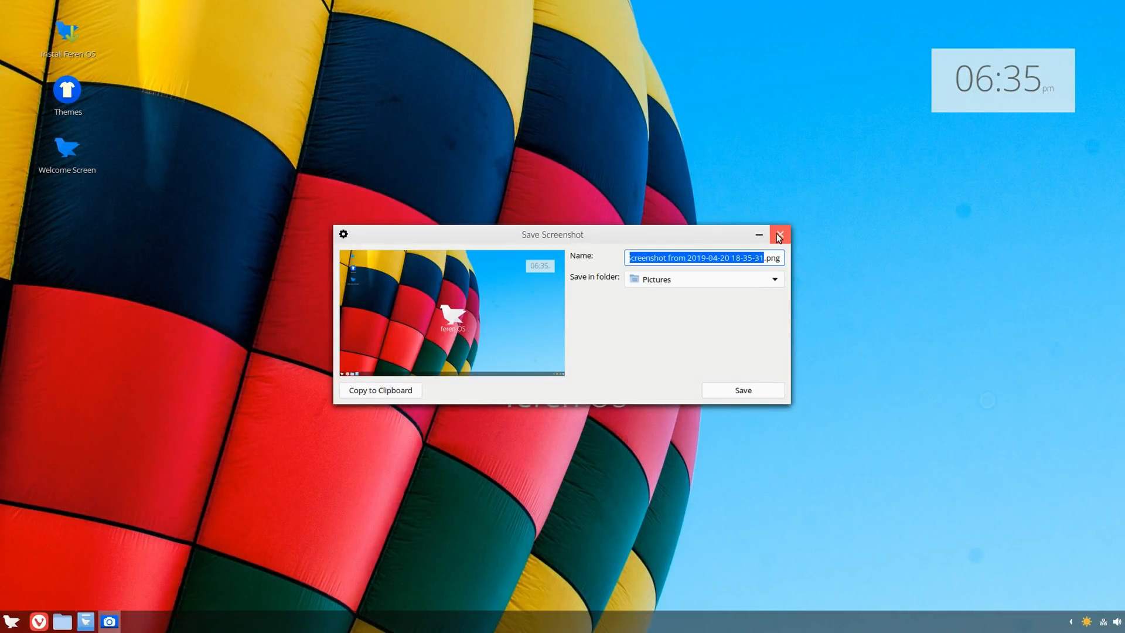
# Close the Save Screenshot dialog, discarding the captured image
pyautogui.click(780, 234)
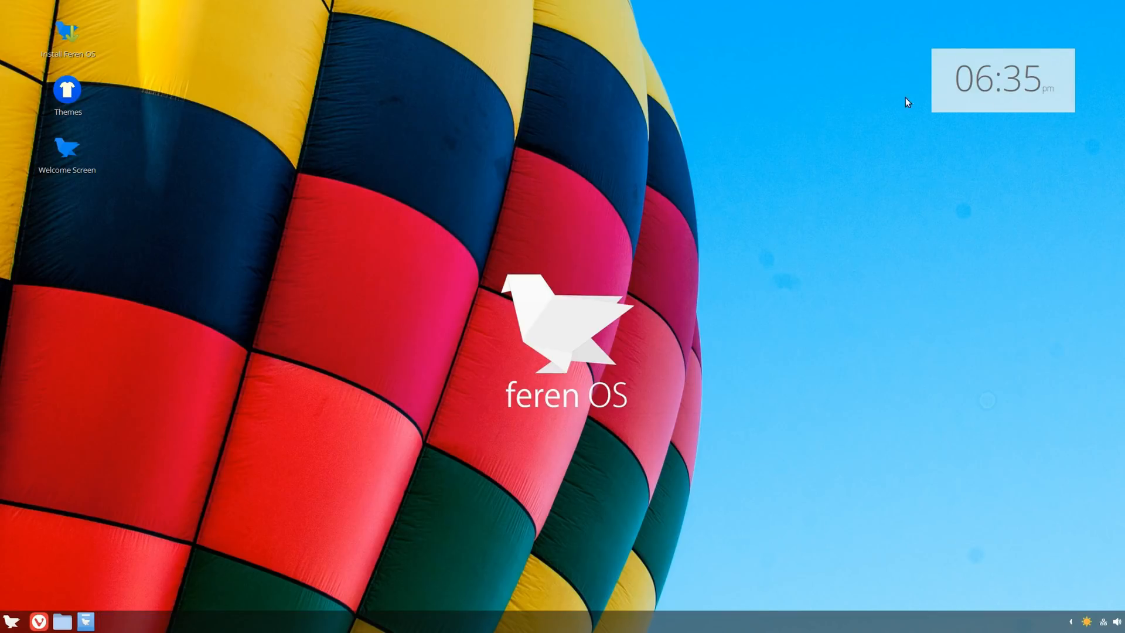
pyautogui.moveTo(982, 86)
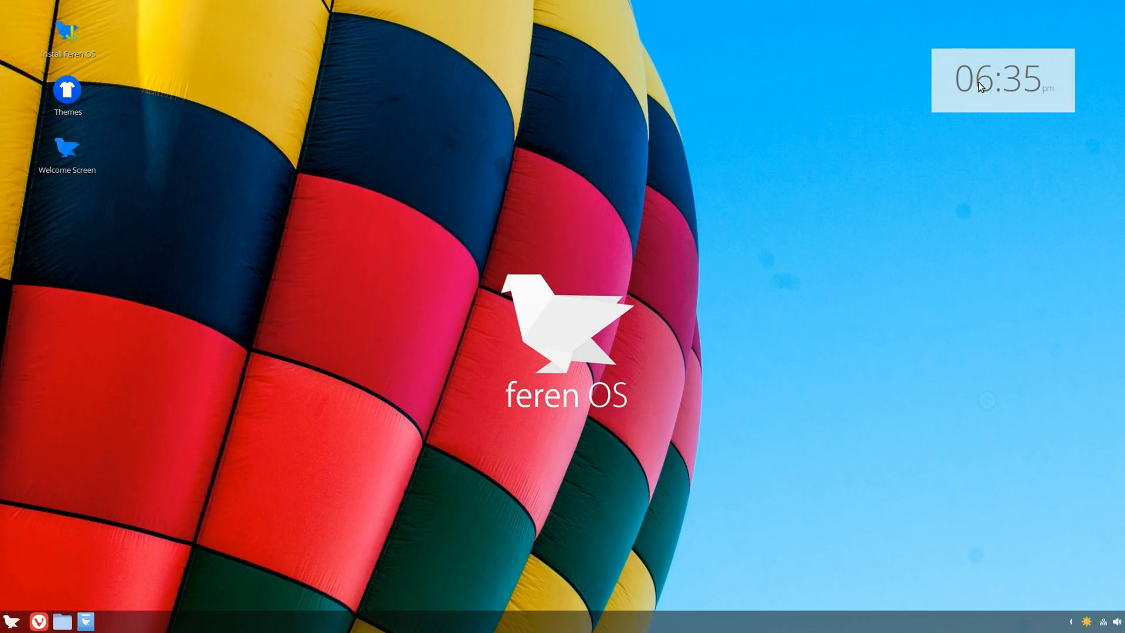
pyautogui.moveTo(976, 154)
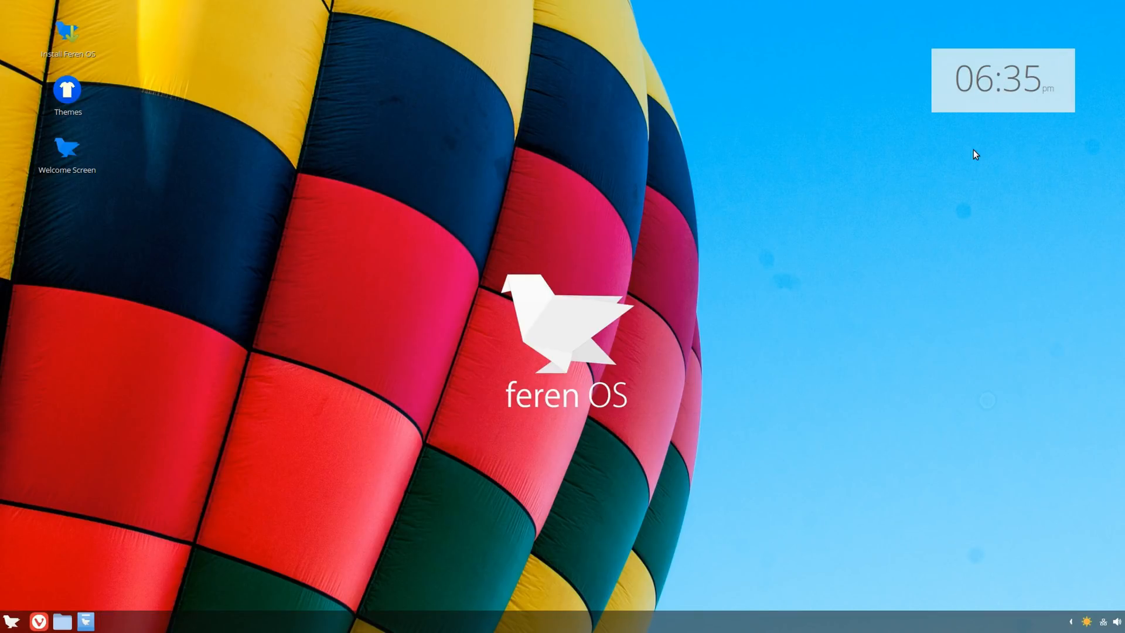
pyautogui.moveTo(514, 243)
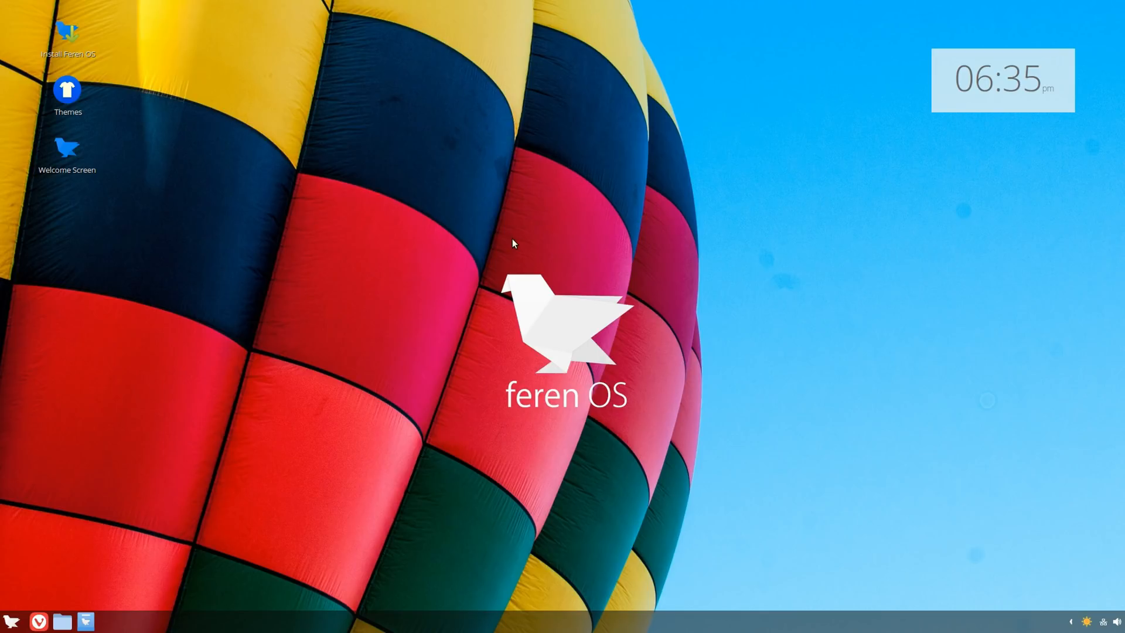
pyautogui.moveTo(393, 211)
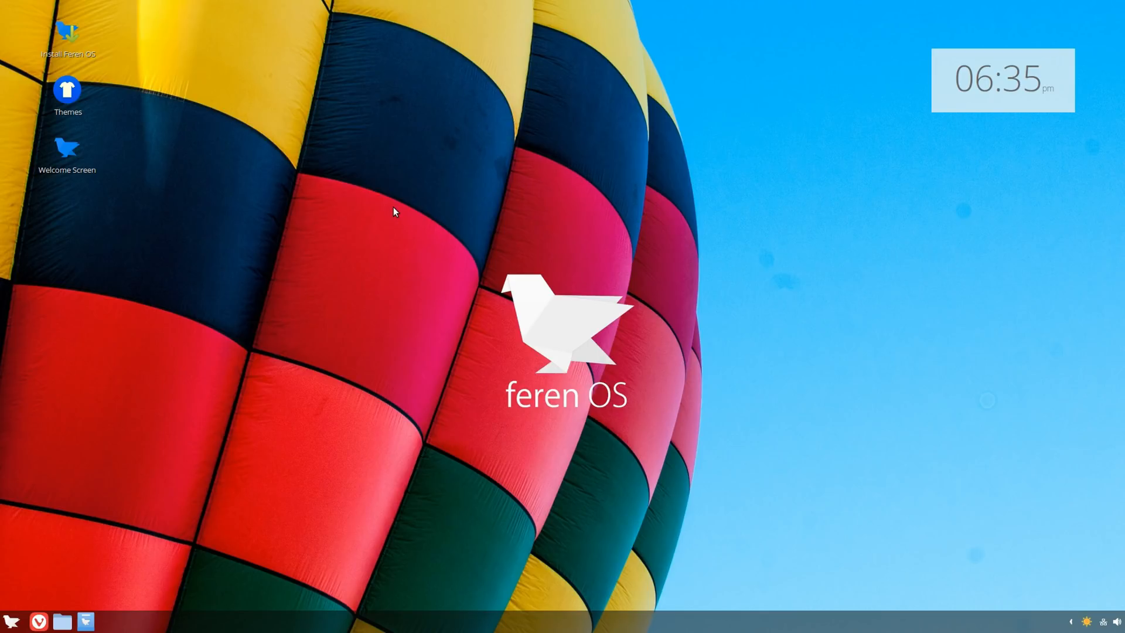
# Open the desktop's Customize layout settings, then summon and dismiss the desktop menu again
pyautogui.rightClick(393, 212)
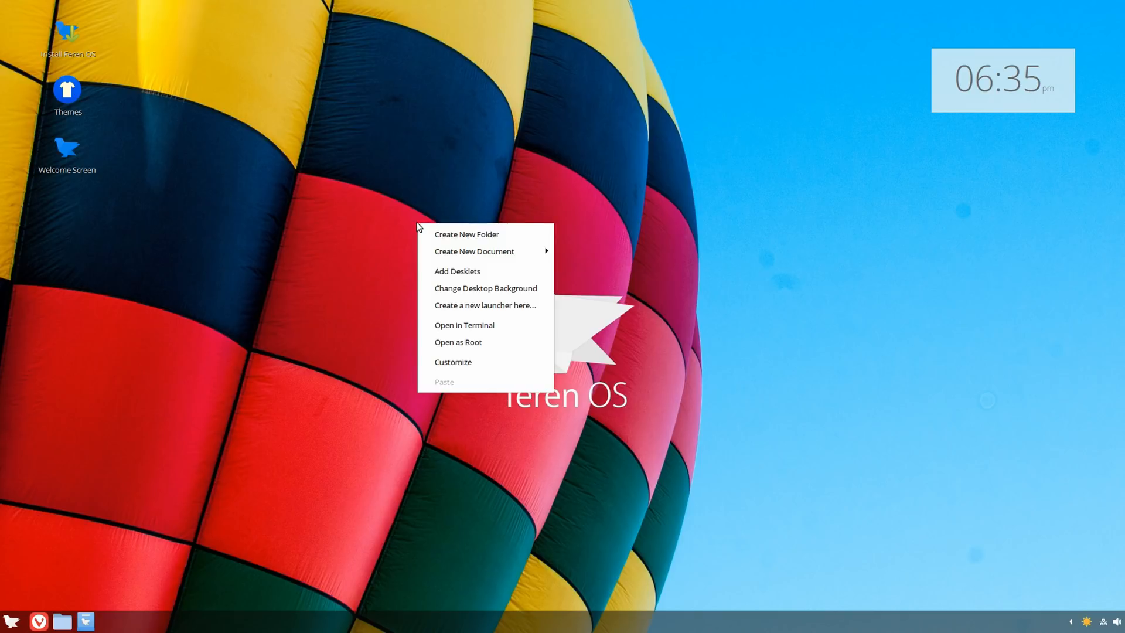
pyautogui.click(471, 372)
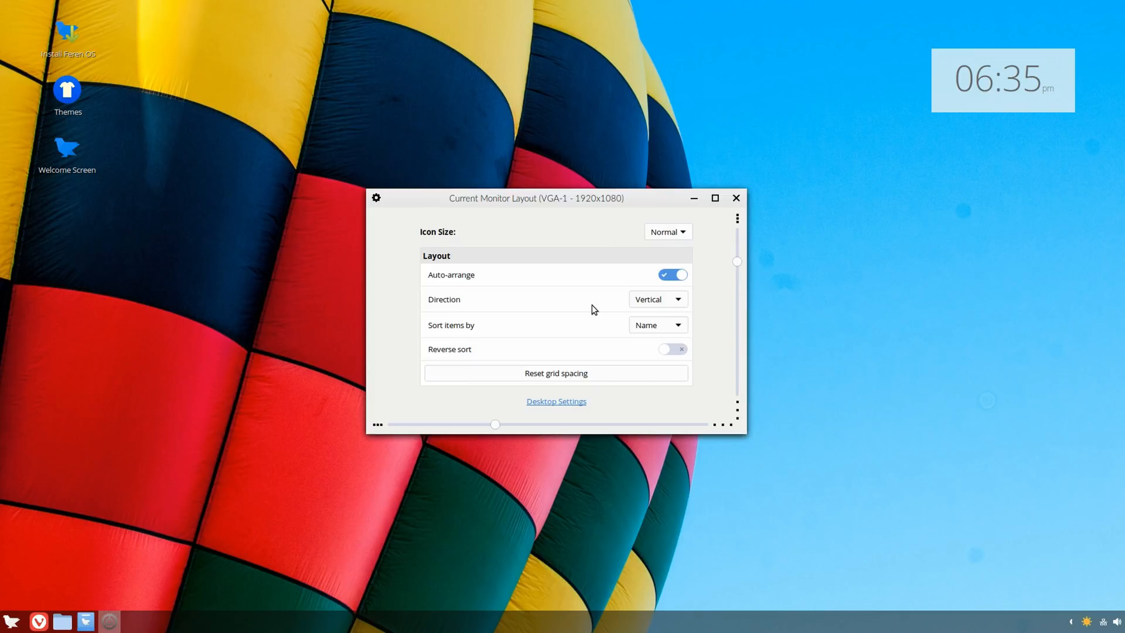
pyautogui.moveTo(508, 245)
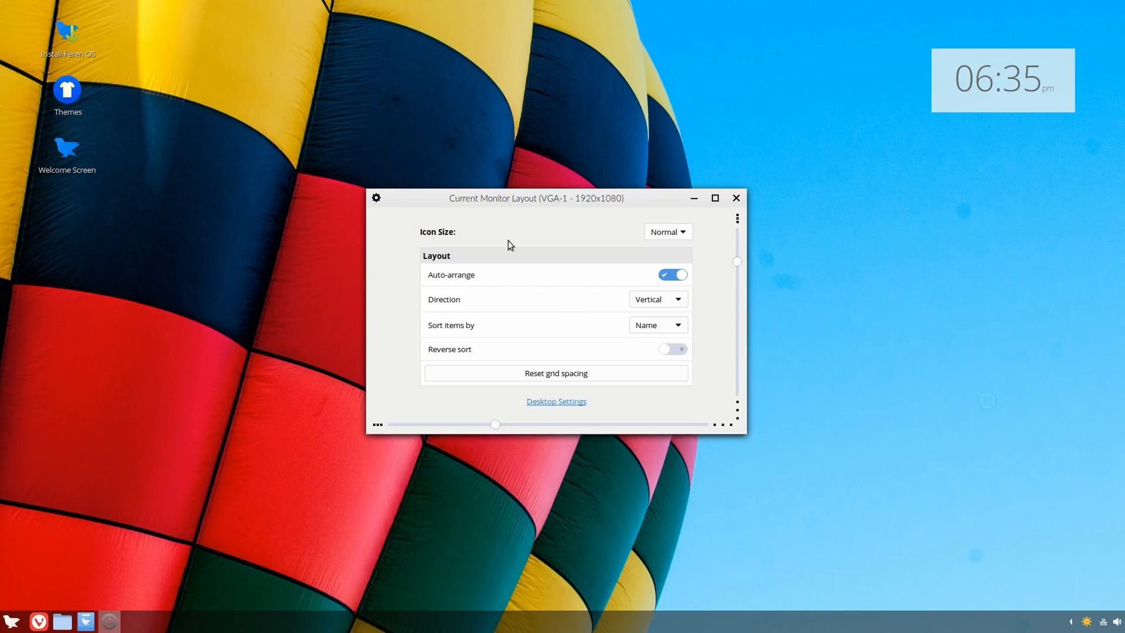
pyautogui.moveTo(832, 118)
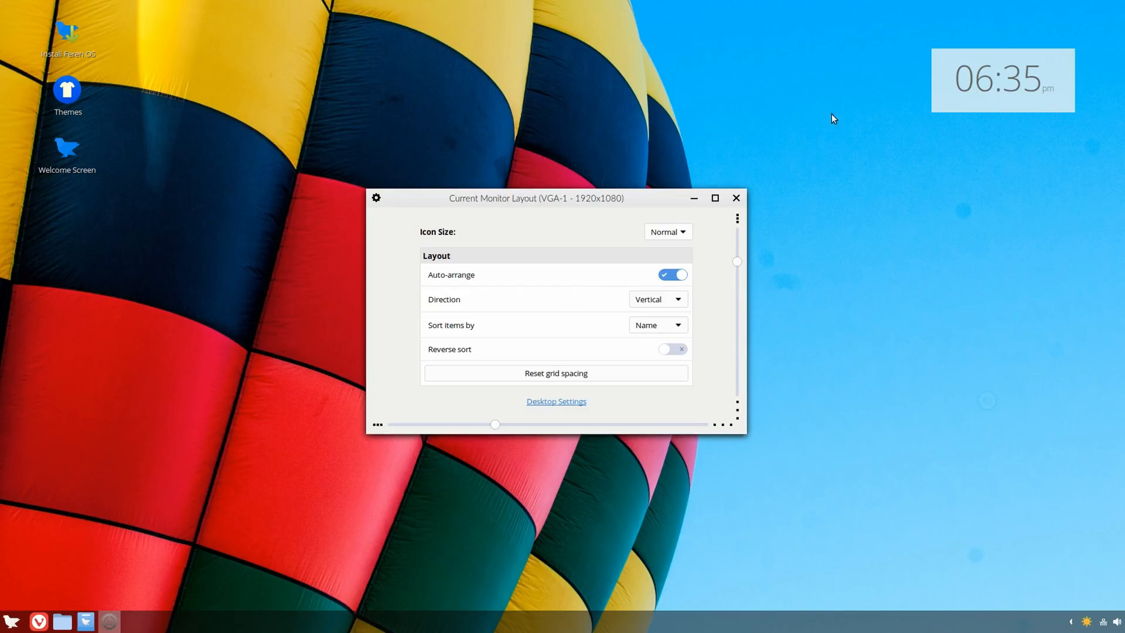
pyautogui.rightClick(983, 101)
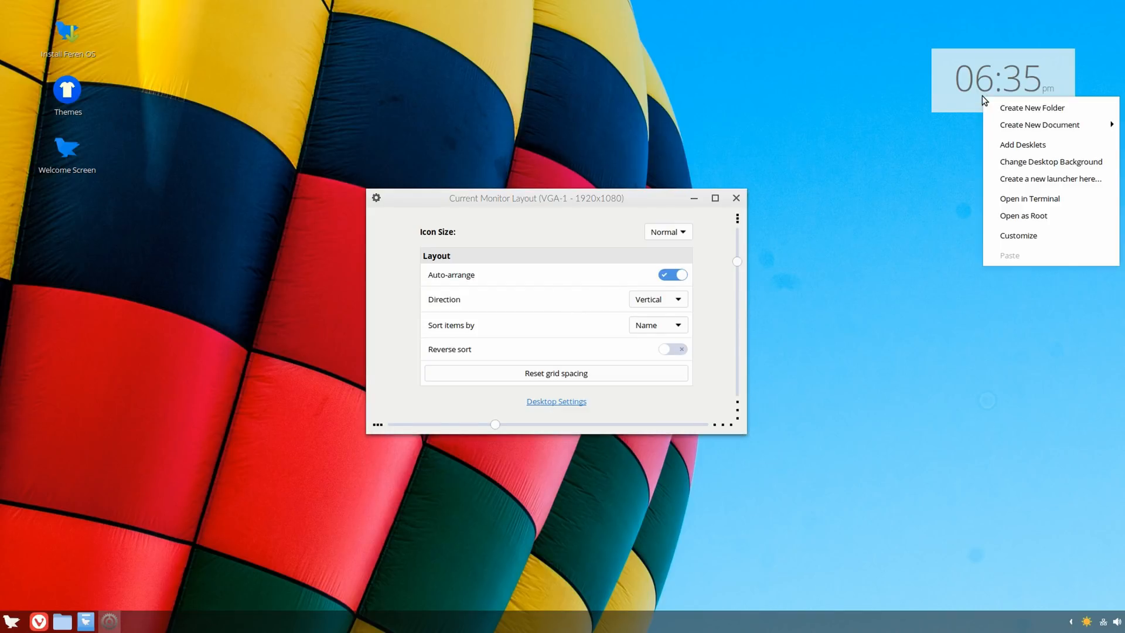
pyautogui.click(954, 130)
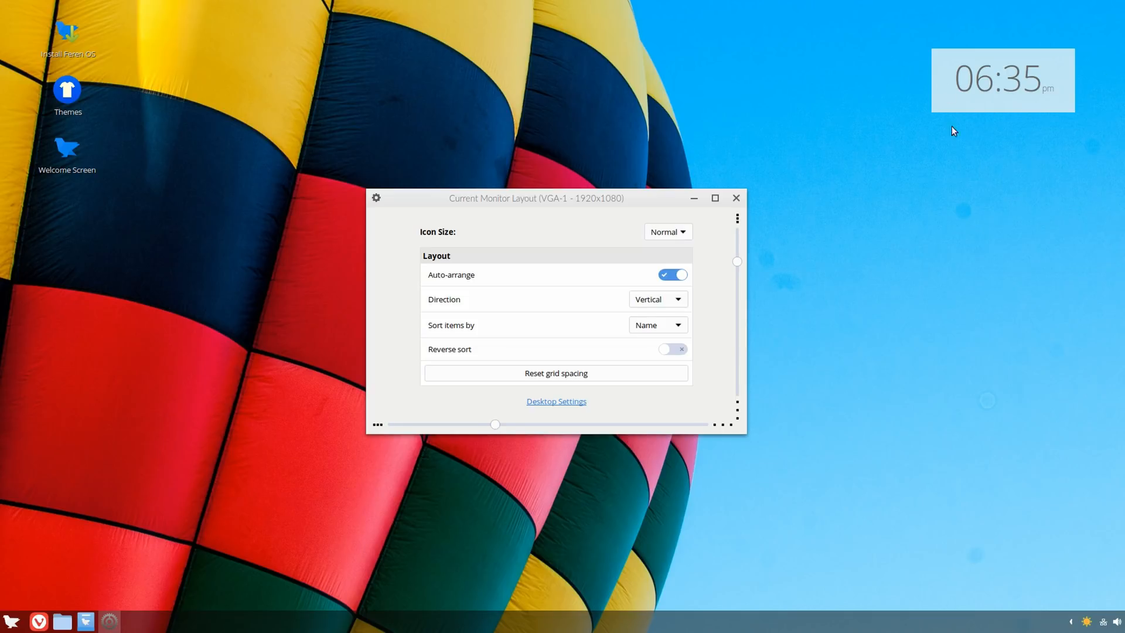
pyautogui.moveTo(574, 211)
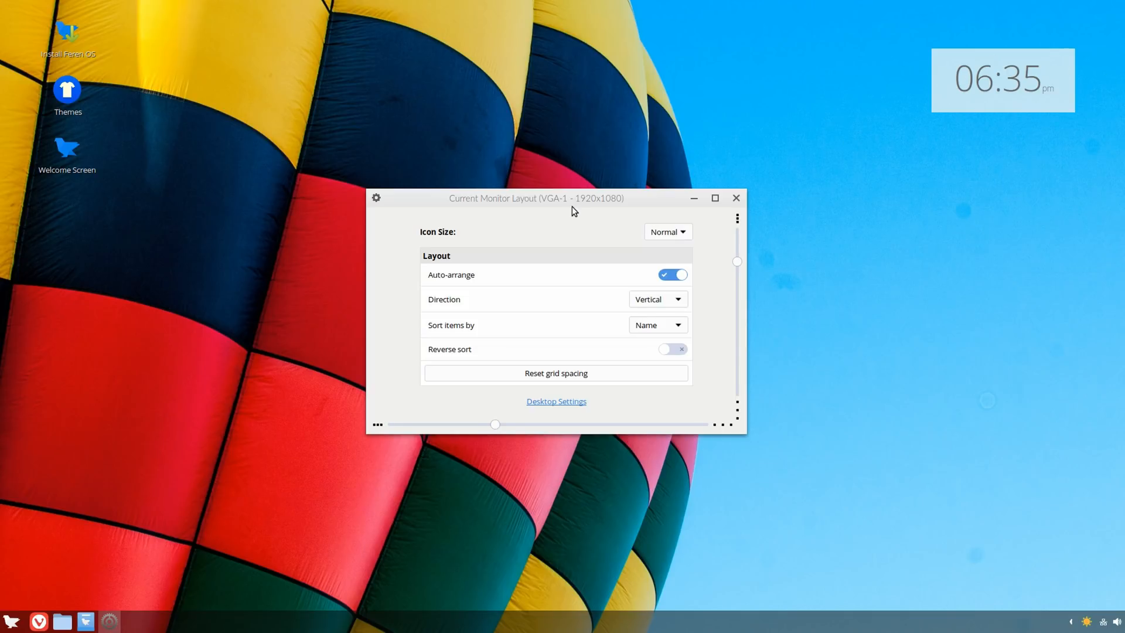
# Open Backgrounds and try the dandelion, 36 VI wave and misty mountains 47 VII wallpapers
pyautogui.rightClick(506, 259)
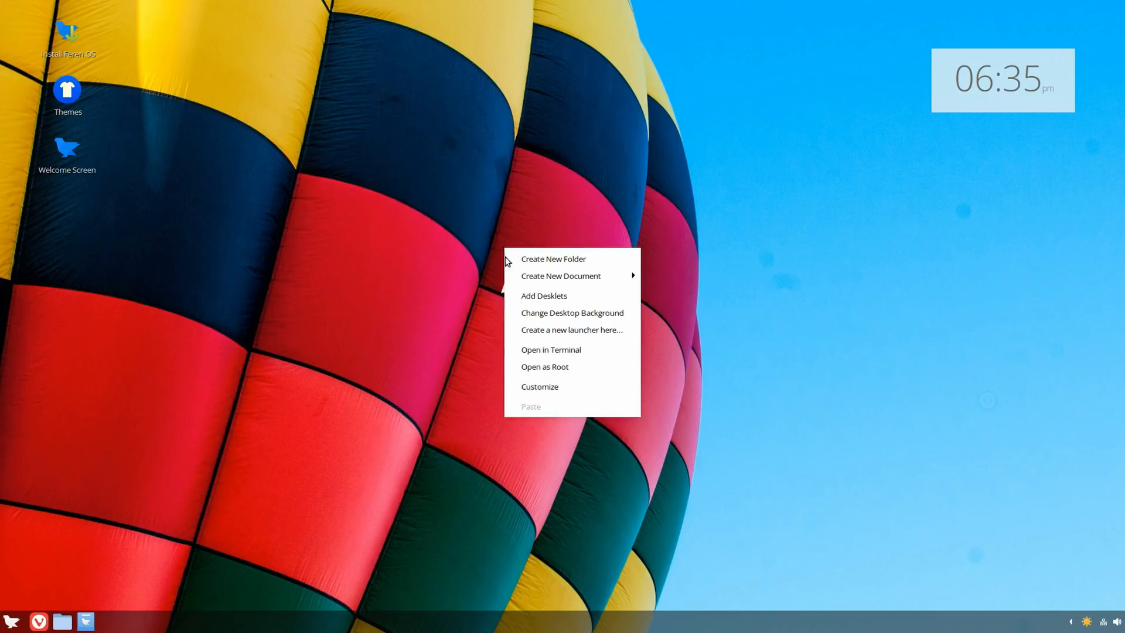
pyautogui.moveTo(572, 313)
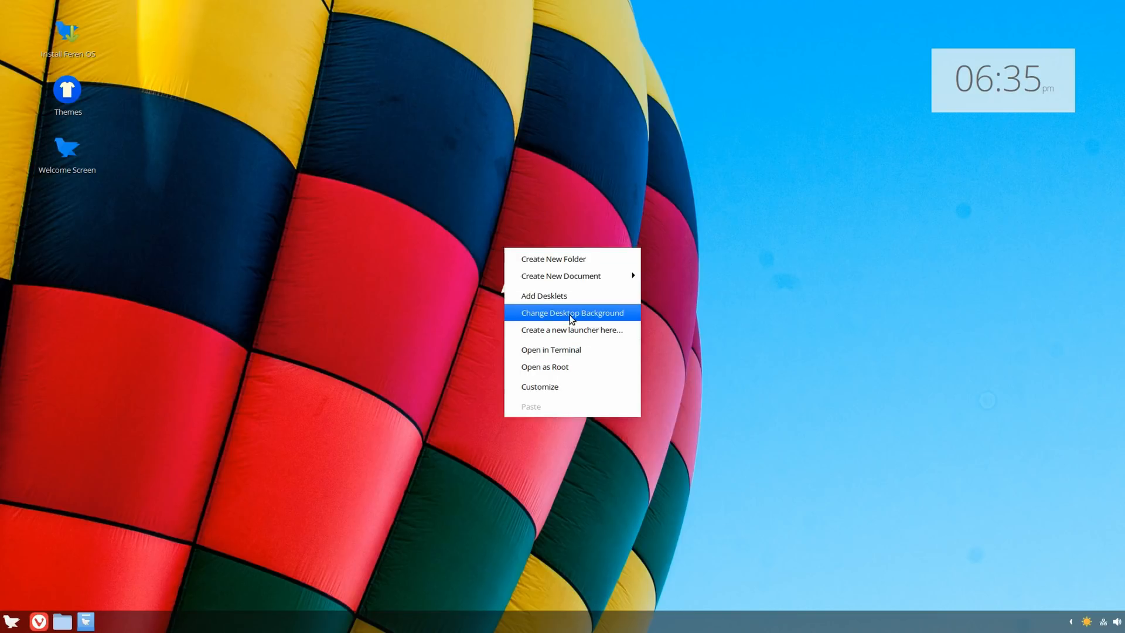
pyautogui.click(572, 312)
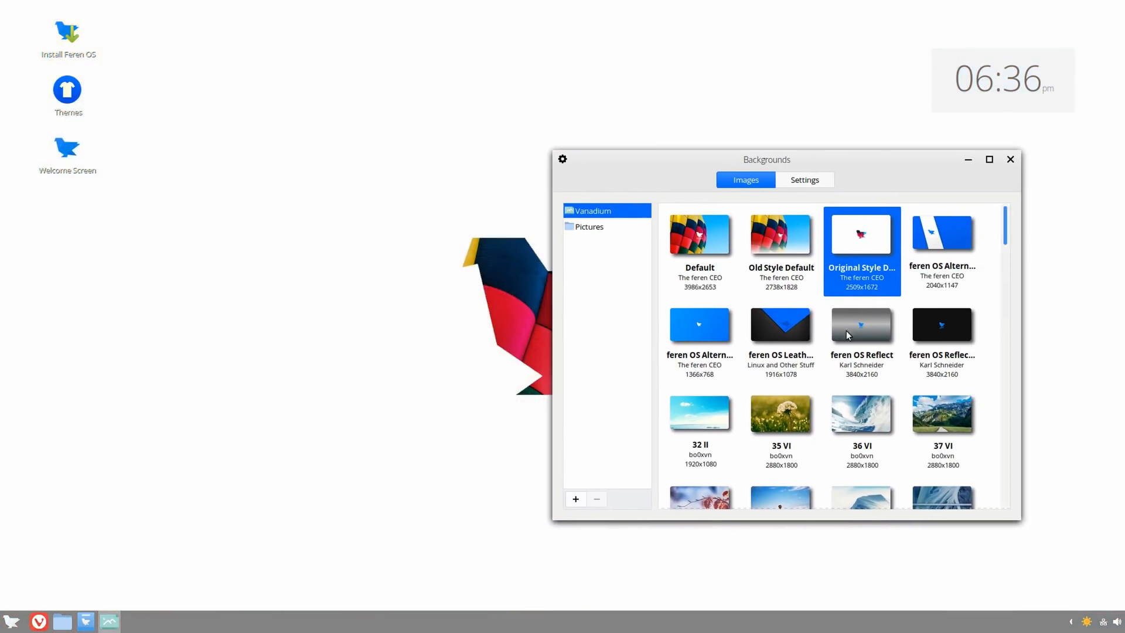
pyautogui.click(781, 412)
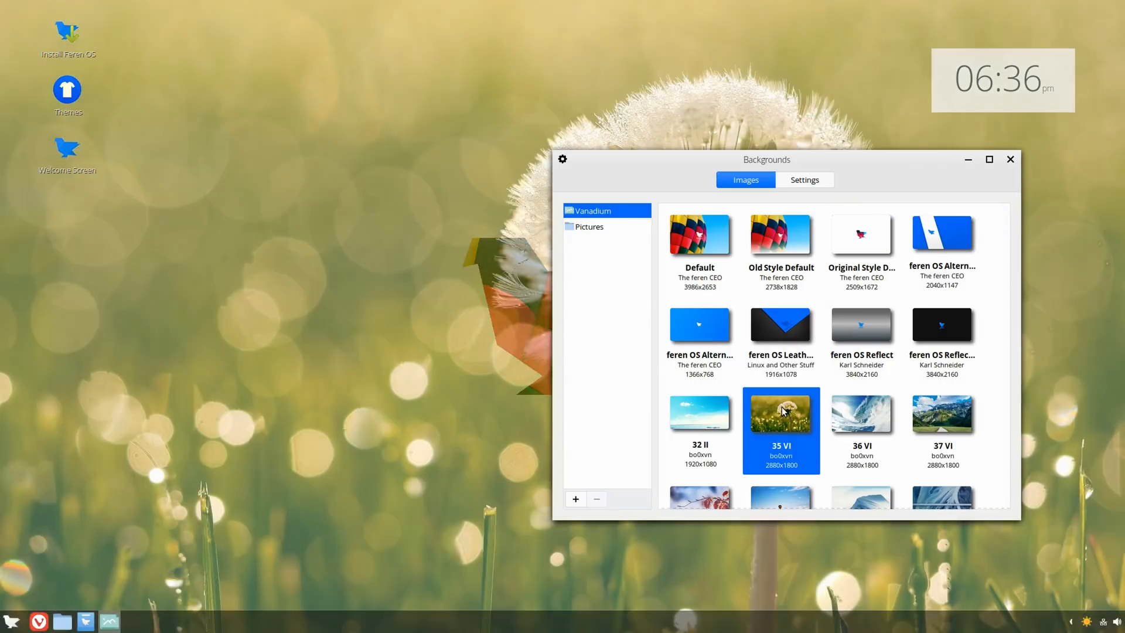
pyautogui.click(862, 412)
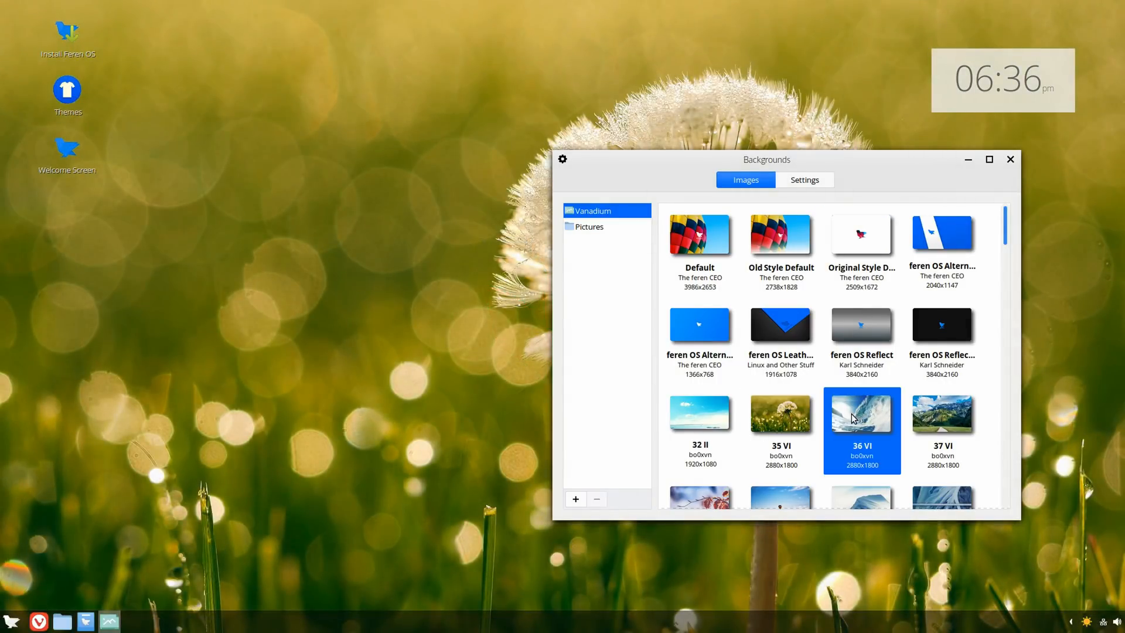
pyautogui.doubleClick(862, 413)
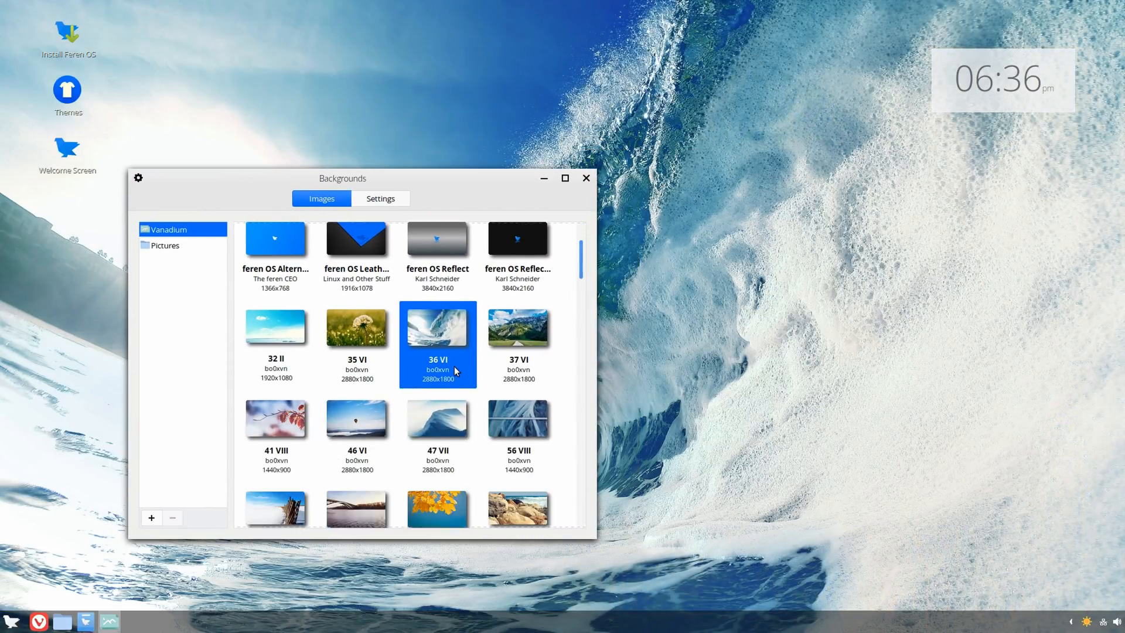
pyautogui.click(437, 408)
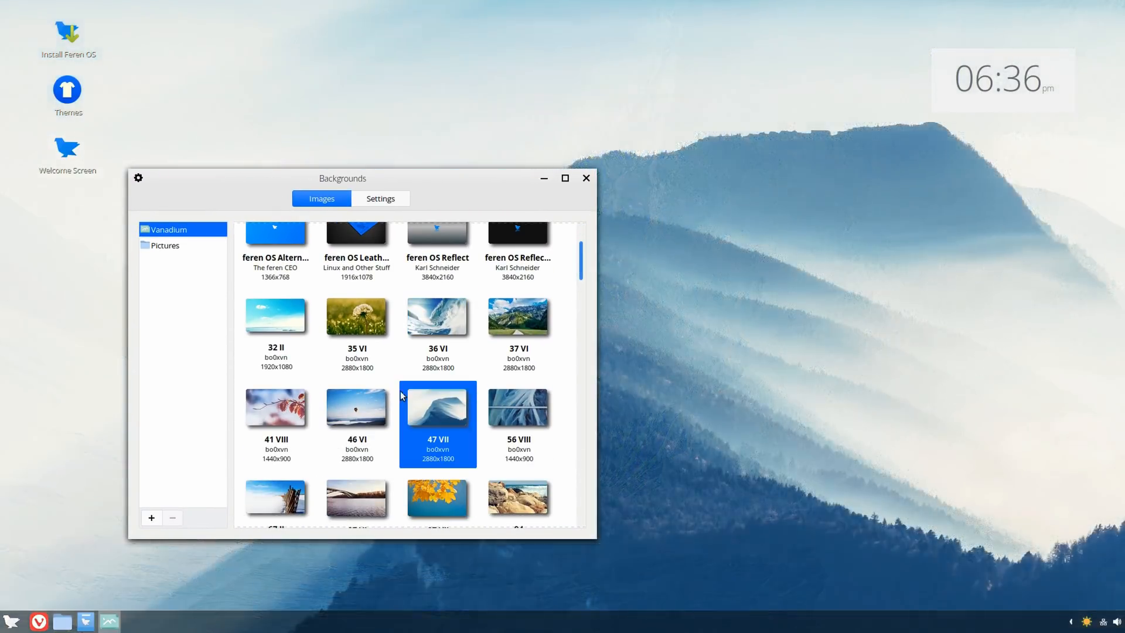
# Try the Unsplash 9 bridge, I'm Earth and Deep wallpapers, view Settings, then close Backgrounds
pyautogui.scroll(-3)
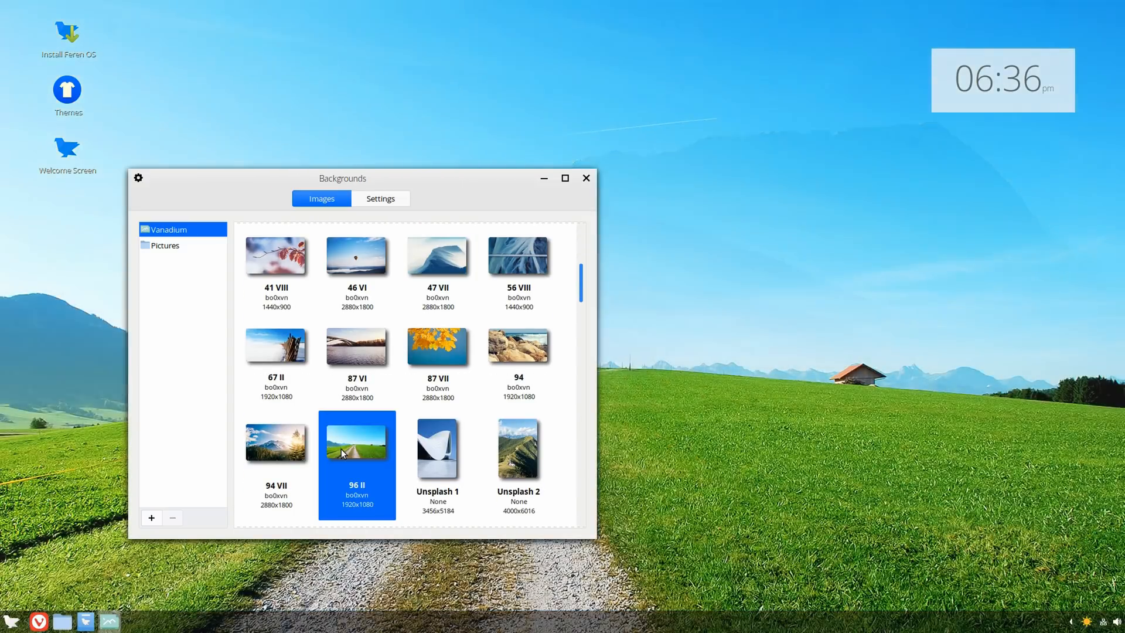
pyautogui.scroll(-3)
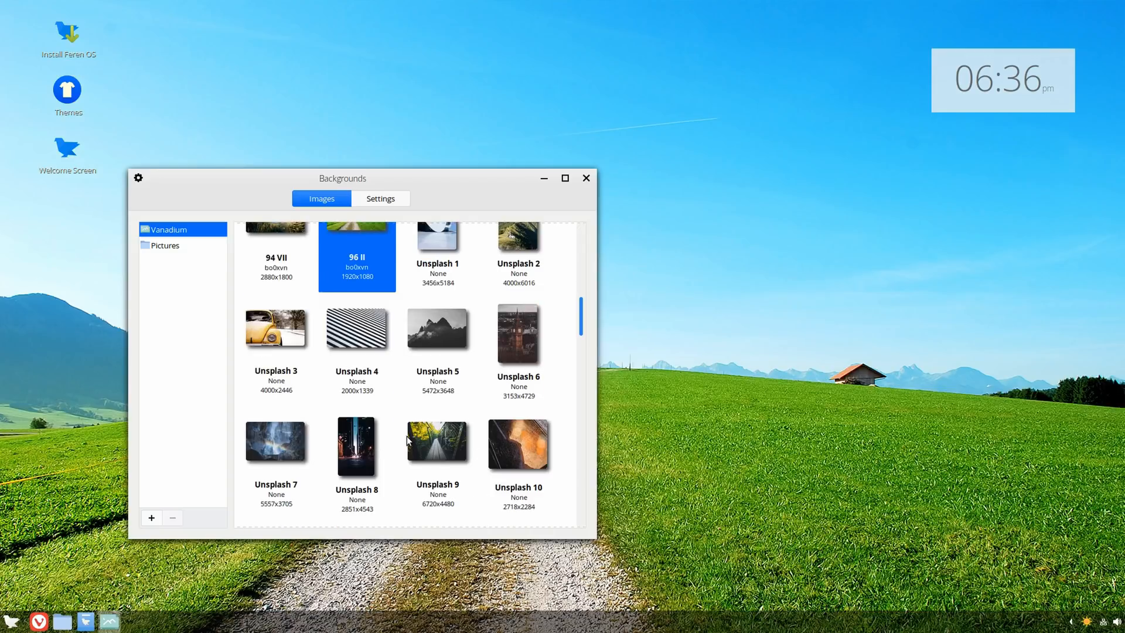
pyautogui.click(437, 445)
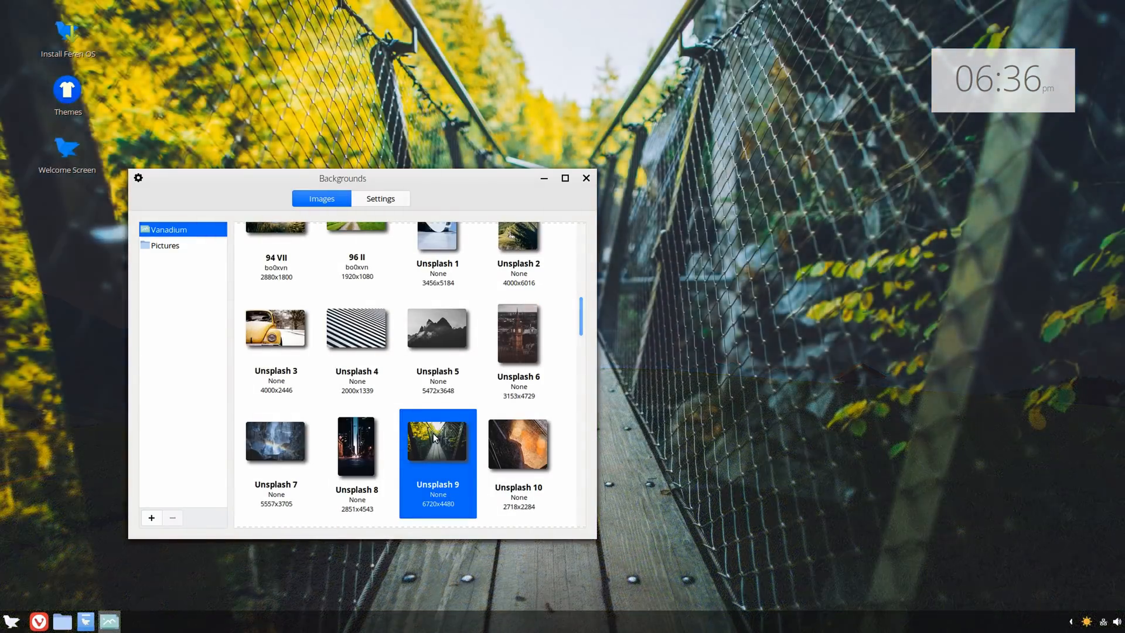
pyautogui.scroll(-3)
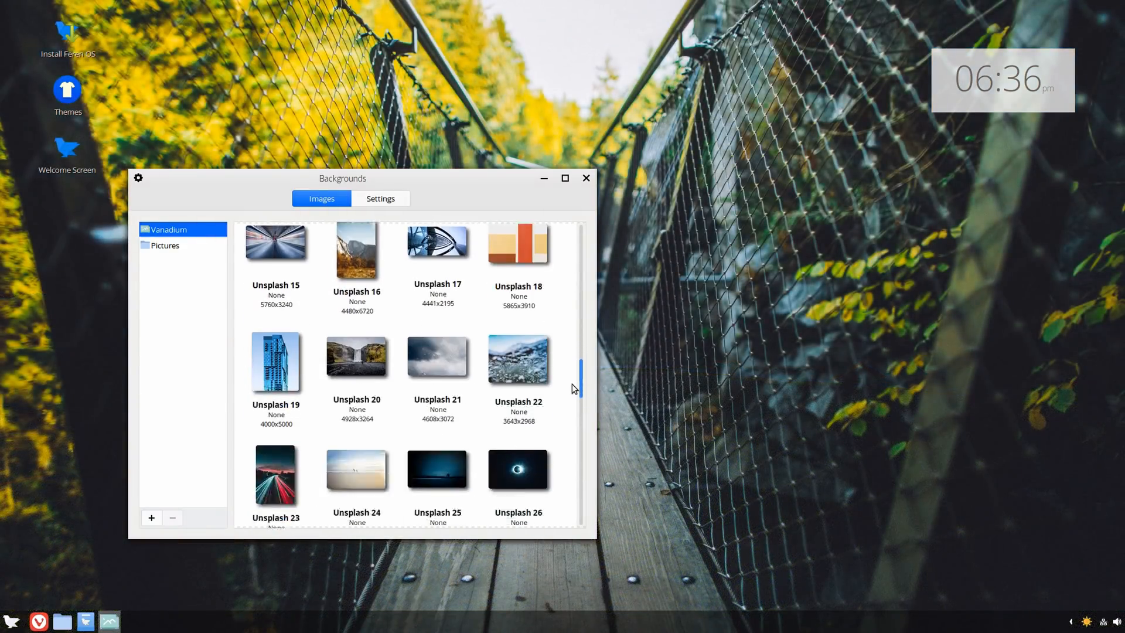
pyautogui.scroll(-3)
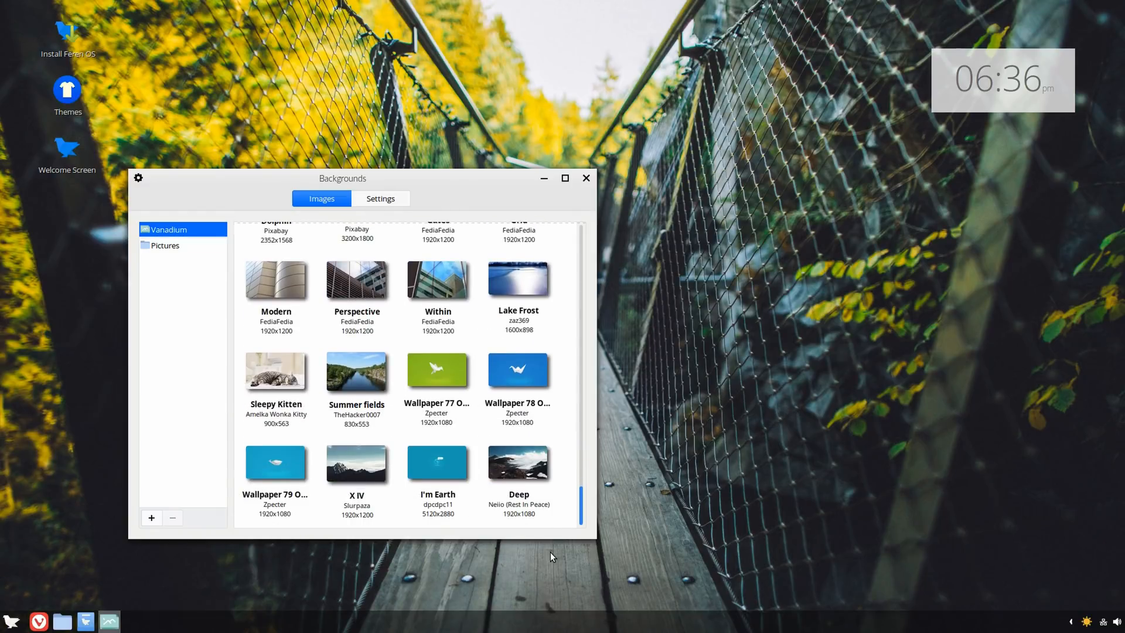
pyautogui.click(437, 461)
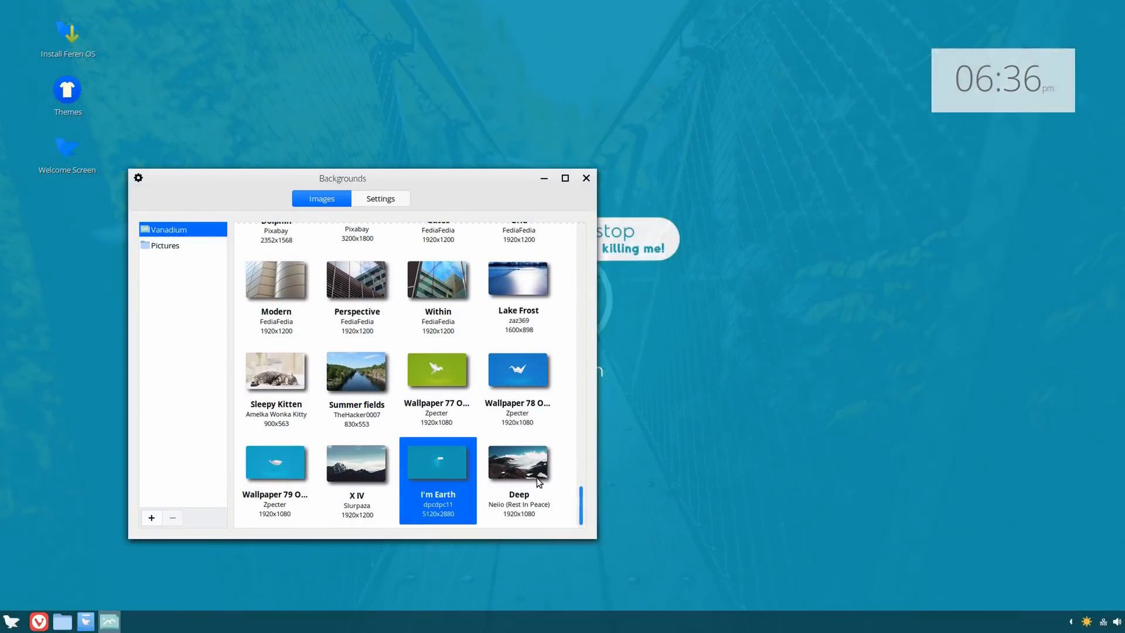
pyautogui.click(518, 461)
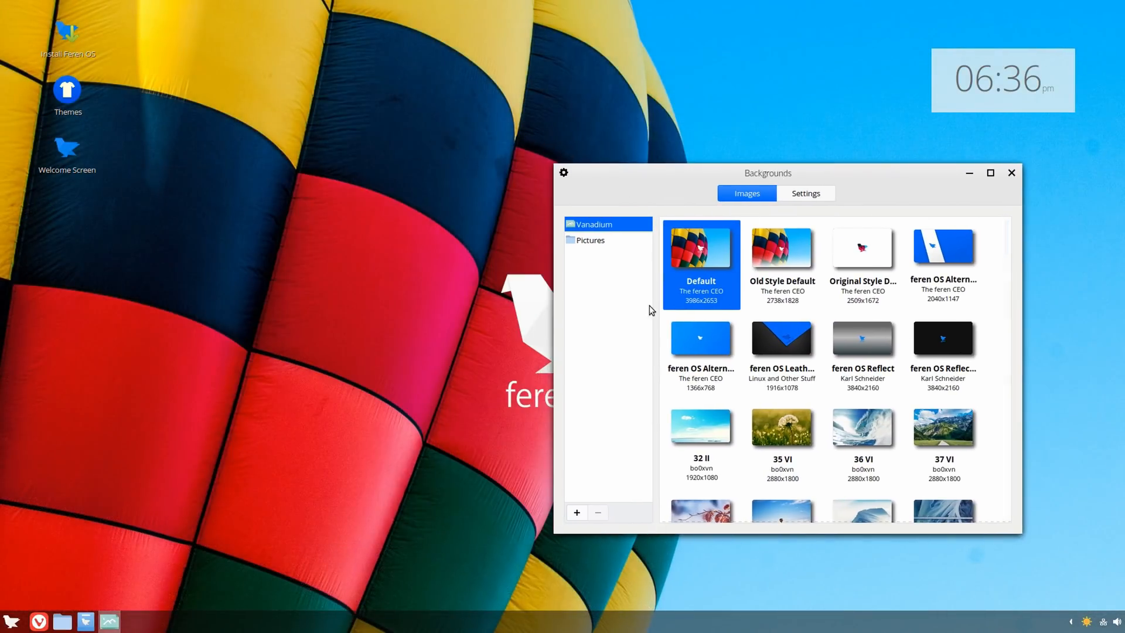
pyautogui.moveTo(1012, 173)
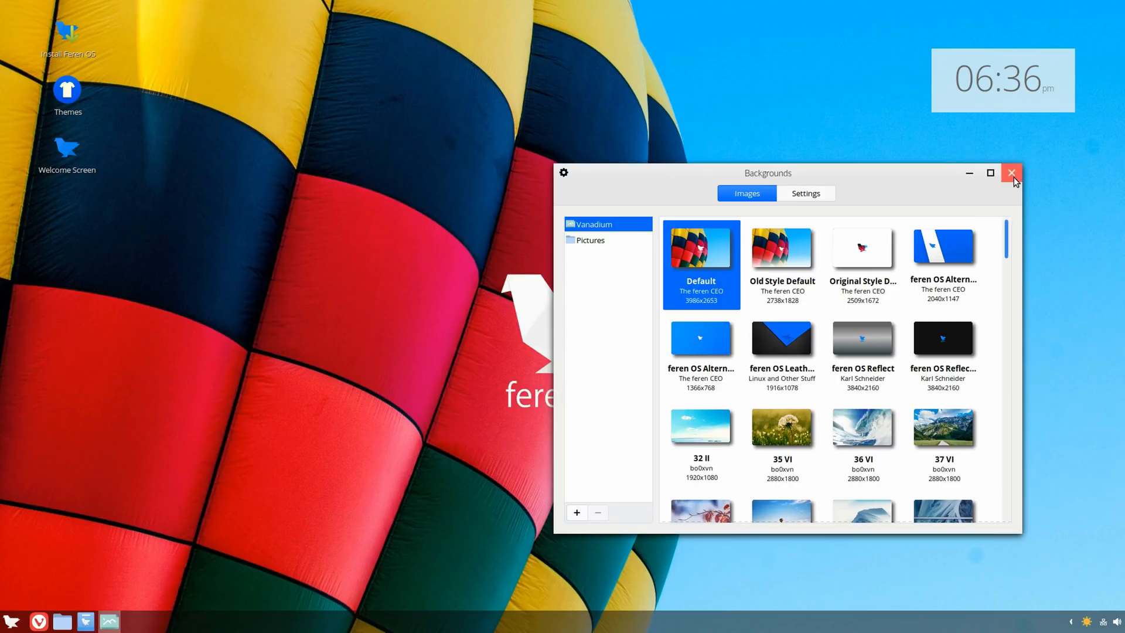
pyautogui.click(805, 193)
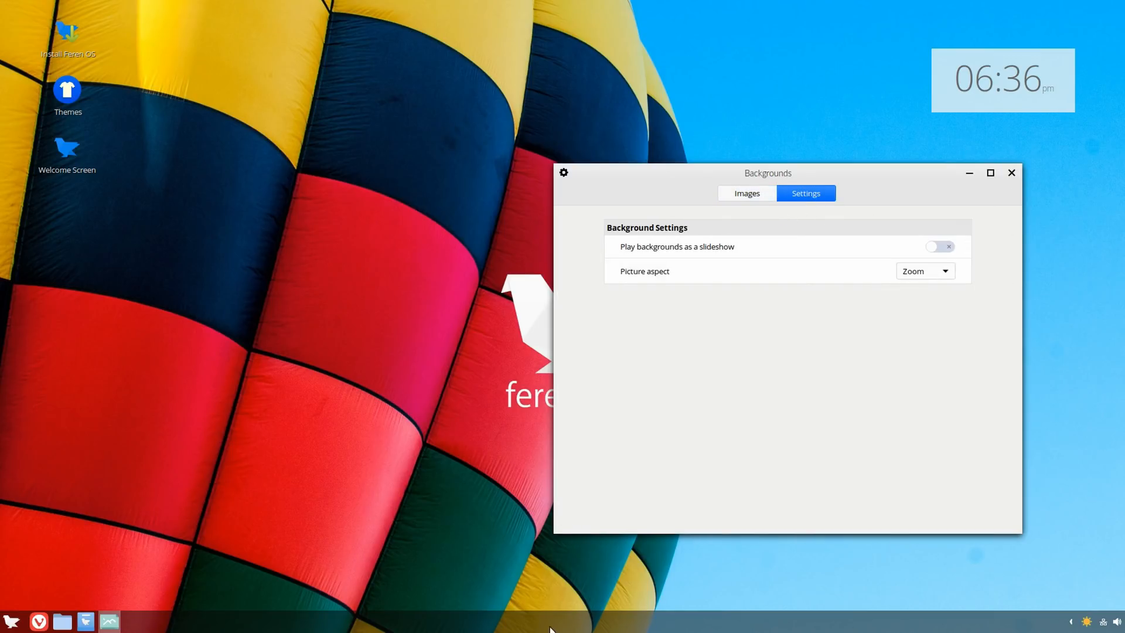
pyautogui.moveTo(1012, 174)
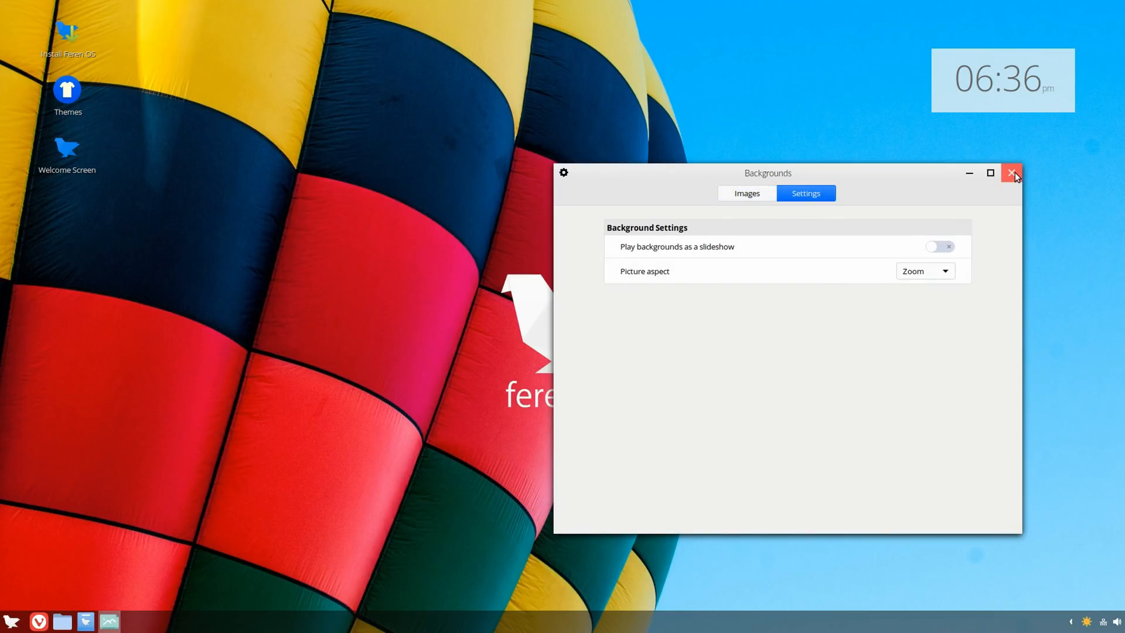
pyautogui.click(1013, 172)
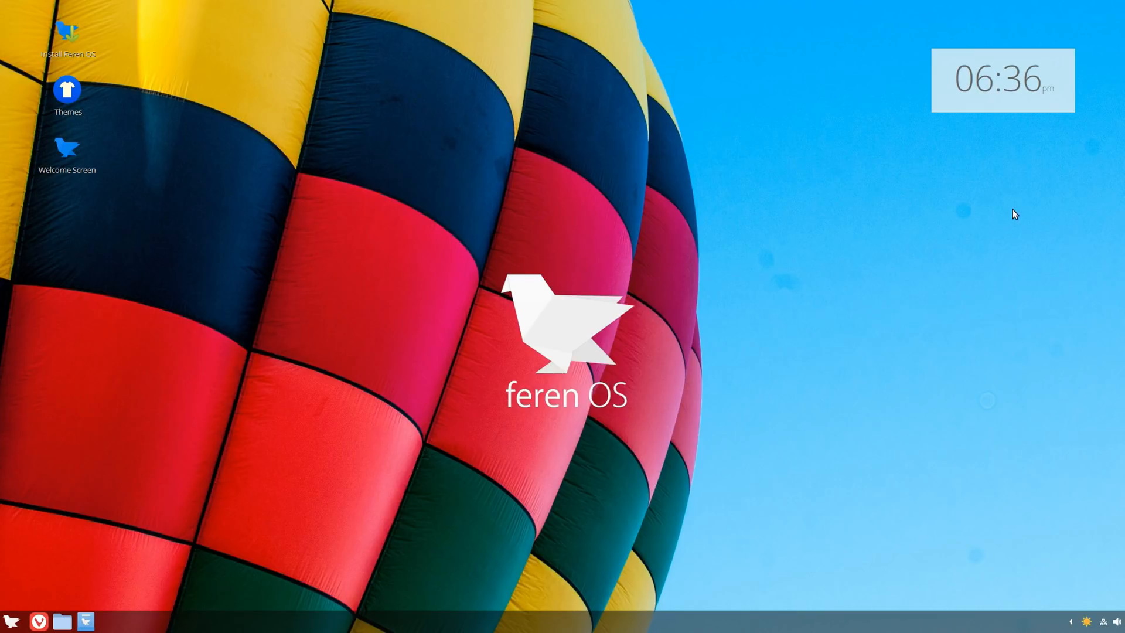
pyautogui.rightClick(407, 322)
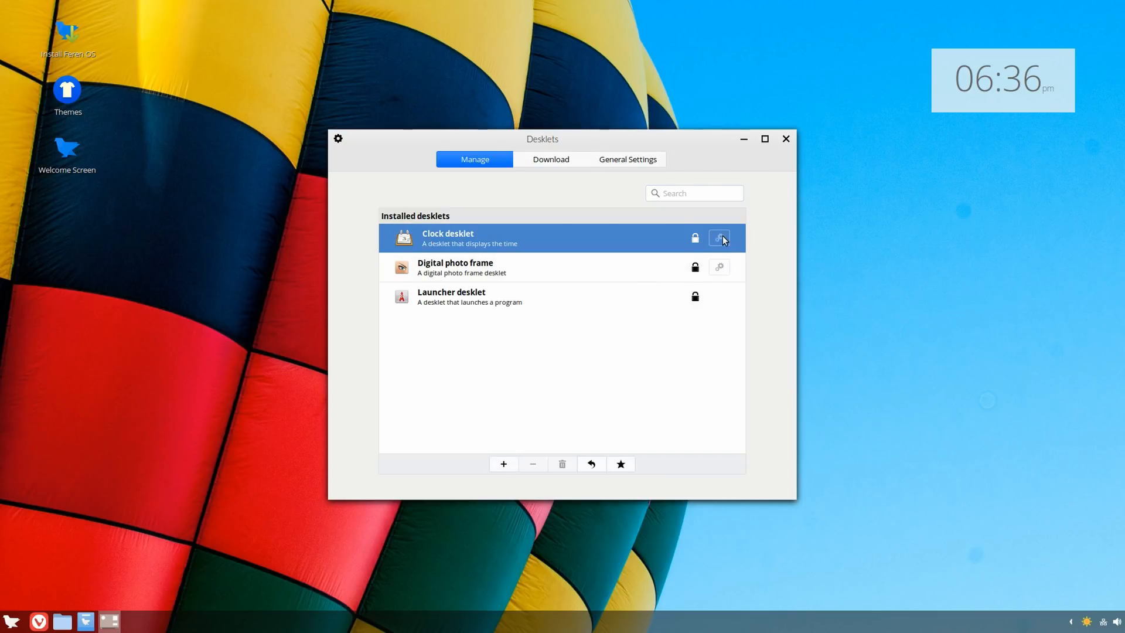
pyautogui.moveTo(701, 245)
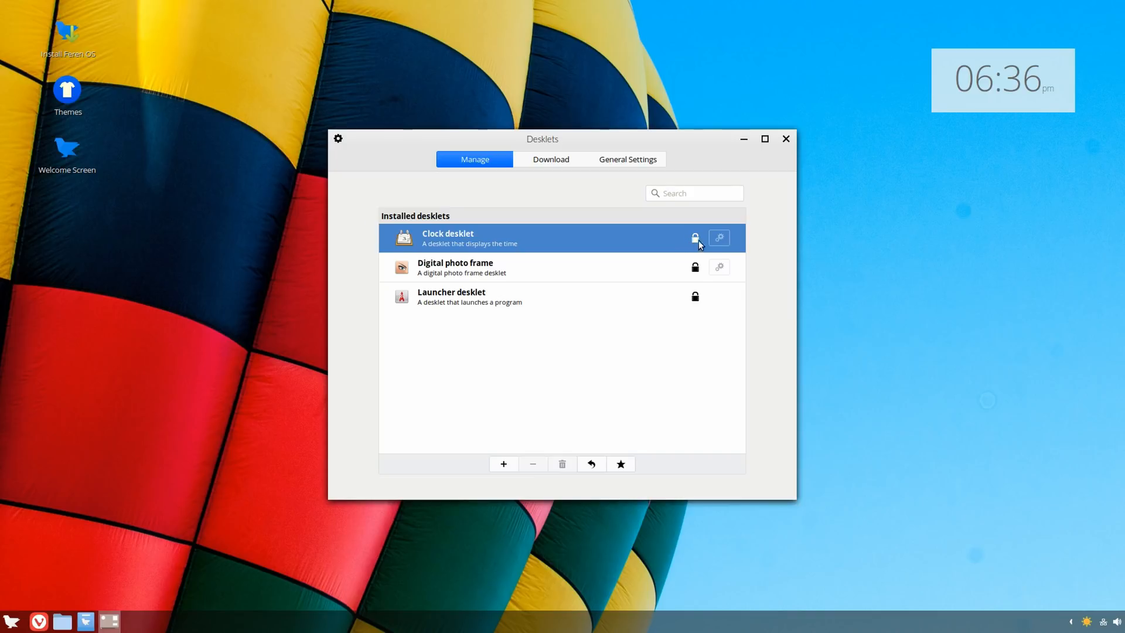
pyautogui.moveTo(634, 175)
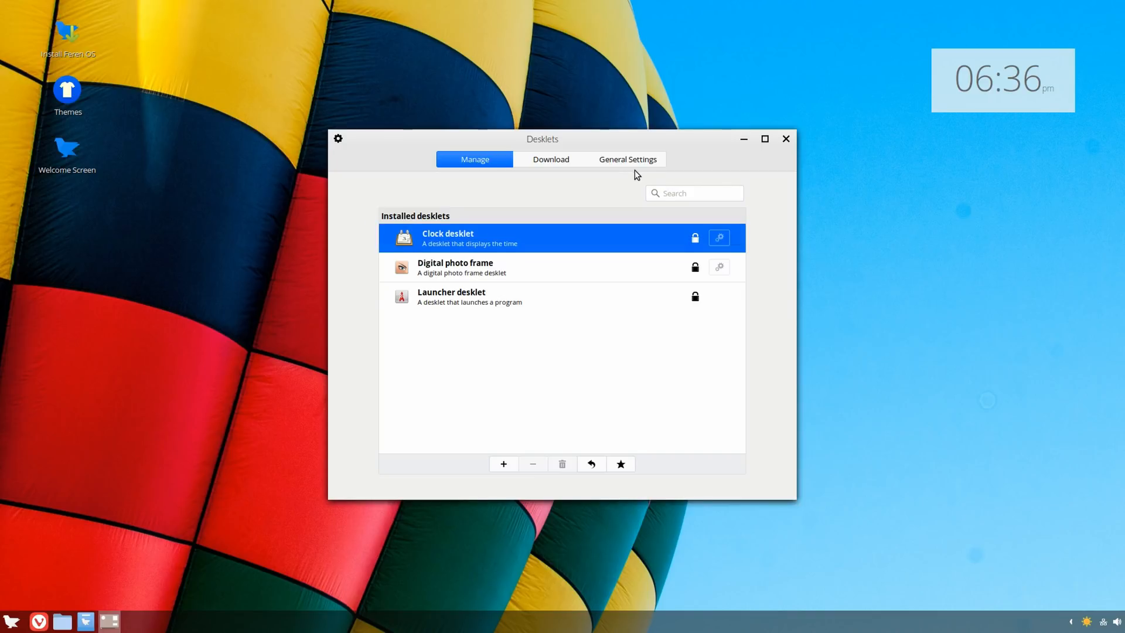
pyautogui.click(626, 159)
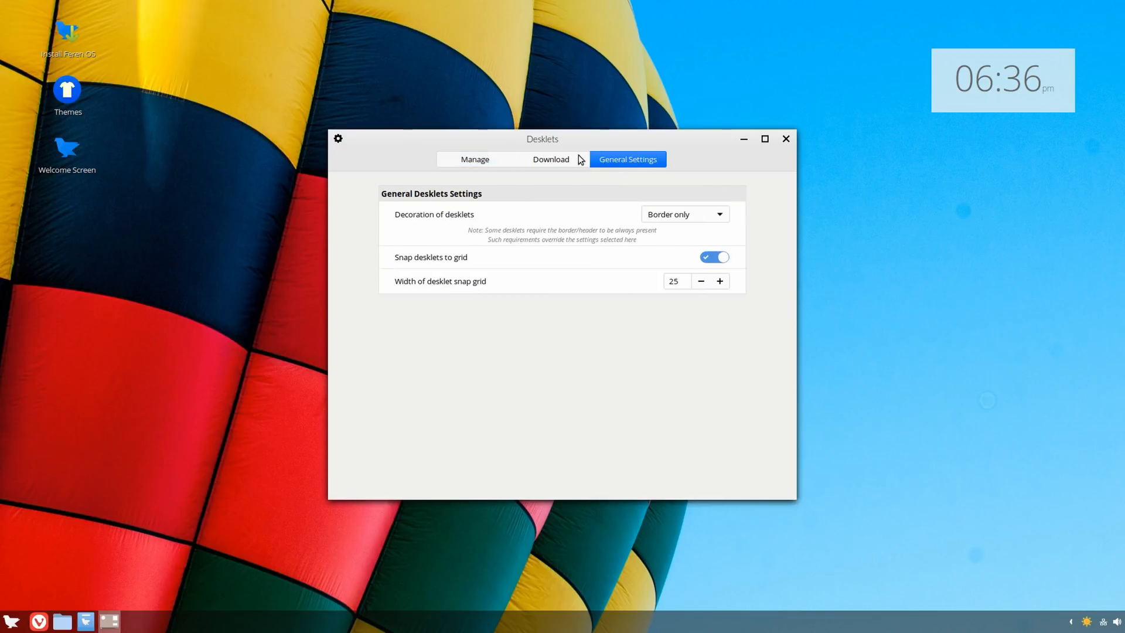
pyautogui.click(550, 160)
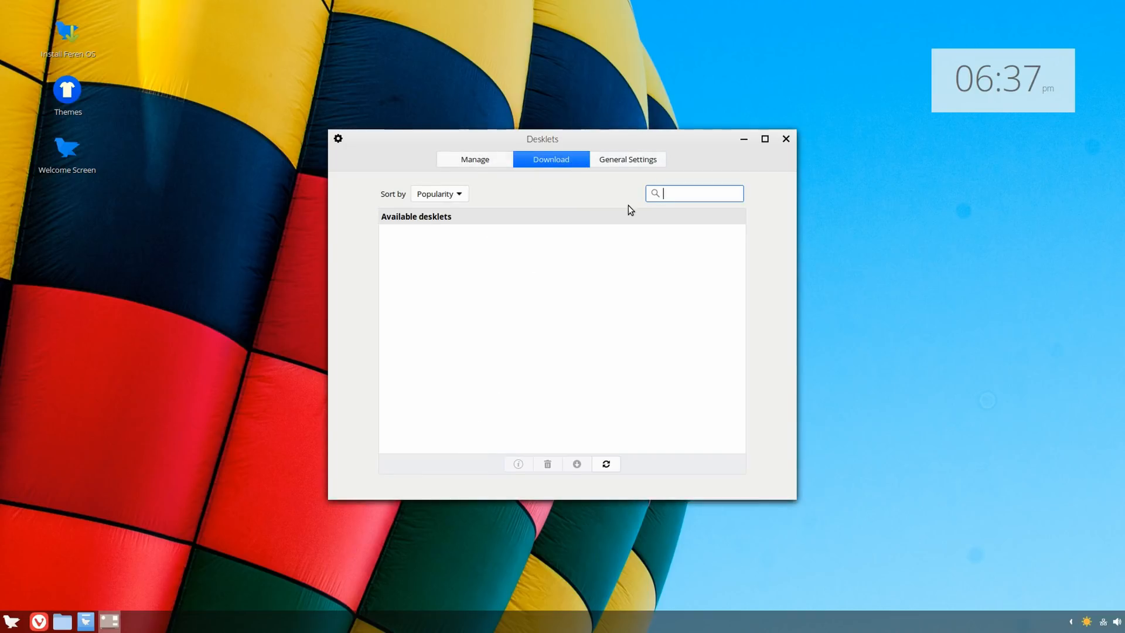
pyautogui.moveTo(638, 168)
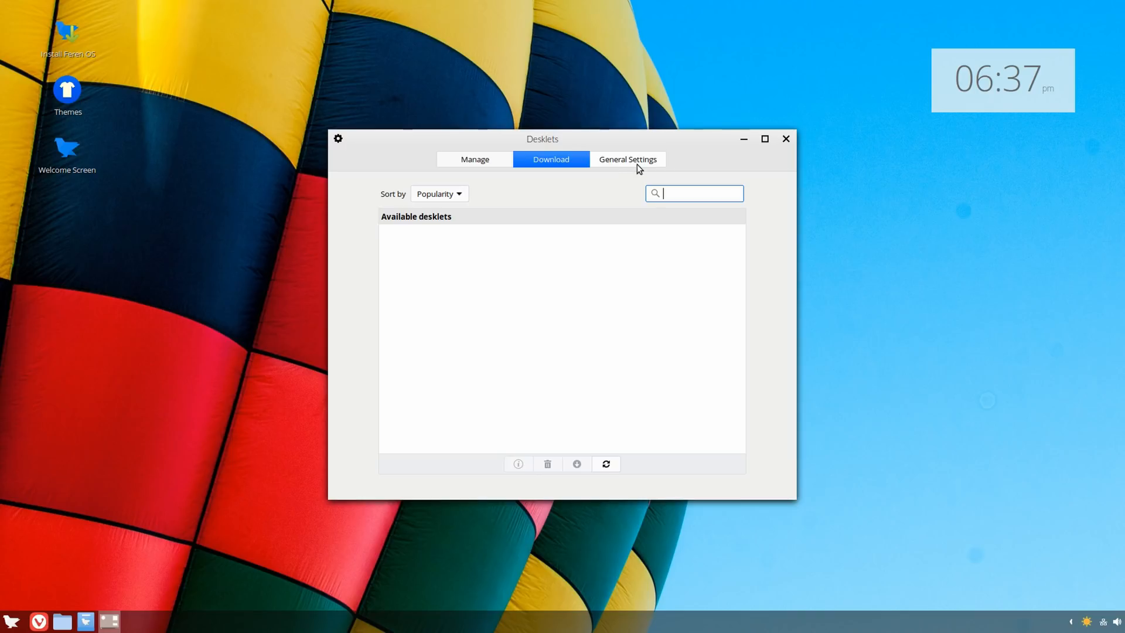
pyautogui.click(627, 159)
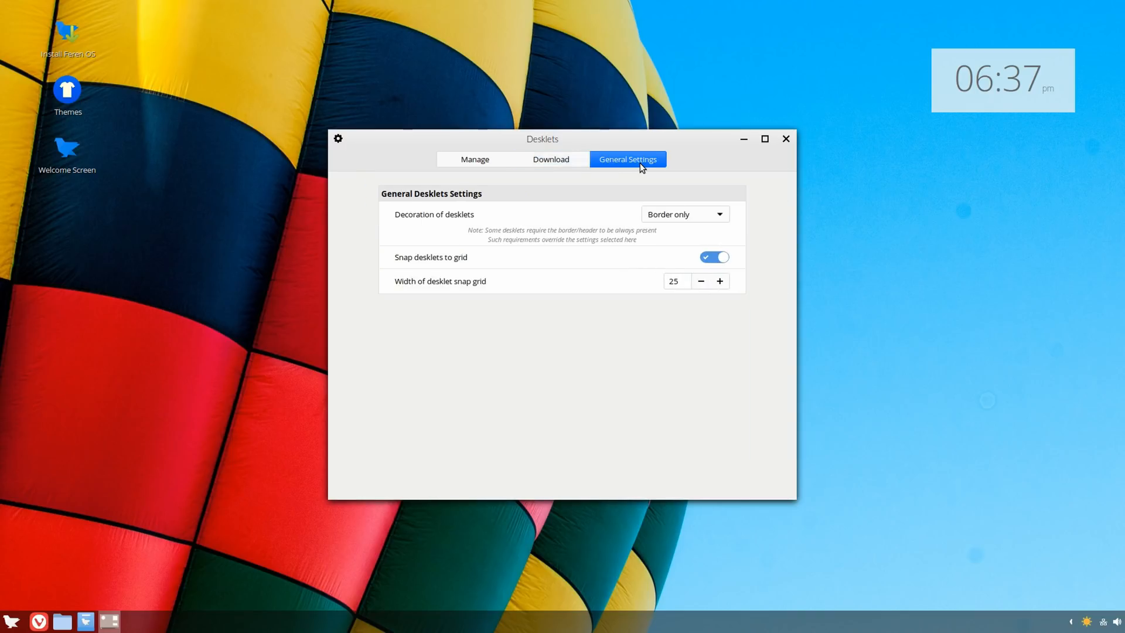
pyautogui.click(551, 159)
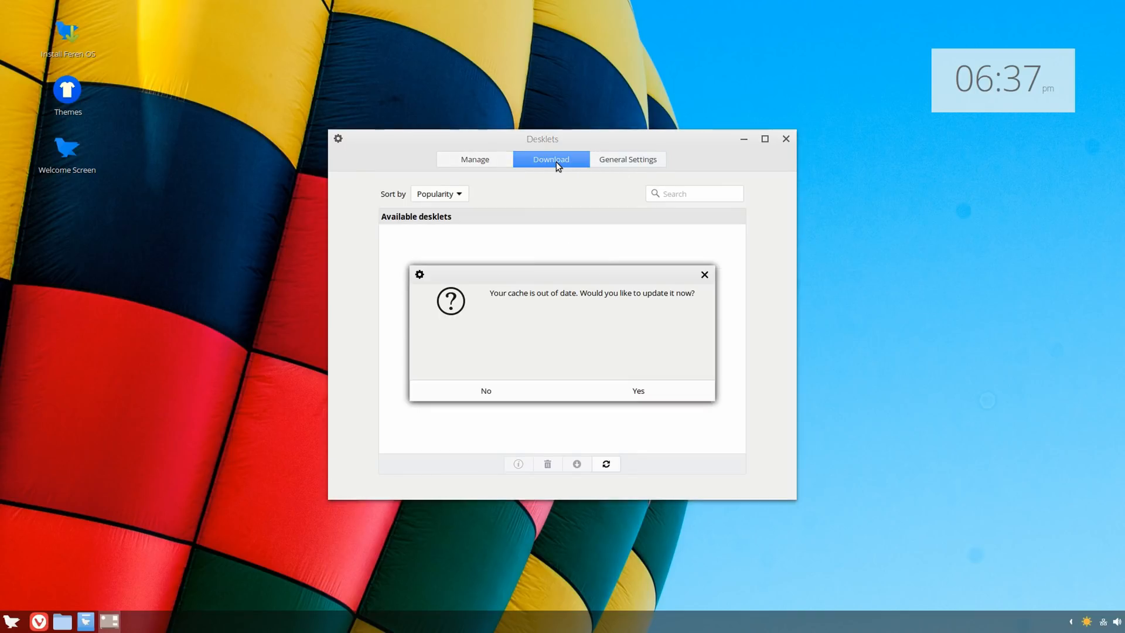
pyautogui.click(486, 390)
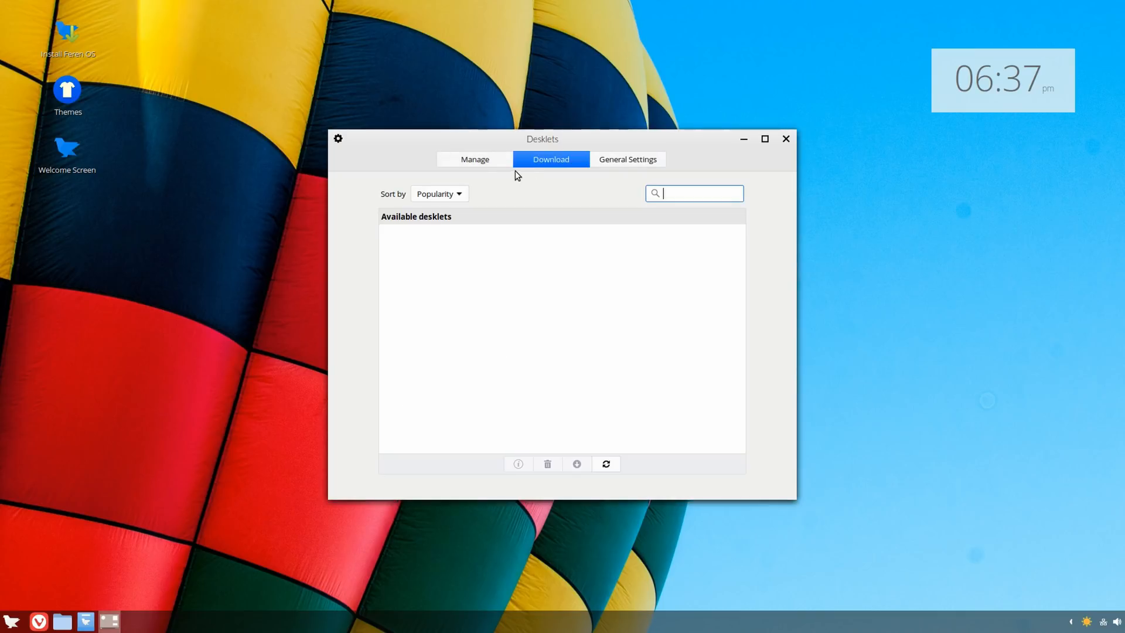
pyautogui.click(474, 158)
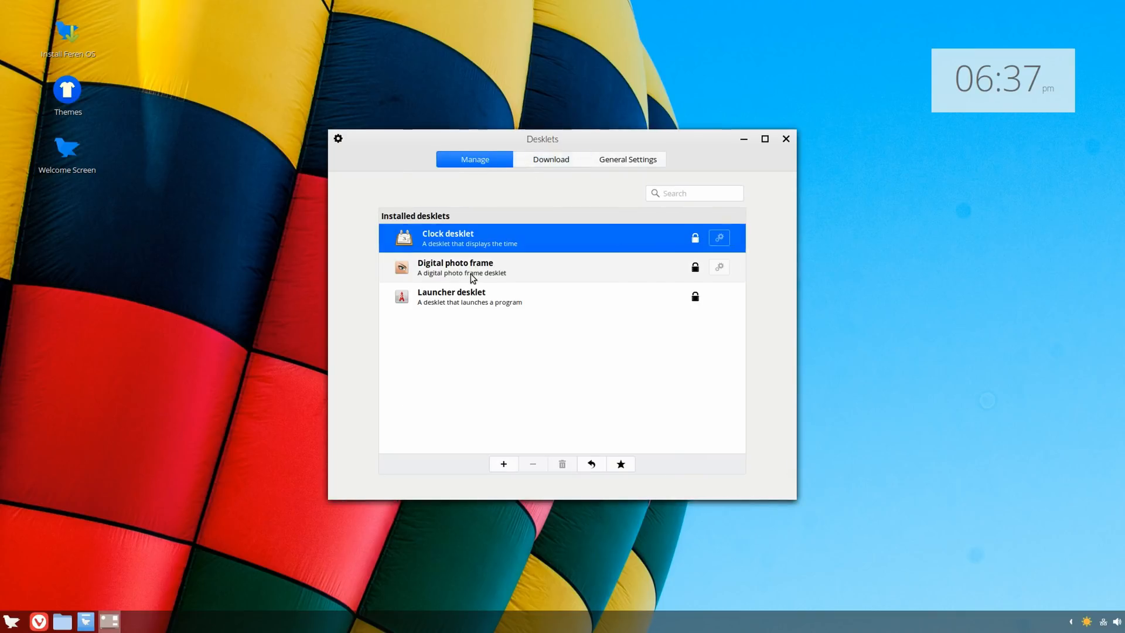
pyautogui.moveTo(484, 257)
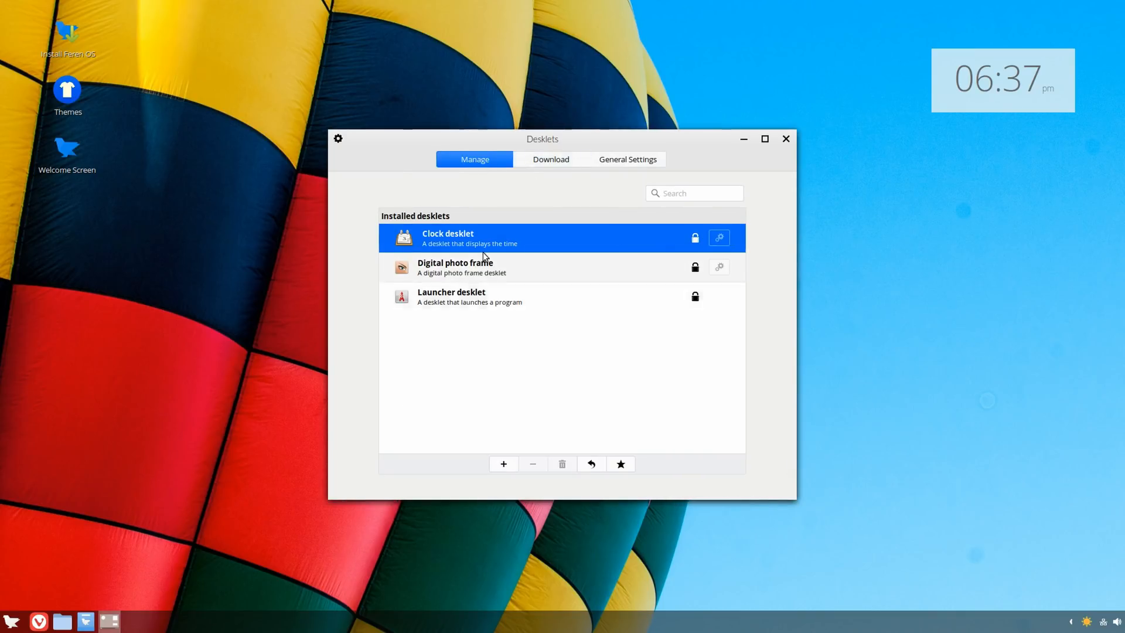
pyautogui.moveTo(420, 271)
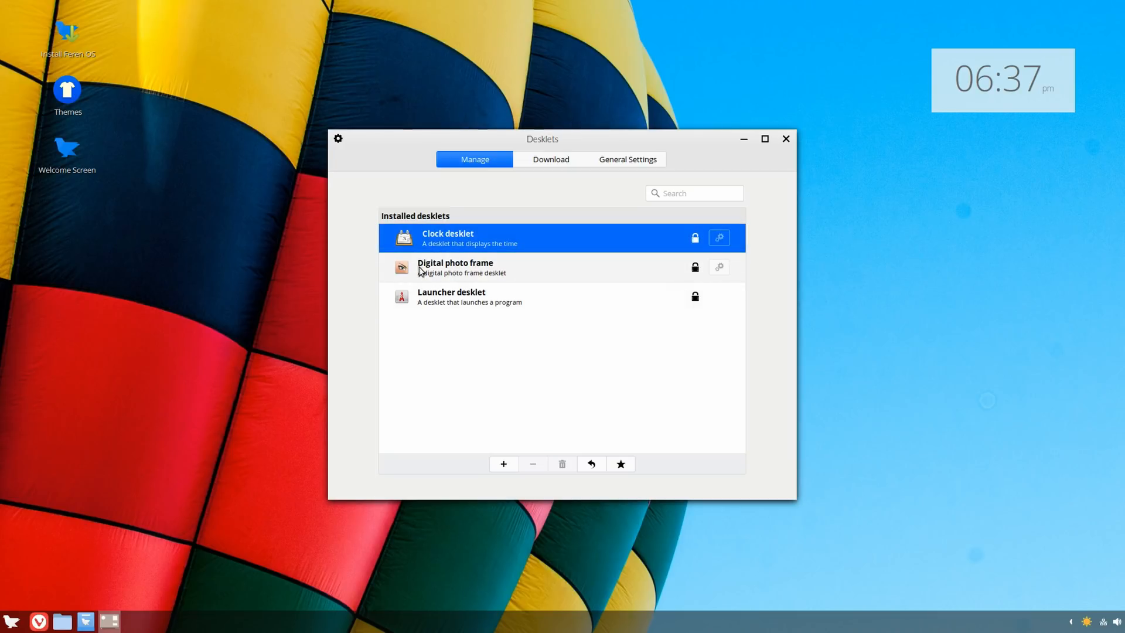
pyautogui.moveTo(343, 148)
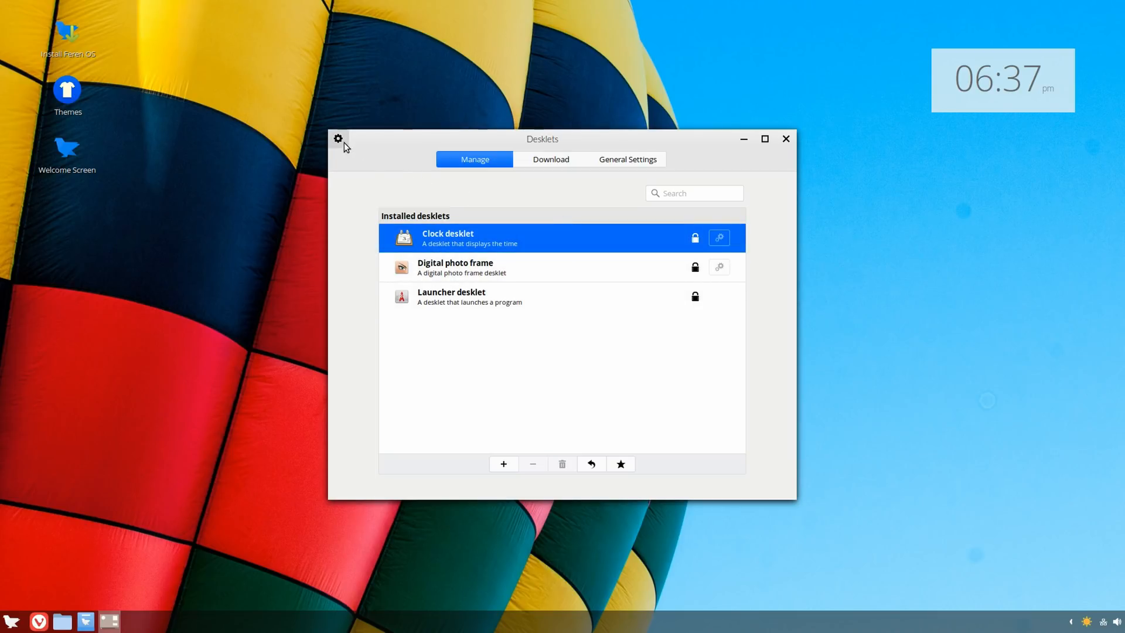
pyautogui.click(338, 138)
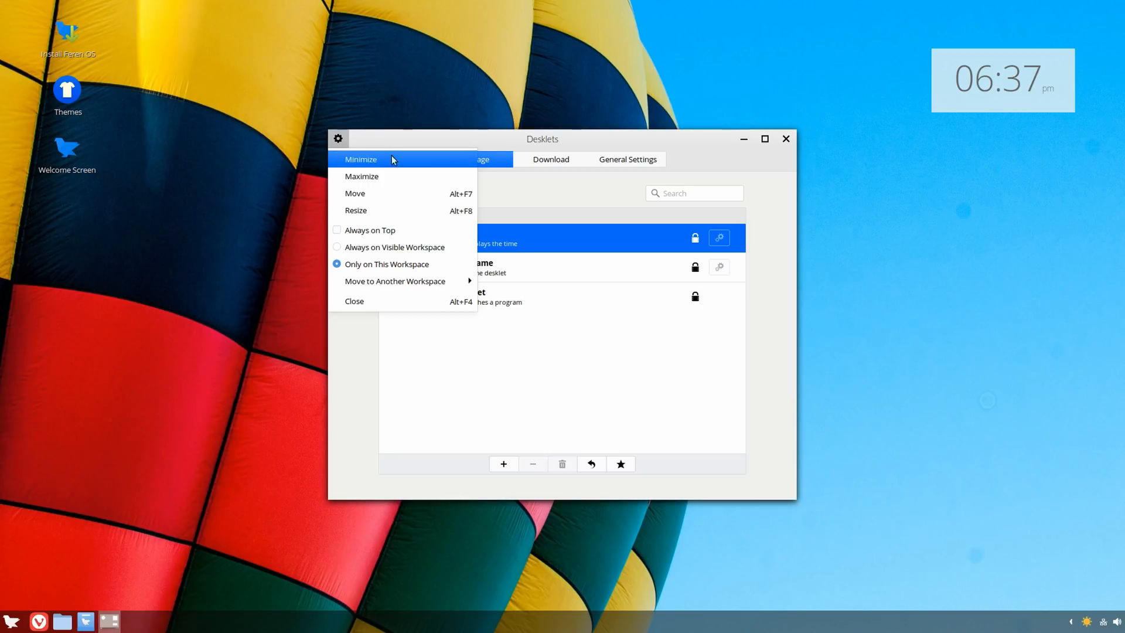
pyautogui.click(360, 159)
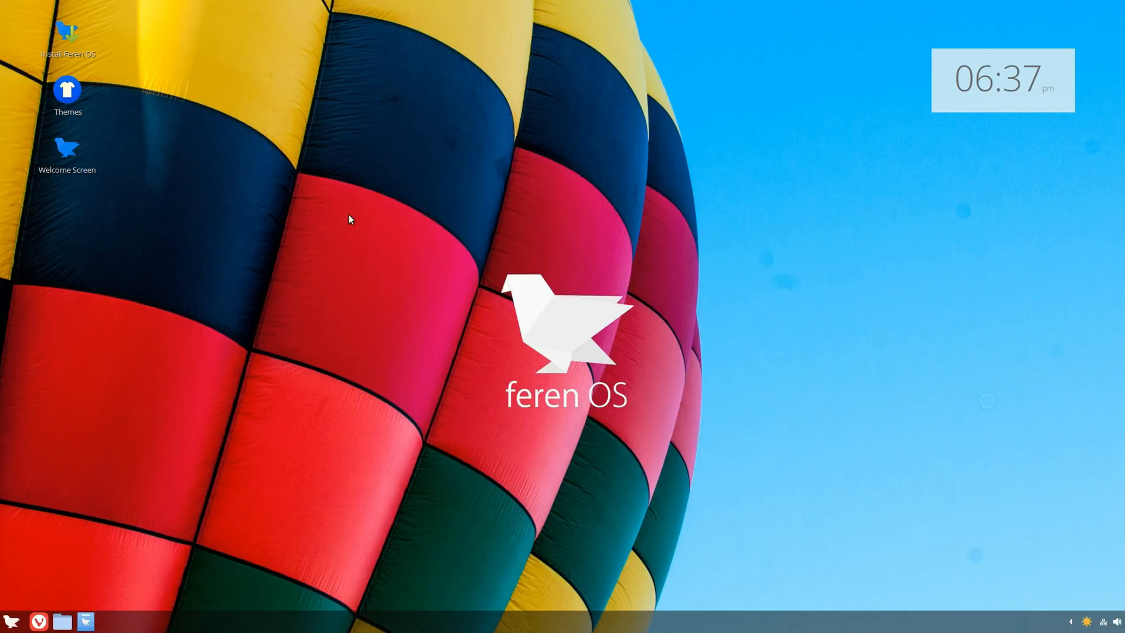
pyautogui.moveTo(68, 91)
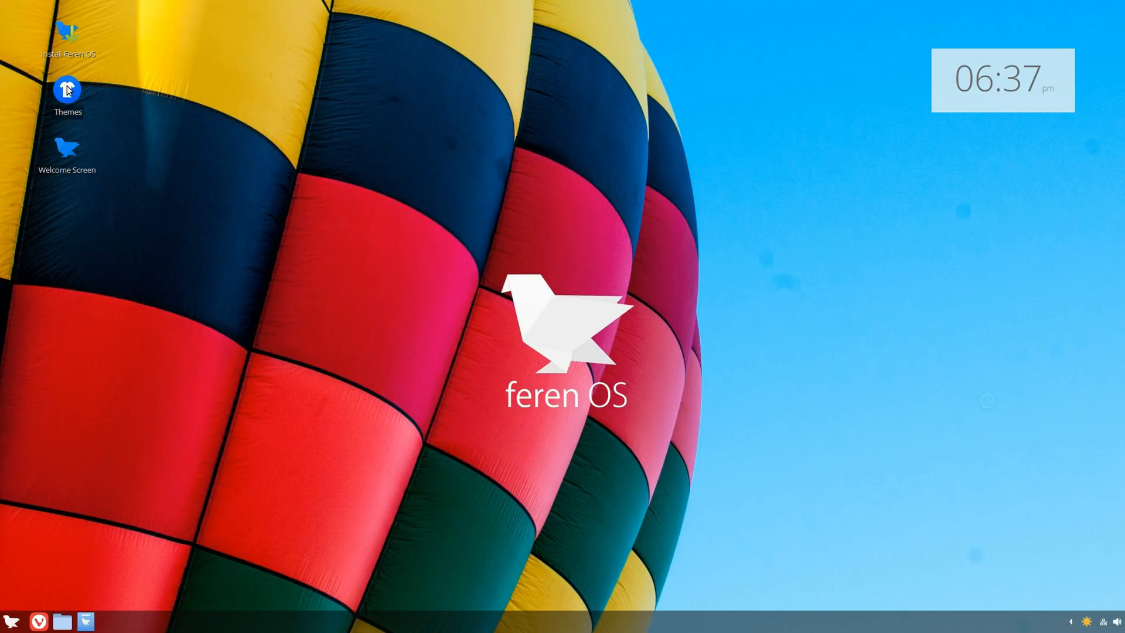
pyautogui.moveTo(92, 107)
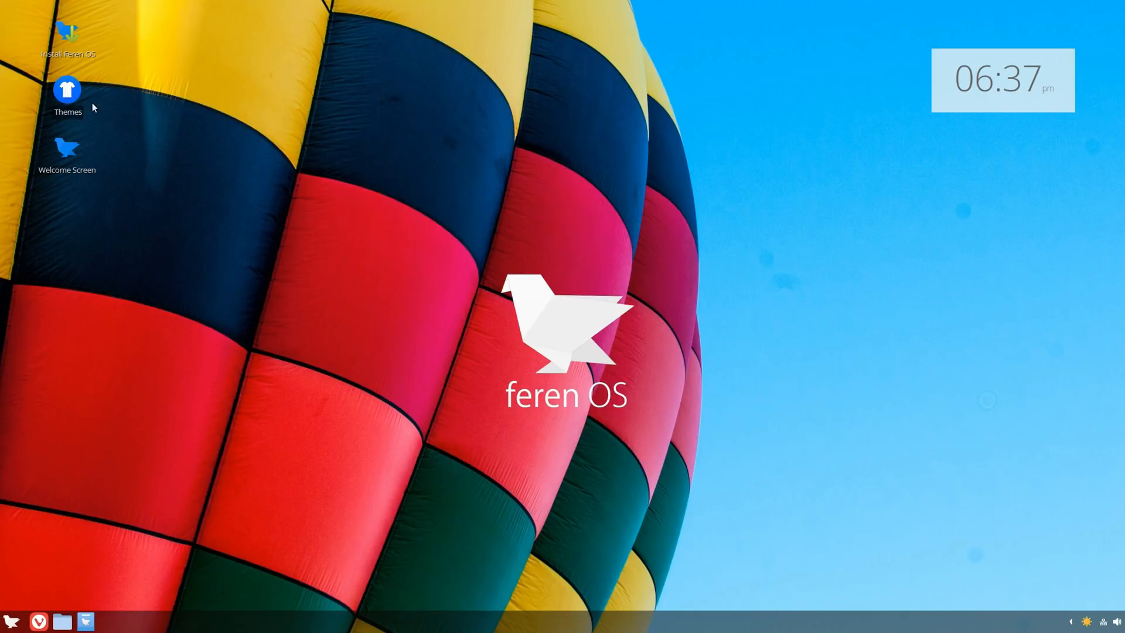
# Launch Themes from its desktop icon and start picking the feren Dark theme
pyautogui.doubleClick(67, 91)
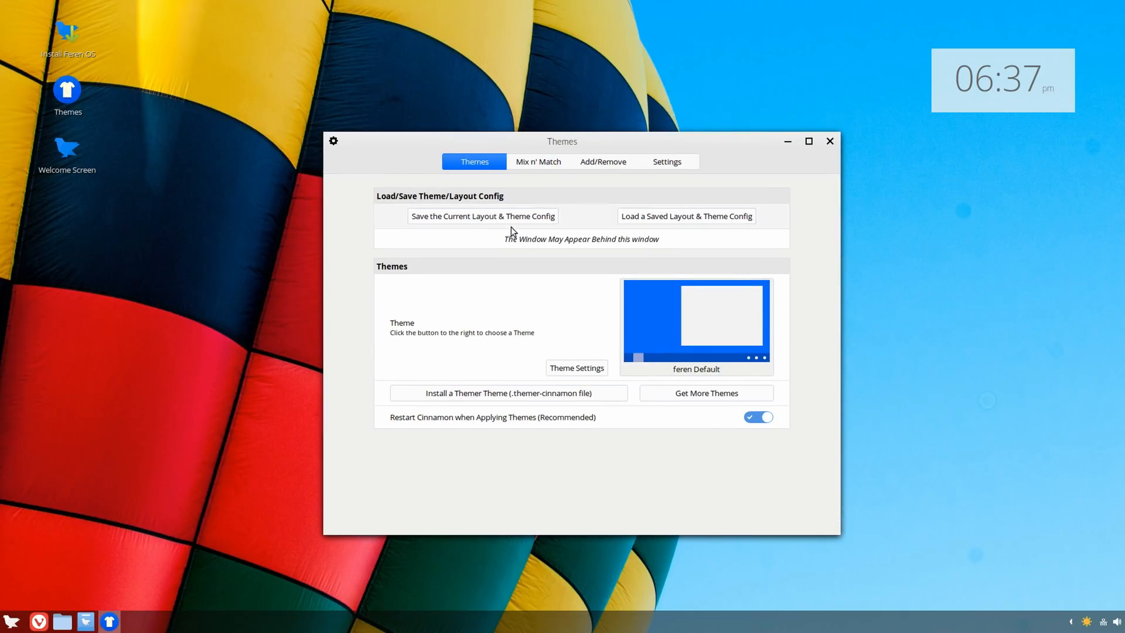
pyautogui.click(694, 321)
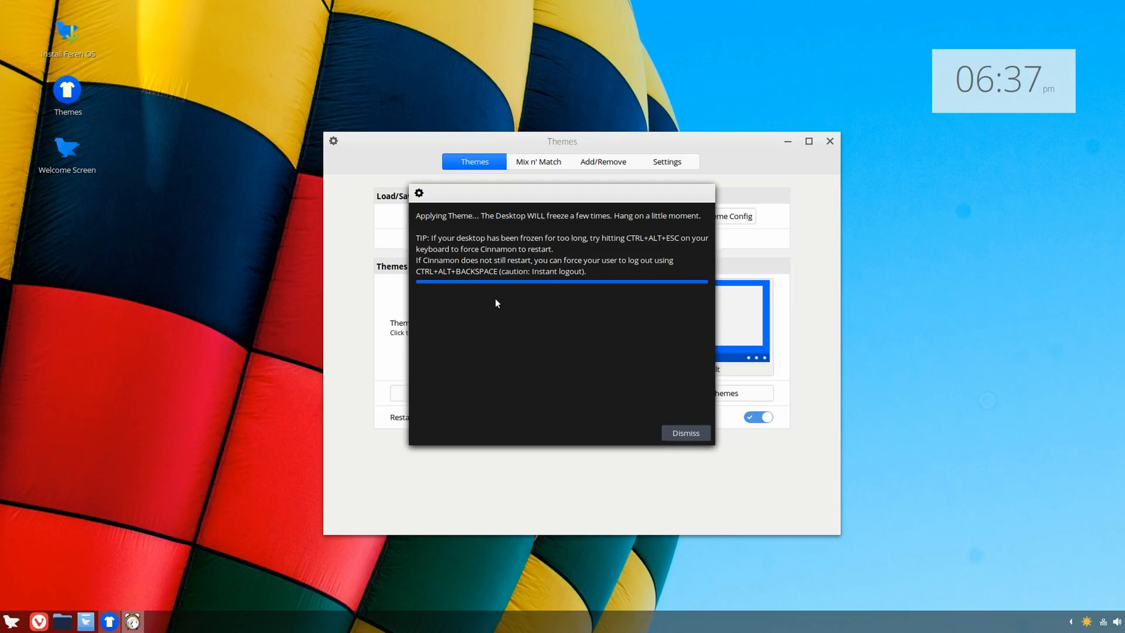
pyautogui.moveTo(643, 282)
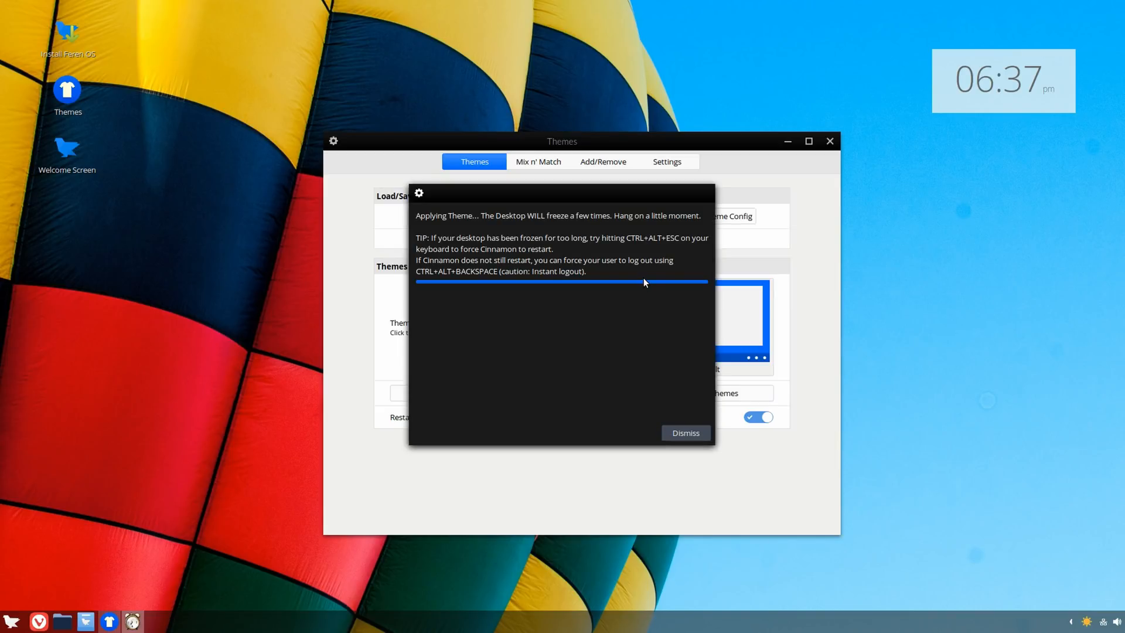
pyautogui.moveTo(634, 328)
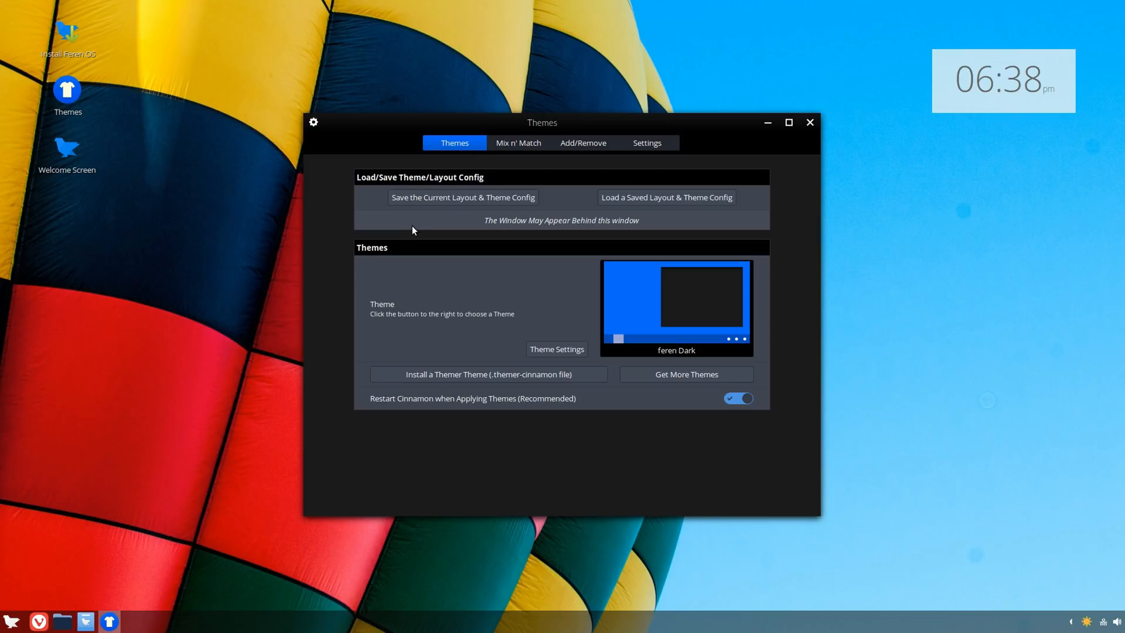
pyautogui.moveTo(240, 271)
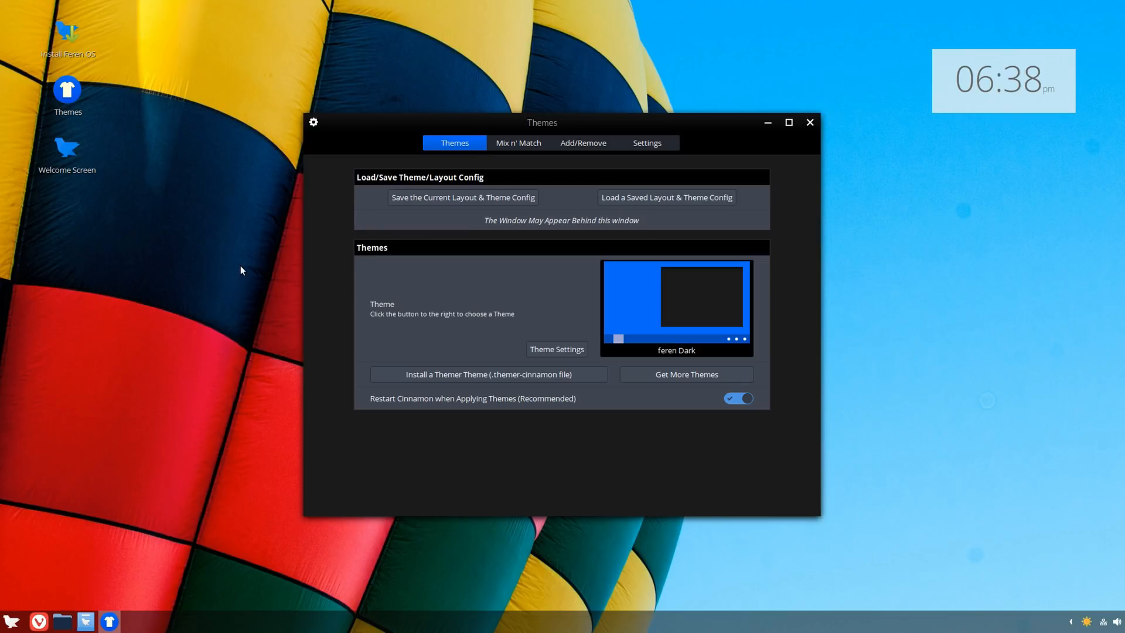
# Open the Home folder, view and close About Nemo, then toggle list and icon views
pyautogui.click(85, 621)
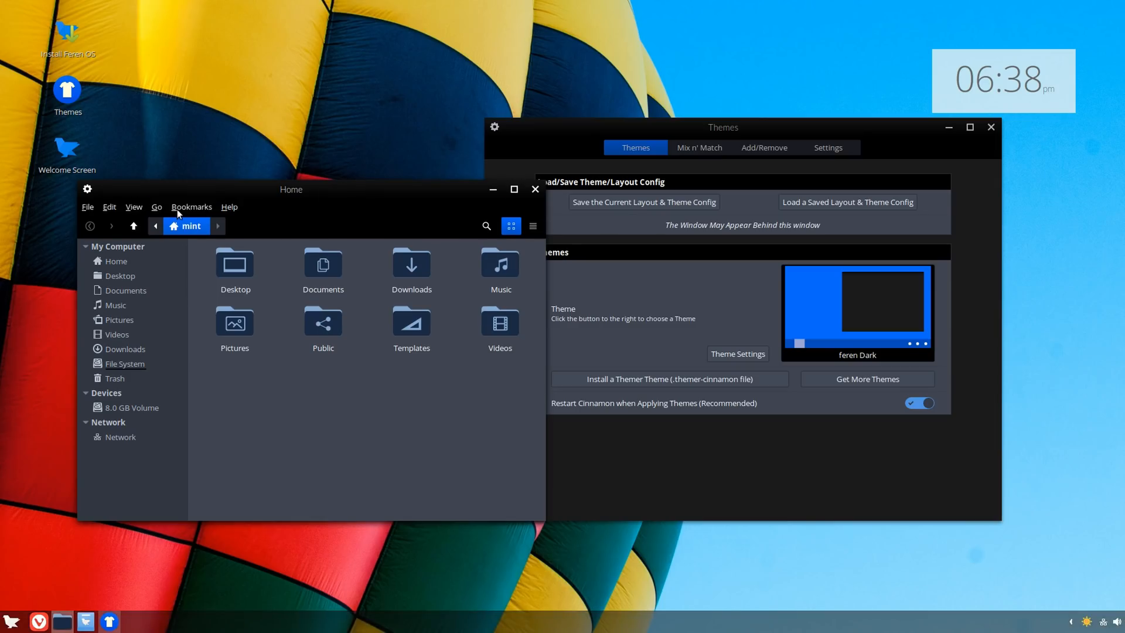
pyautogui.click(229, 207)
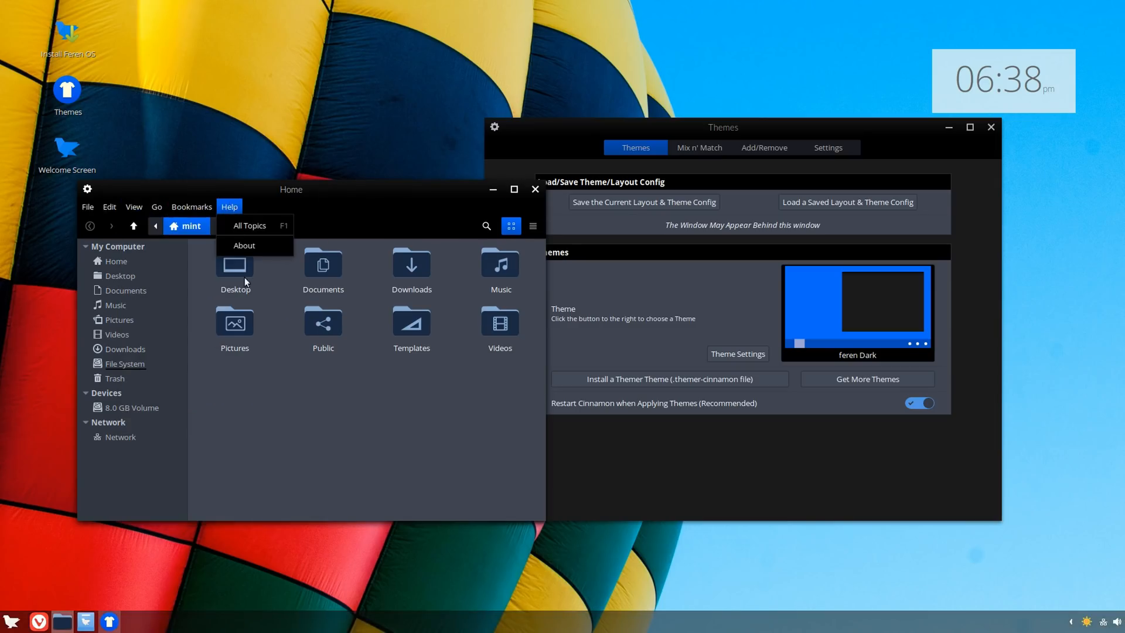
pyautogui.click(244, 246)
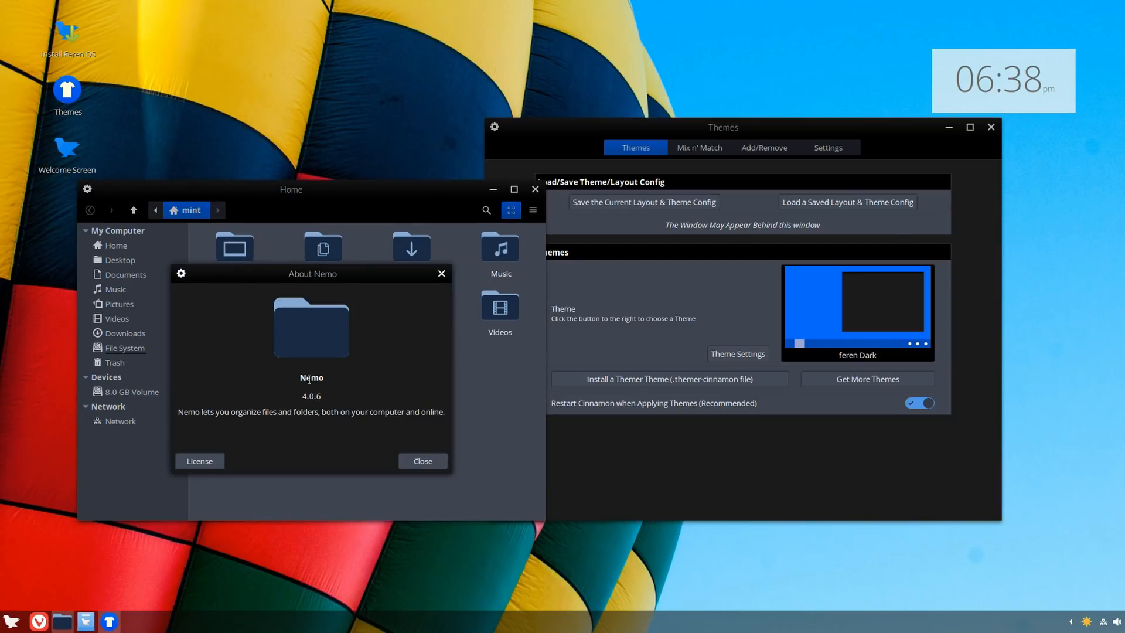
pyautogui.click(422, 461)
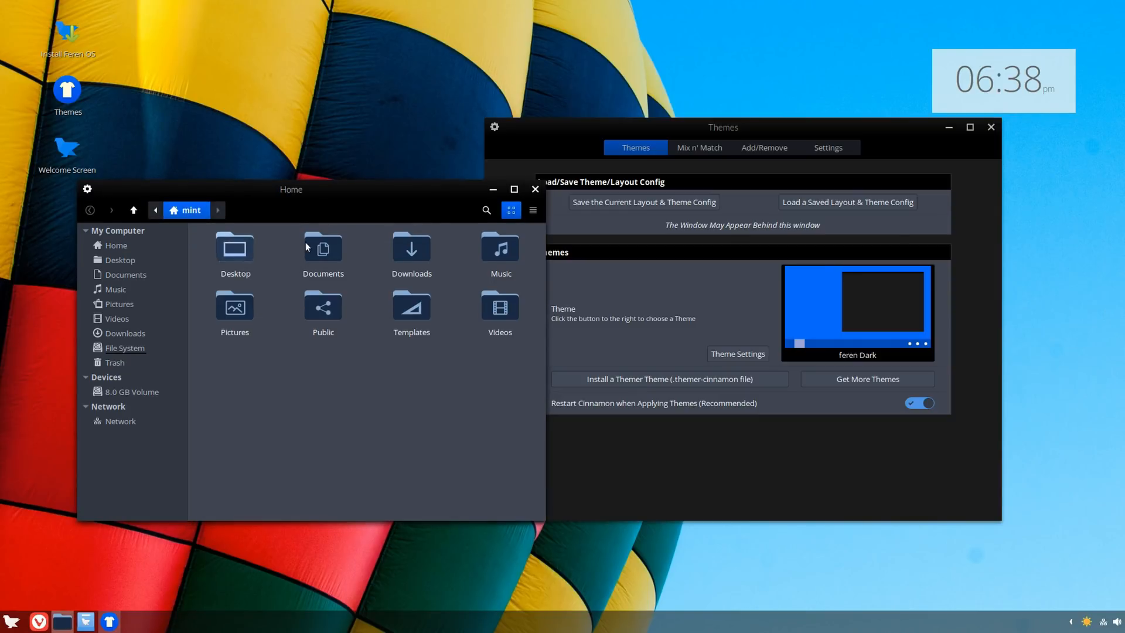
pyautogui.click(533, 210)
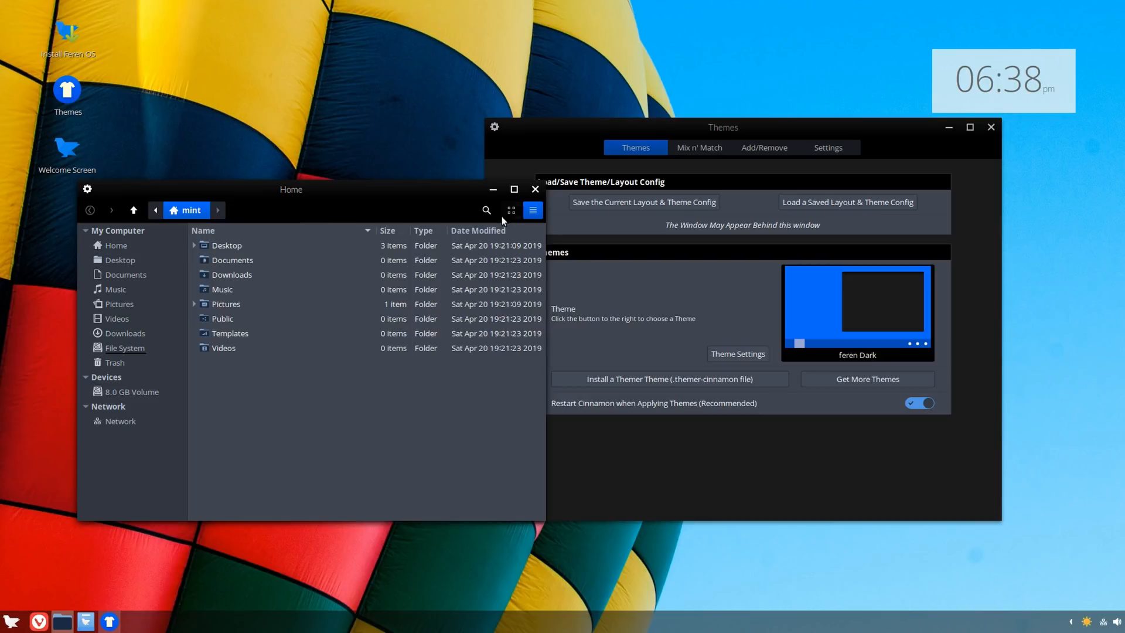
pyautogui.click(510, 210)
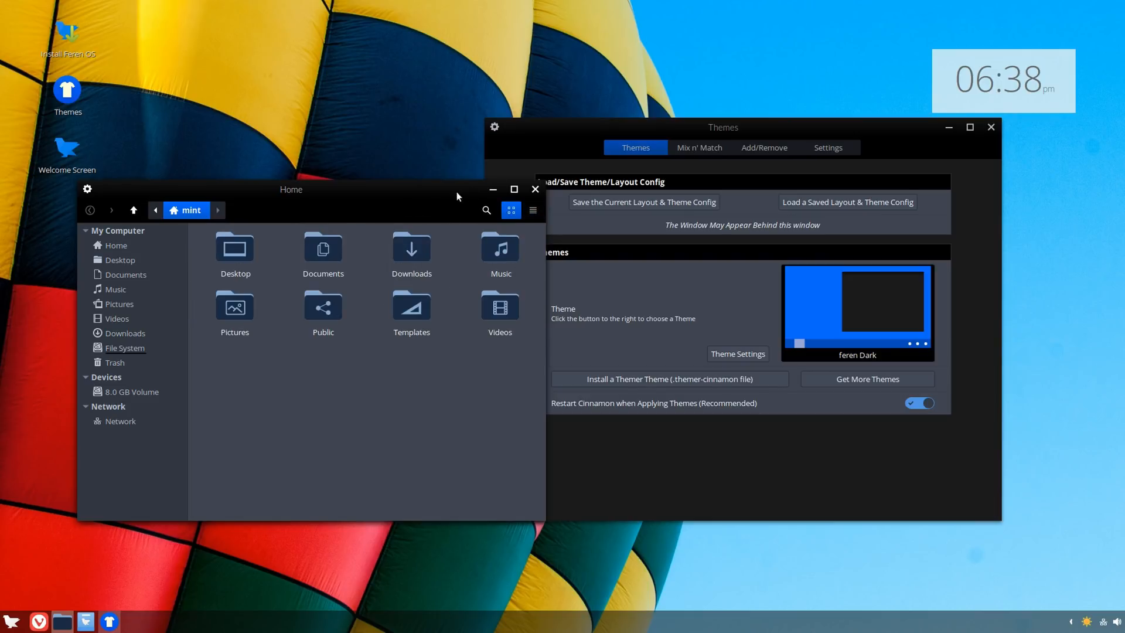
pyautogui.moveTo(497, 176)
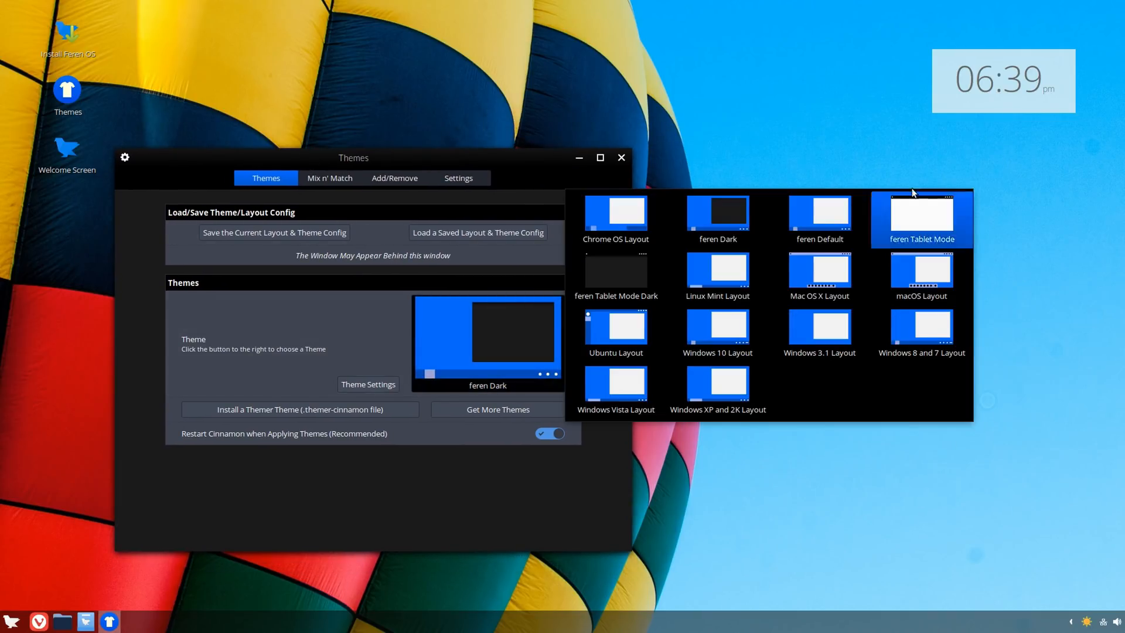
pyautogui.moveTo(825, 98)
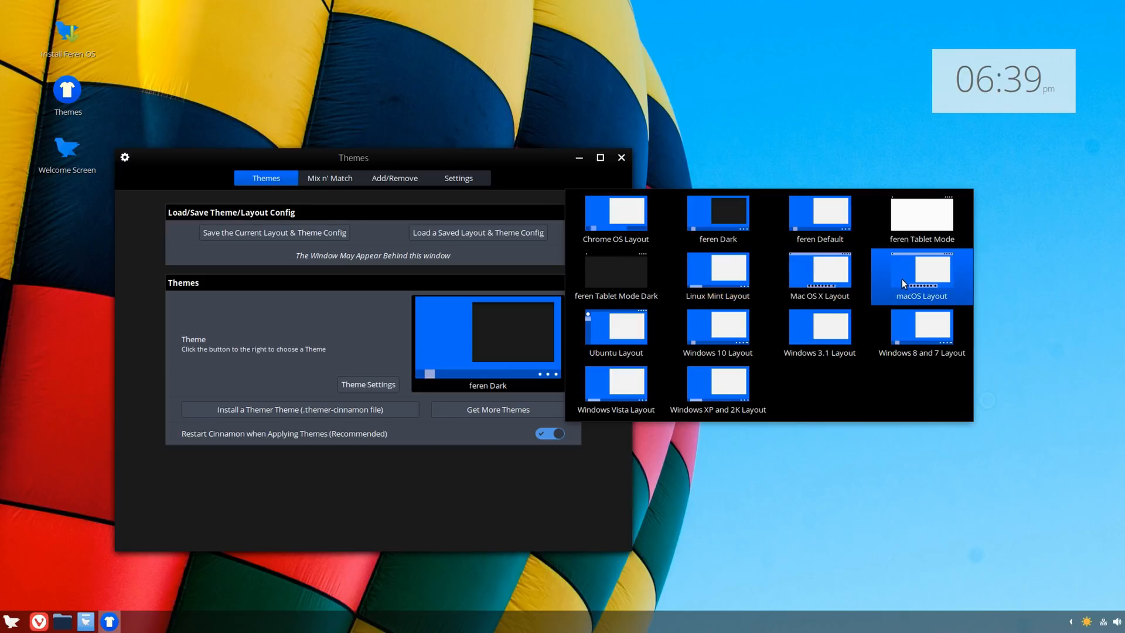
pyautogui.moveTo(904, 282)
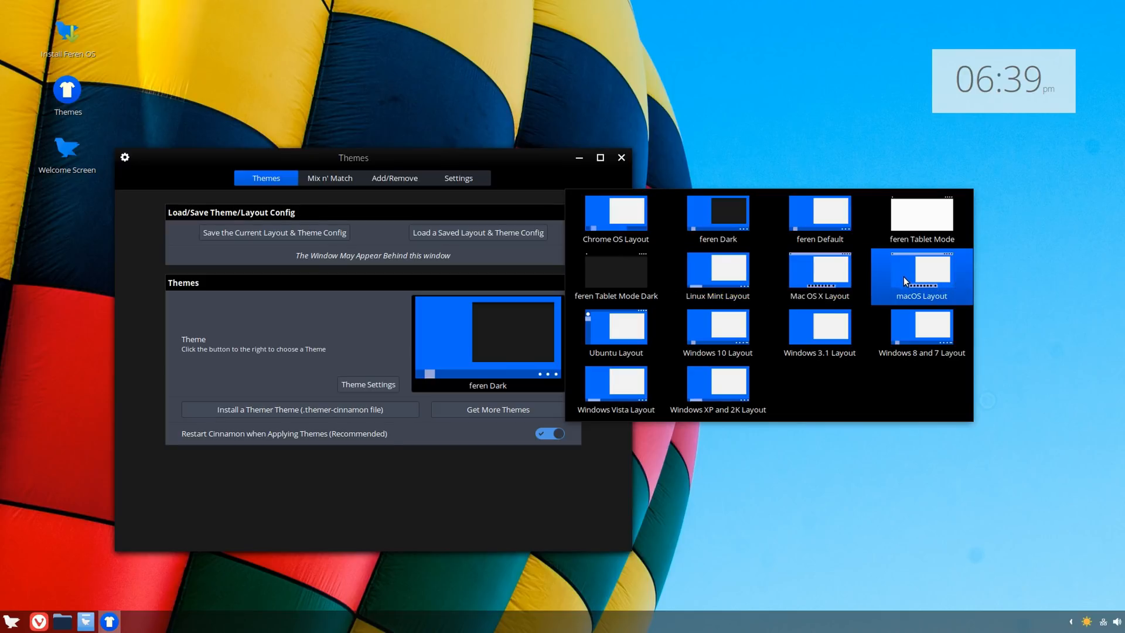
pyautogui.moveTo(819, 276)
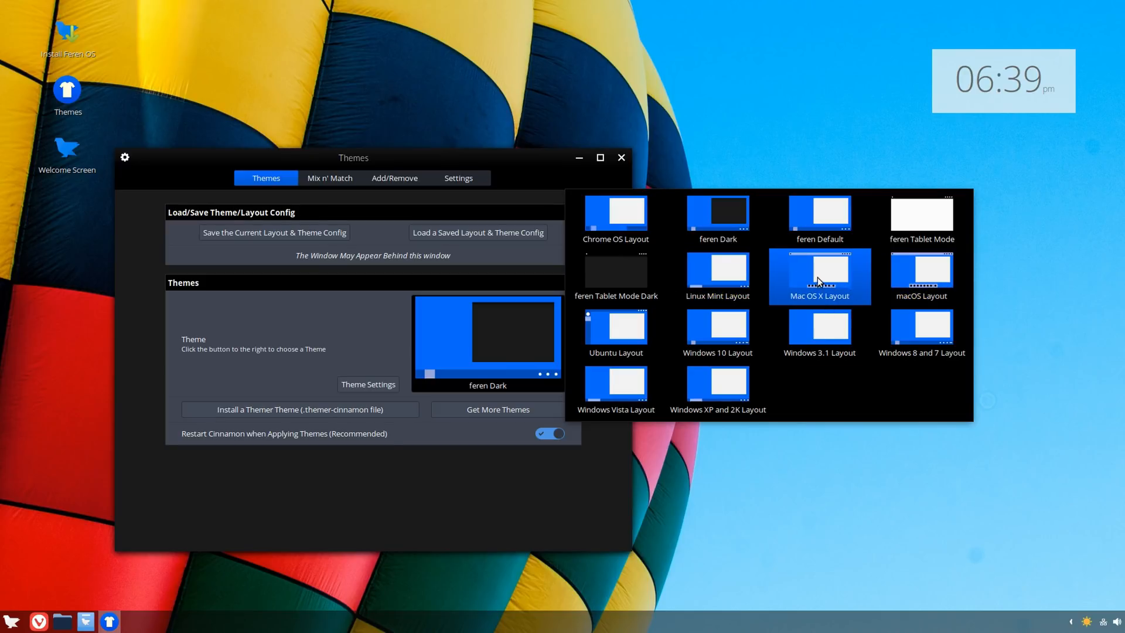
# Pick Mac OS X Layout from the theme grid, giving a top bar and dock
pyautogui.click(818, 276)
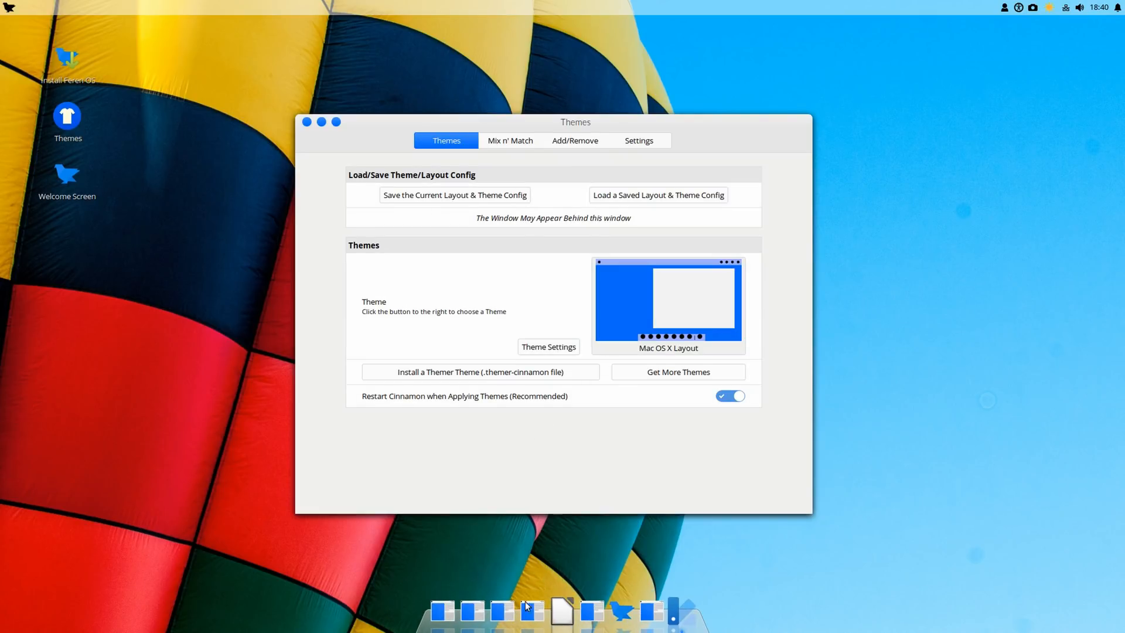
pyautogui.moveTo(880, 489)
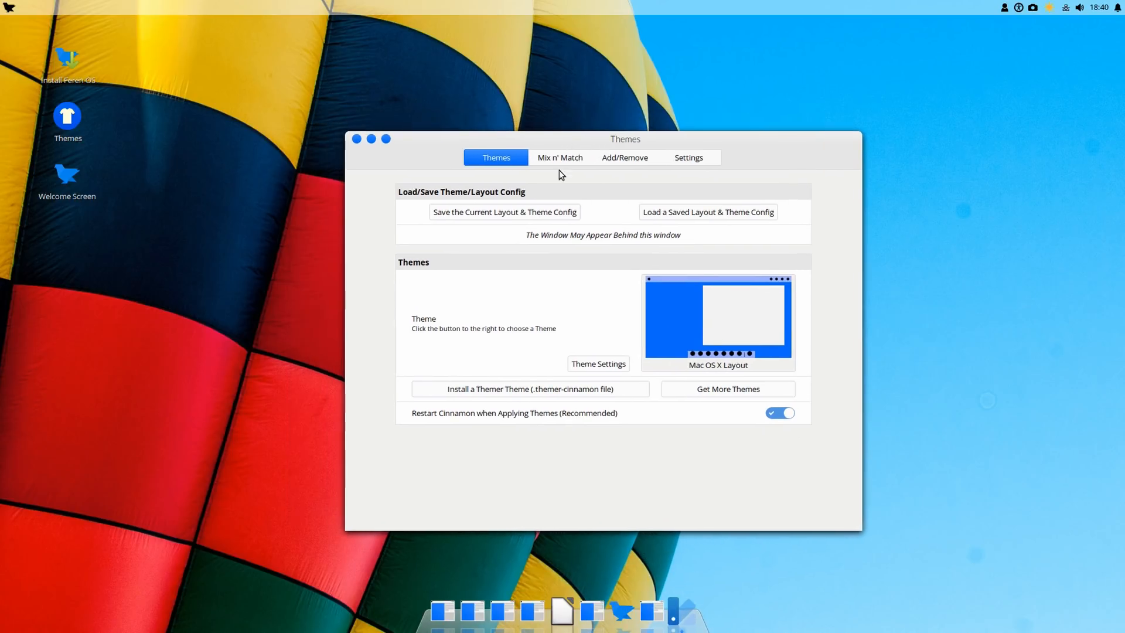
# Show the Mix n' Match page of the Themes window
pyautogui.click(561, 157)
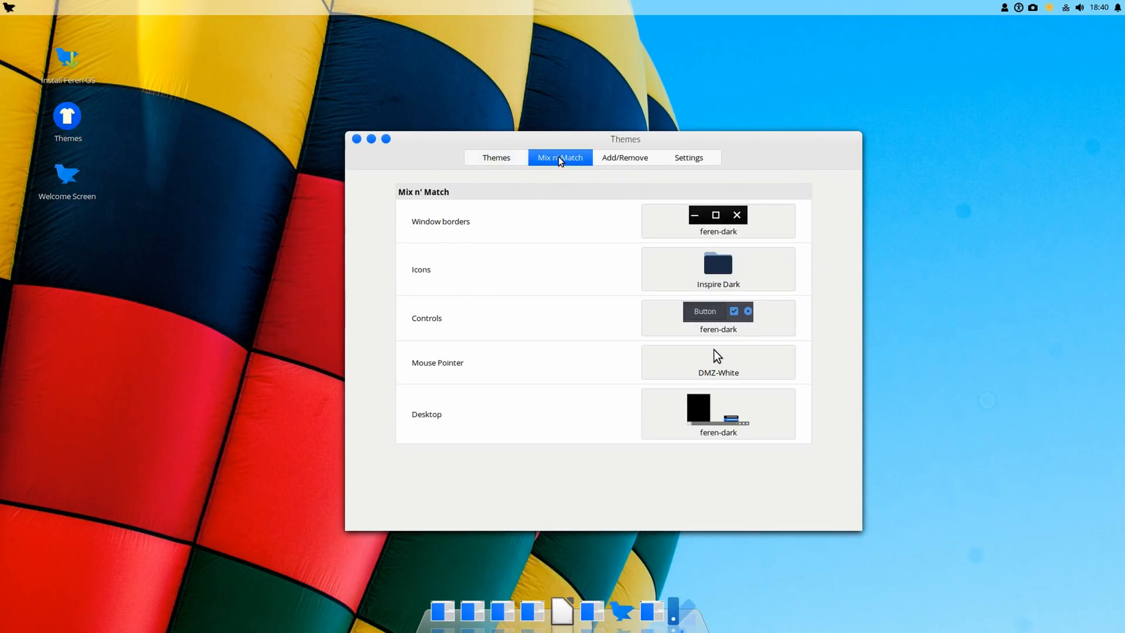
pyautogui.moveTo(511, 186)
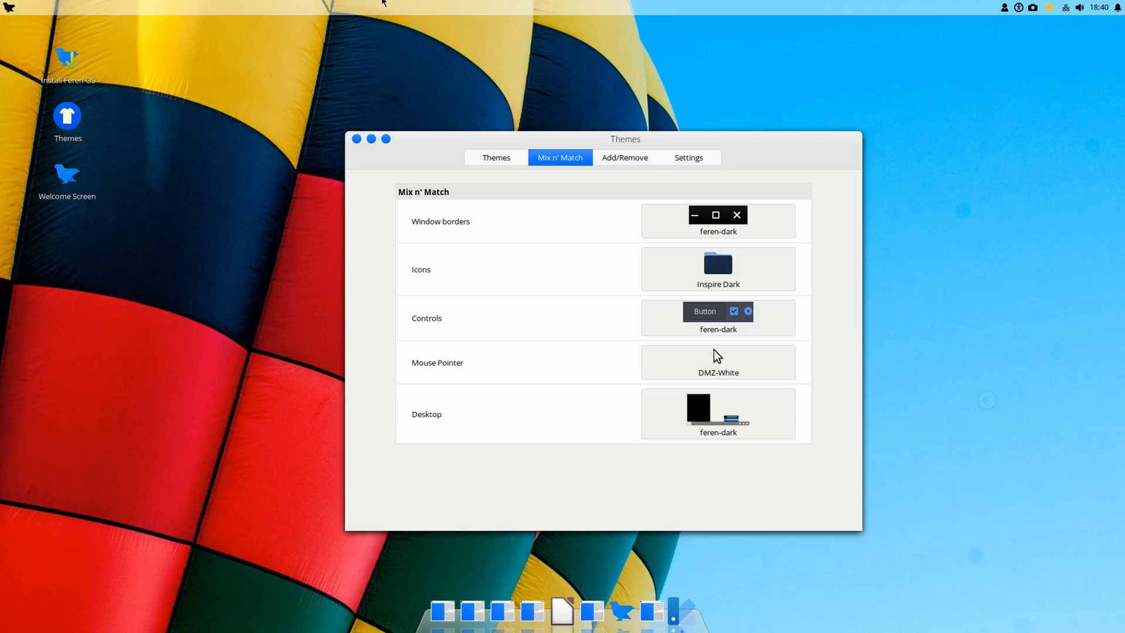
pyautogui.moveTo(581, 595)
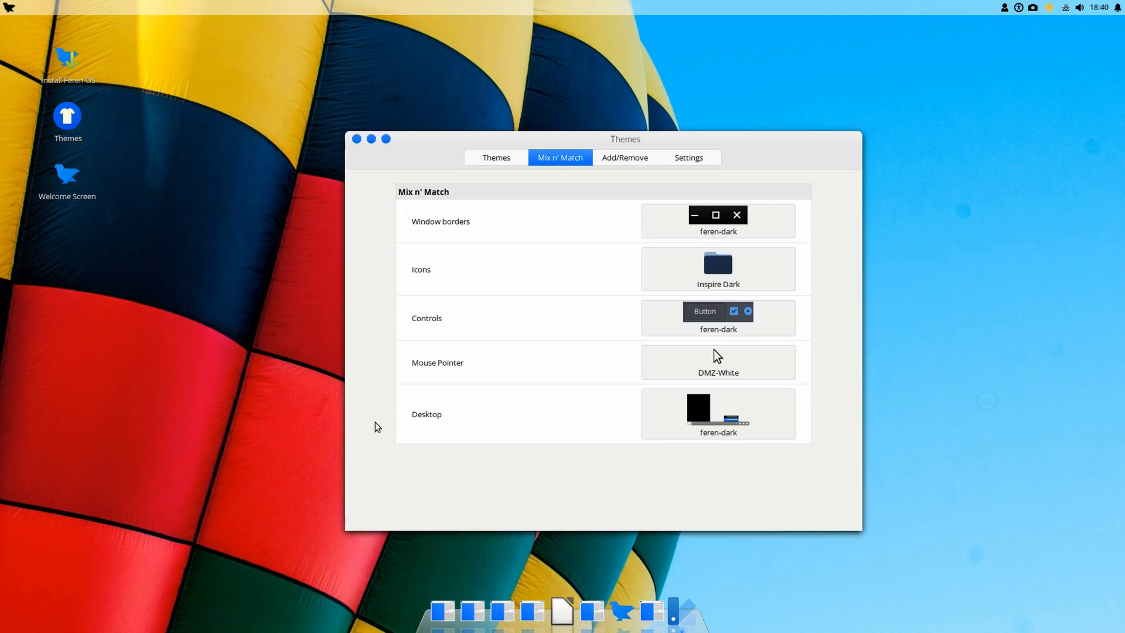
pyautogui.moveTo(617, 159)
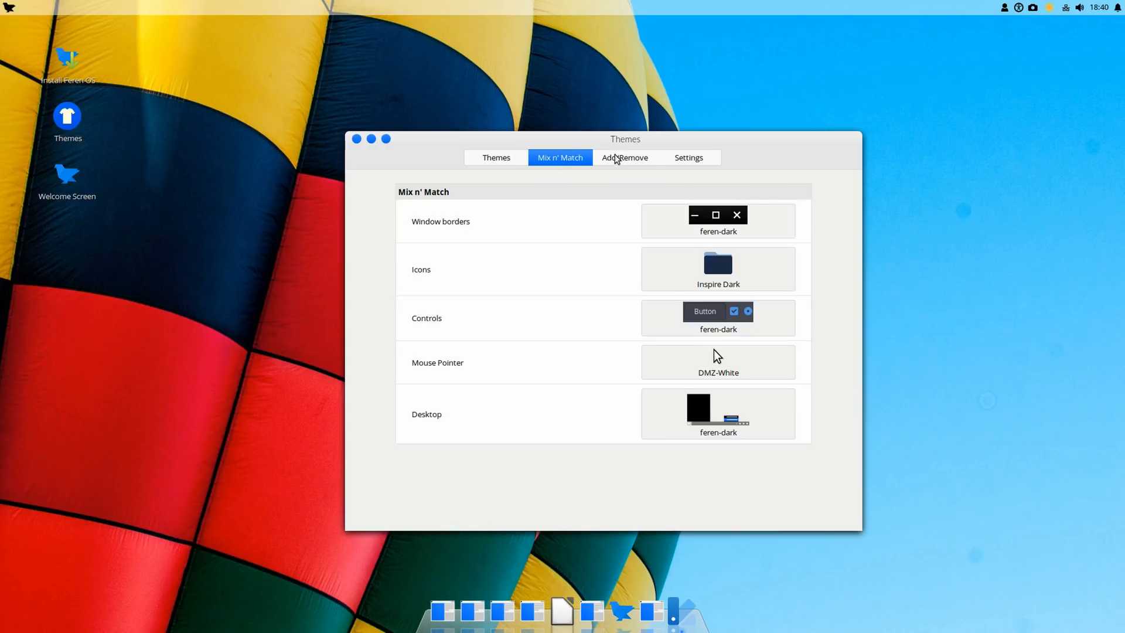
# Browse window border and icon choices, then switch the mouse pointer from DMZ-White to DMZ-Black
pyautogui.click(717, 220)
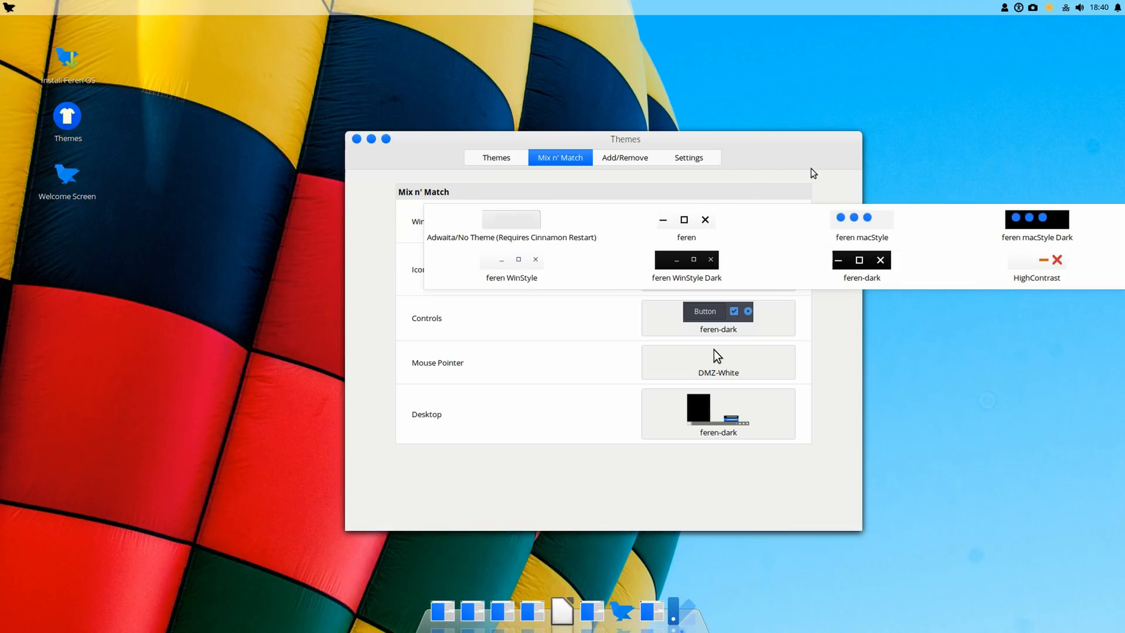
pyautogui.click(717, 269)
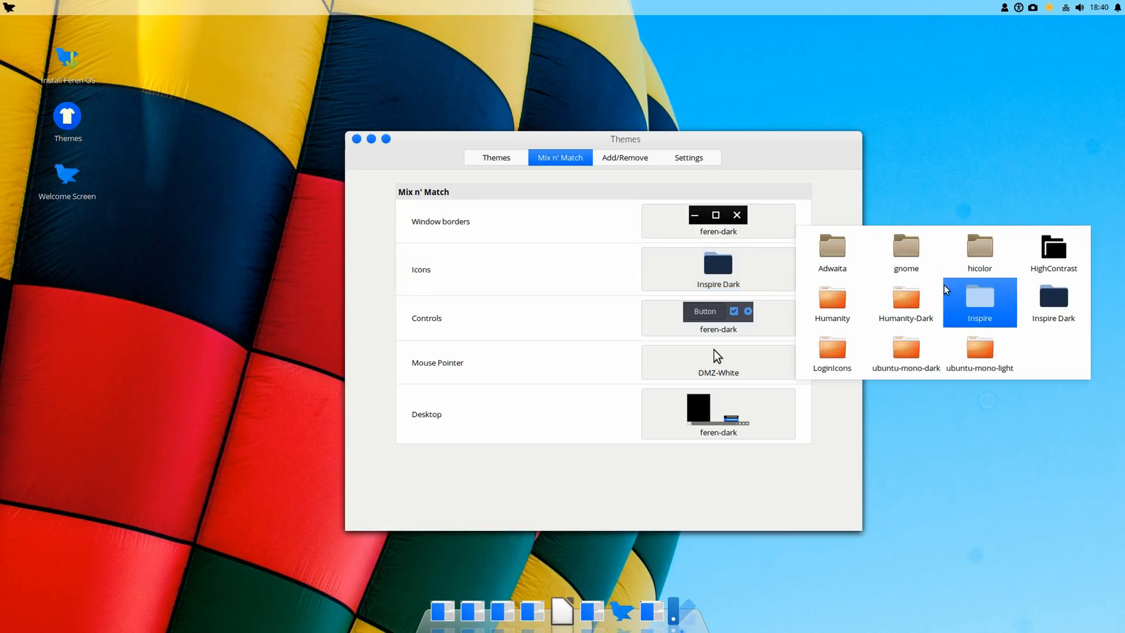
pyautogui.click(718, 362)
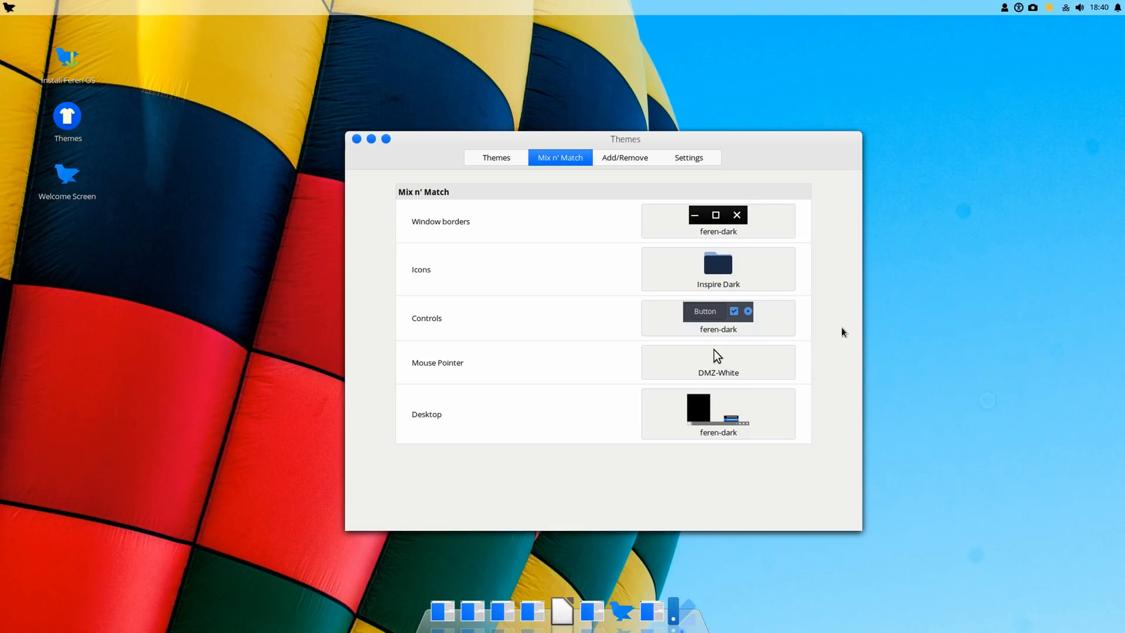
pyautogui.click(718, 361)
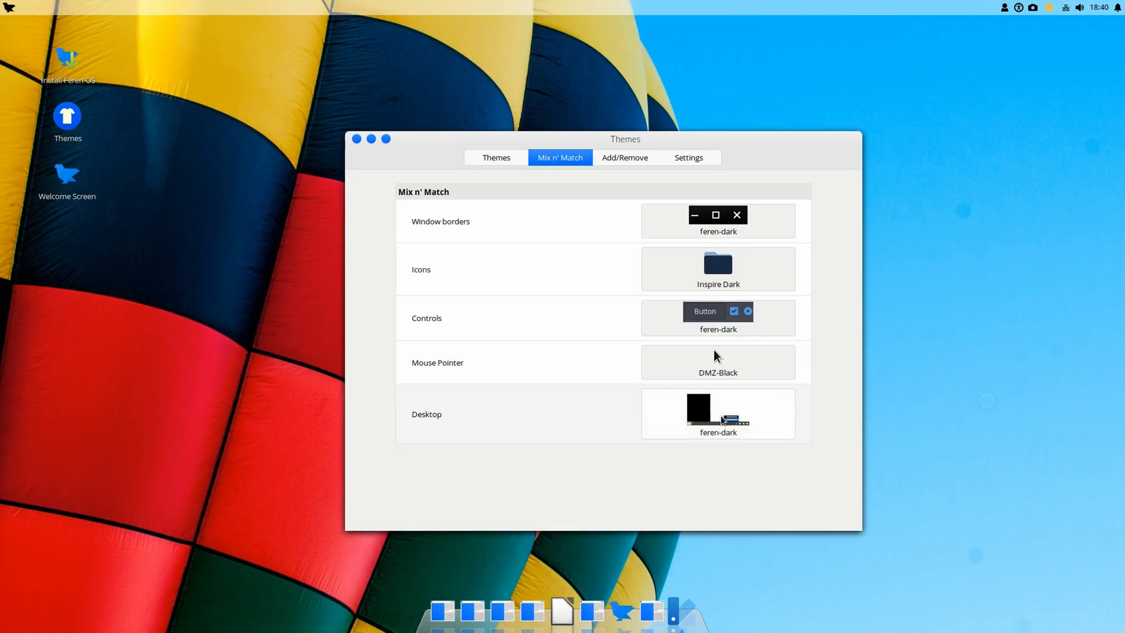
pyautogui.click(718, 414)
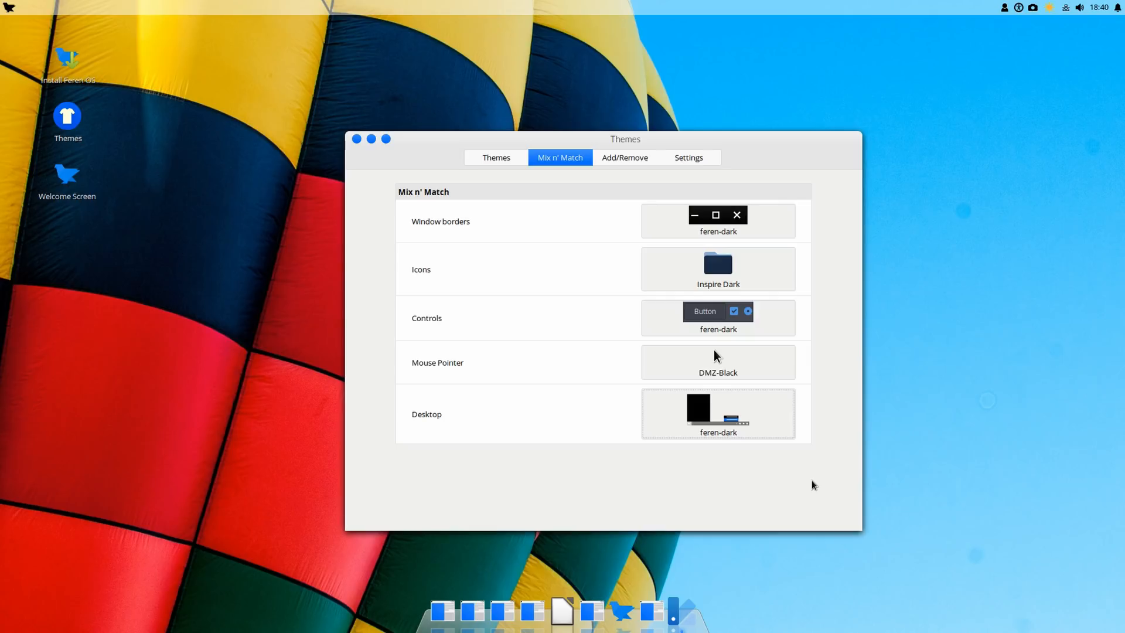
pyautogui.moveTo(840, 340)
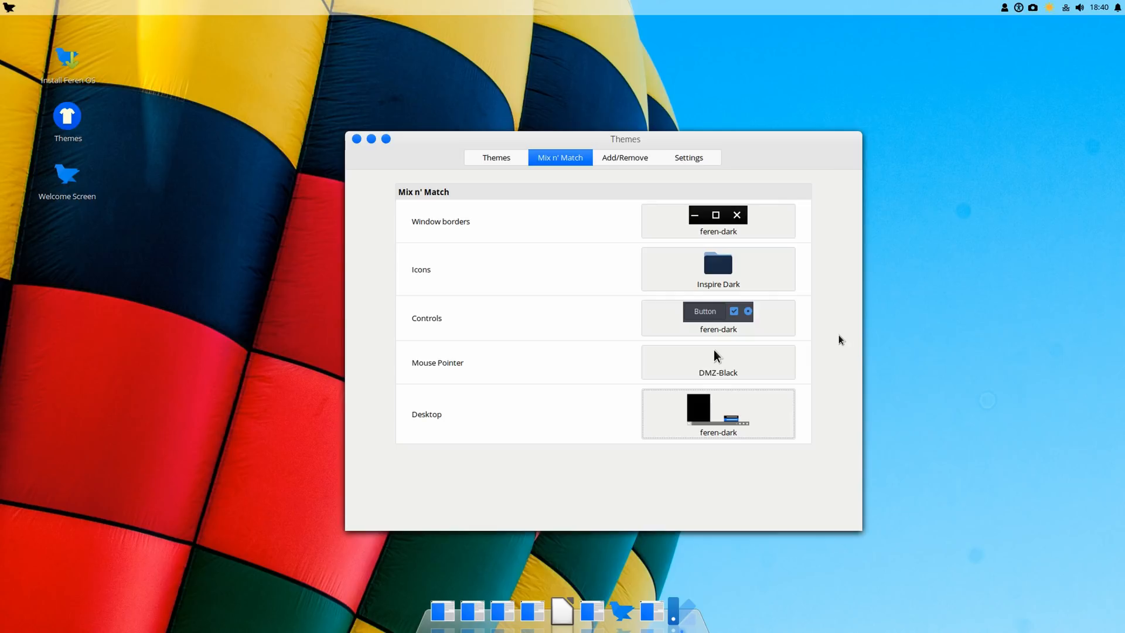
pyautogui.moveTo(735, 146)
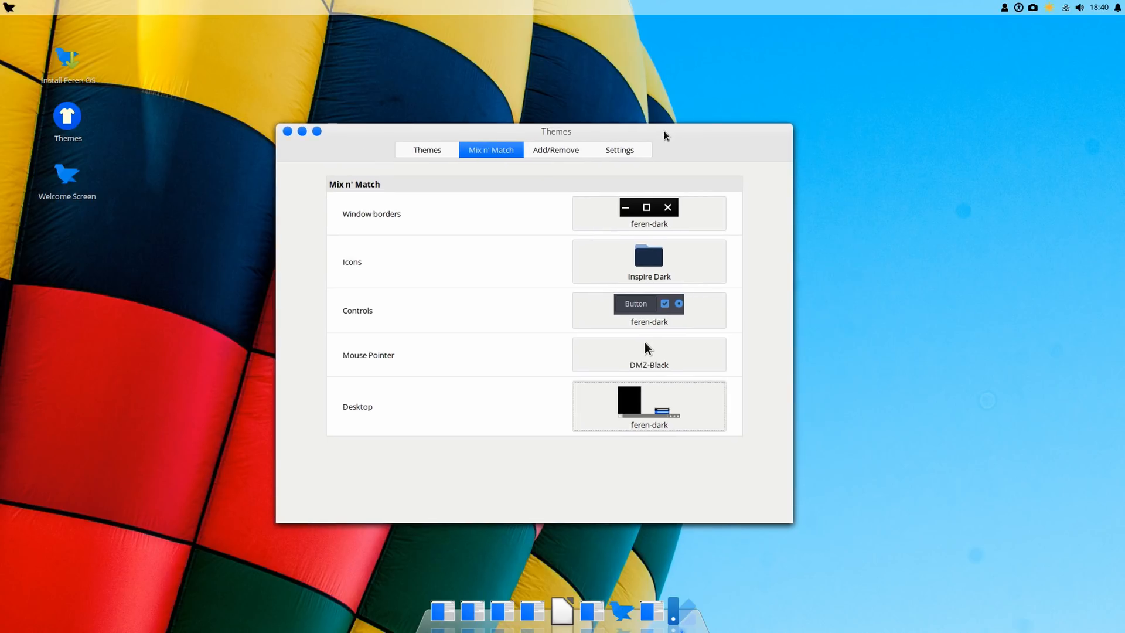
pyautogui.moveTo(463, 74)
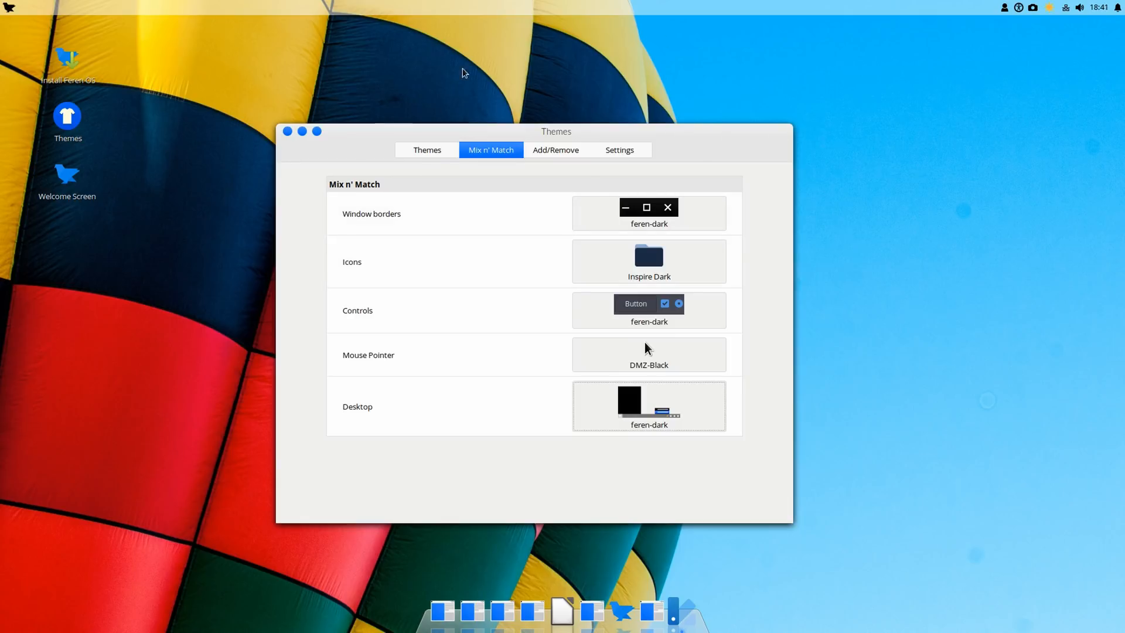
# Browse the layout themes without leaving Mac OS X Layout, then close the Themes window
pyautogui.click(426, 150)
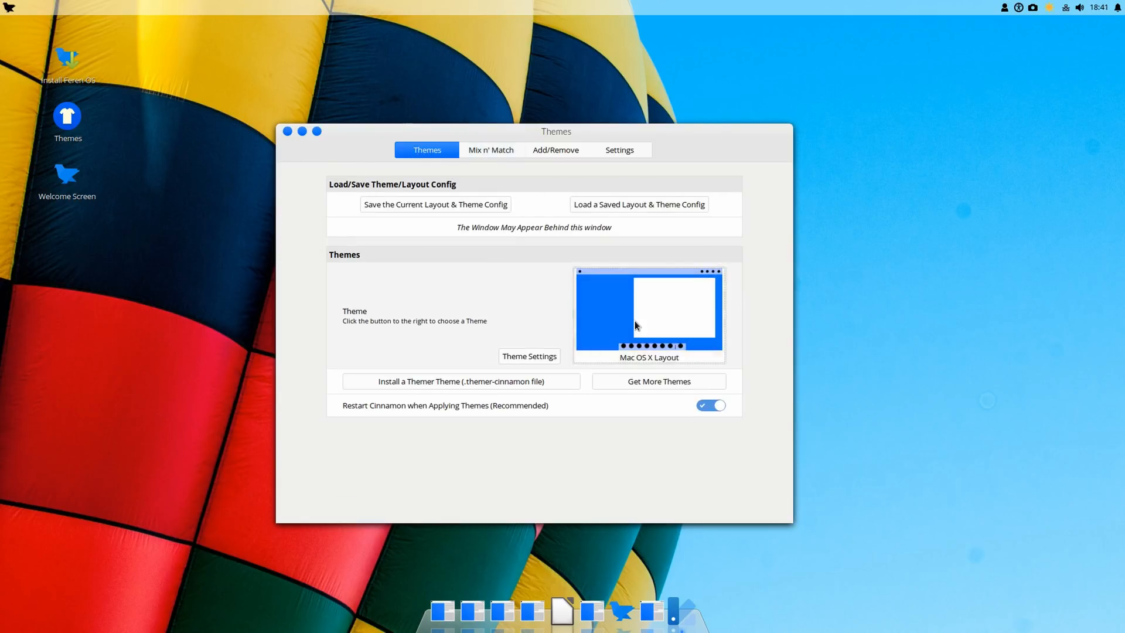
pyautogui.click(648, 309)
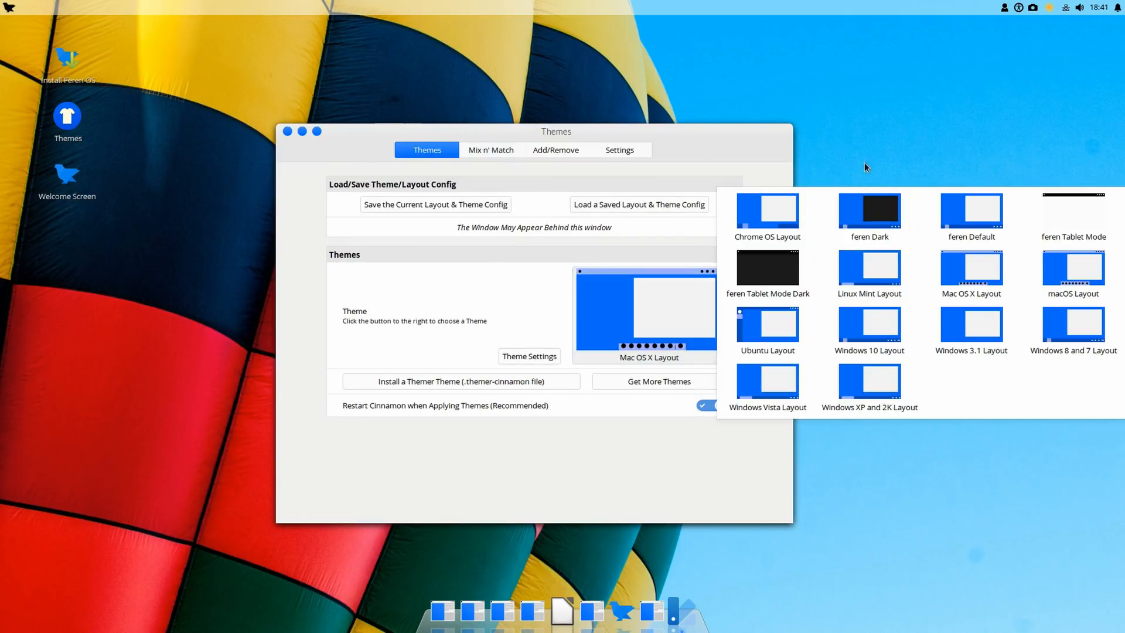
pyautogui.click(721, 142)
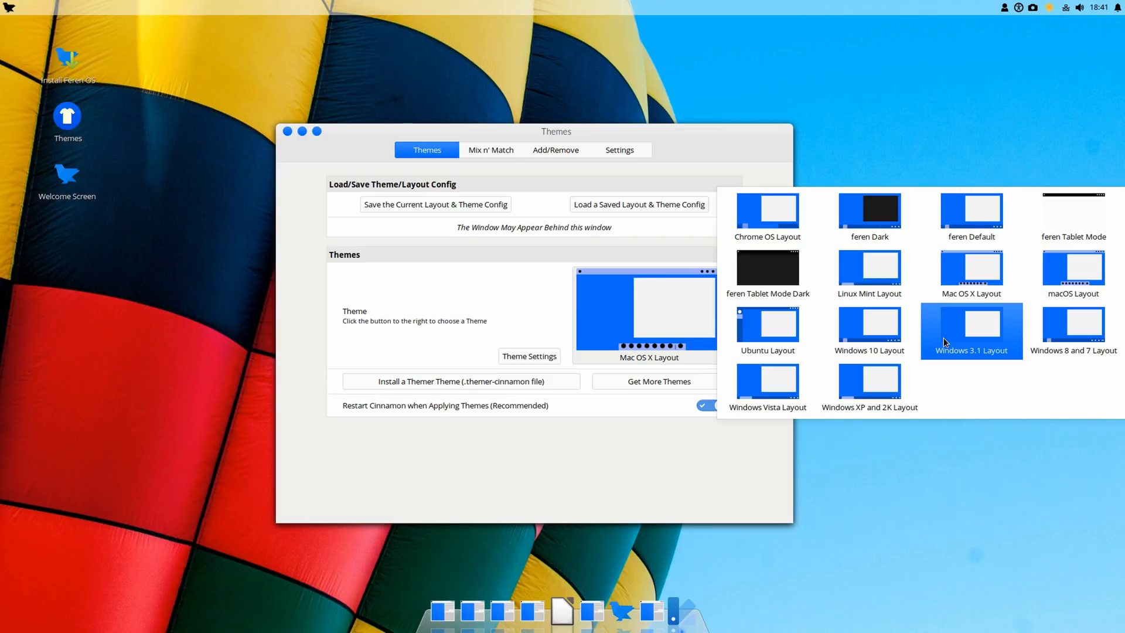
pyautogui.click(604, 137)
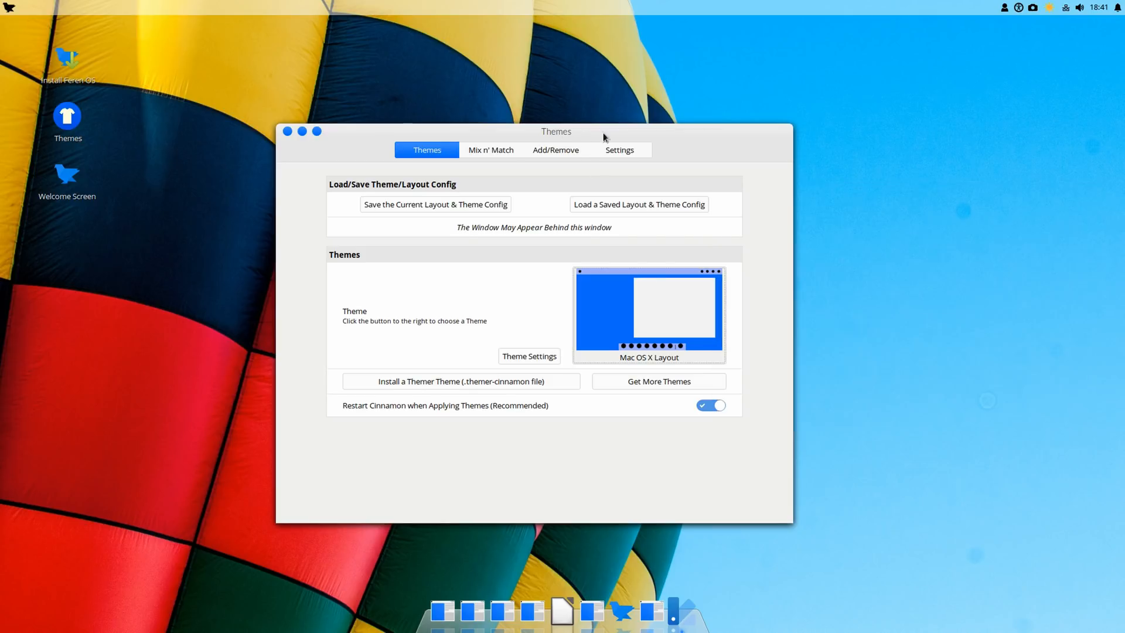
pyautogui.click(286, 131)
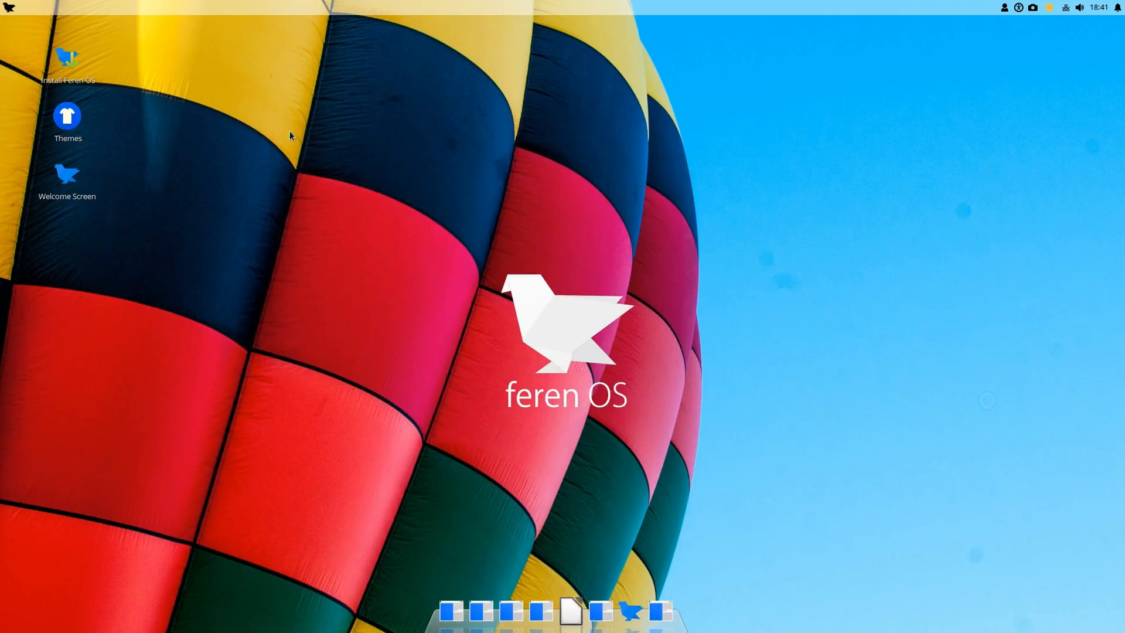
pyautogui.moveTo(351, 154)
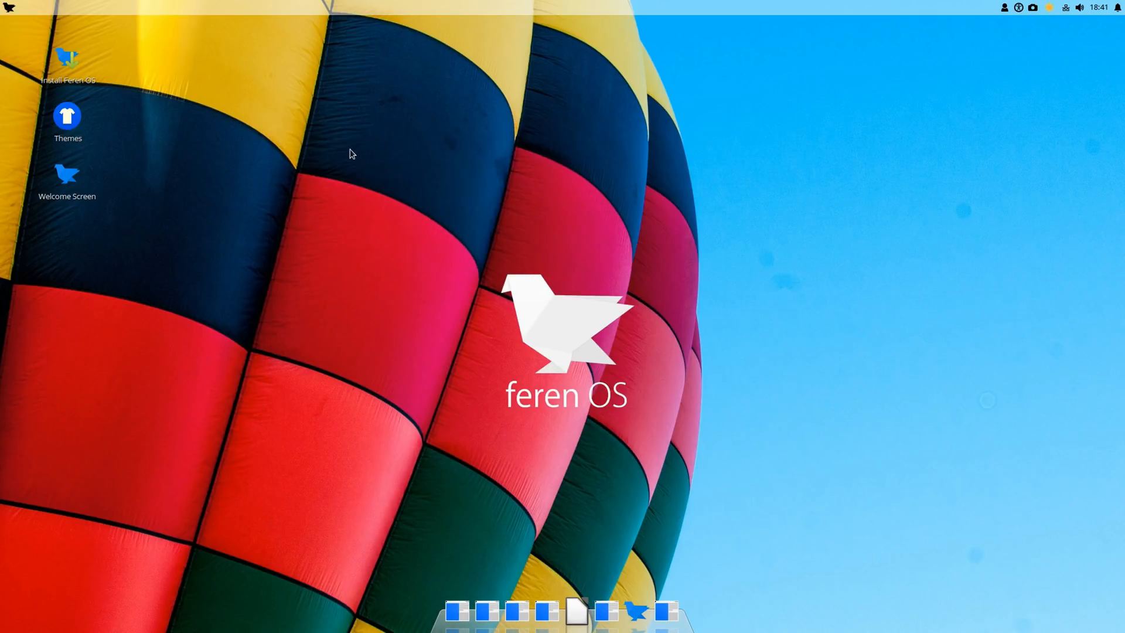
pyautogui.moveTo(346, 155)
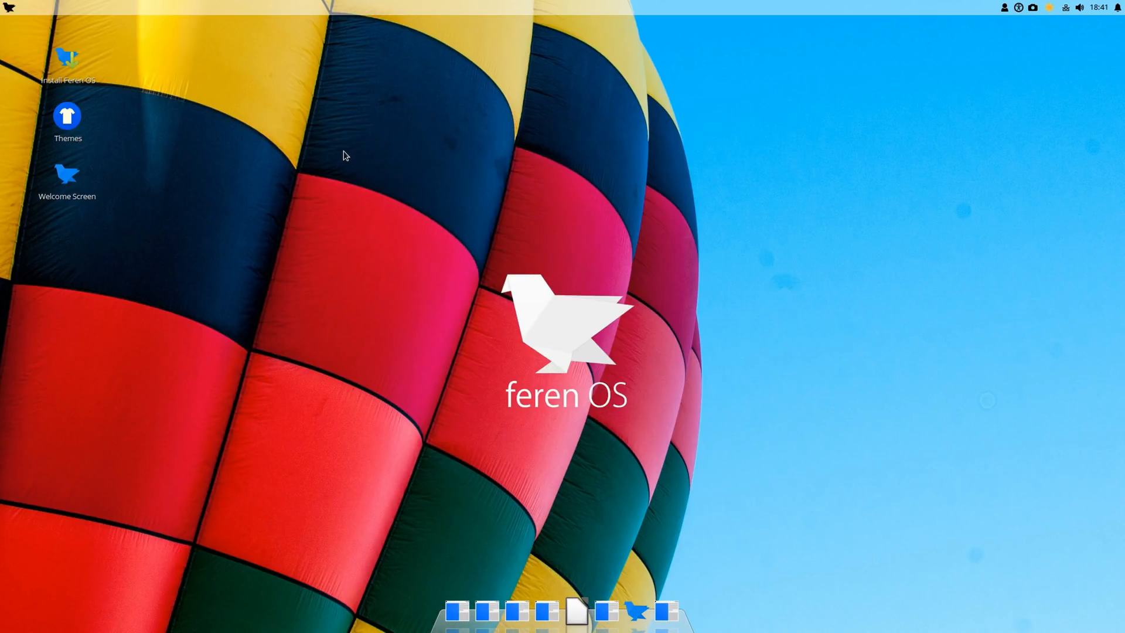
# Browse System Monitor's Resources and File Systems views, then close the monitor
pyautogui.click(9, 9)
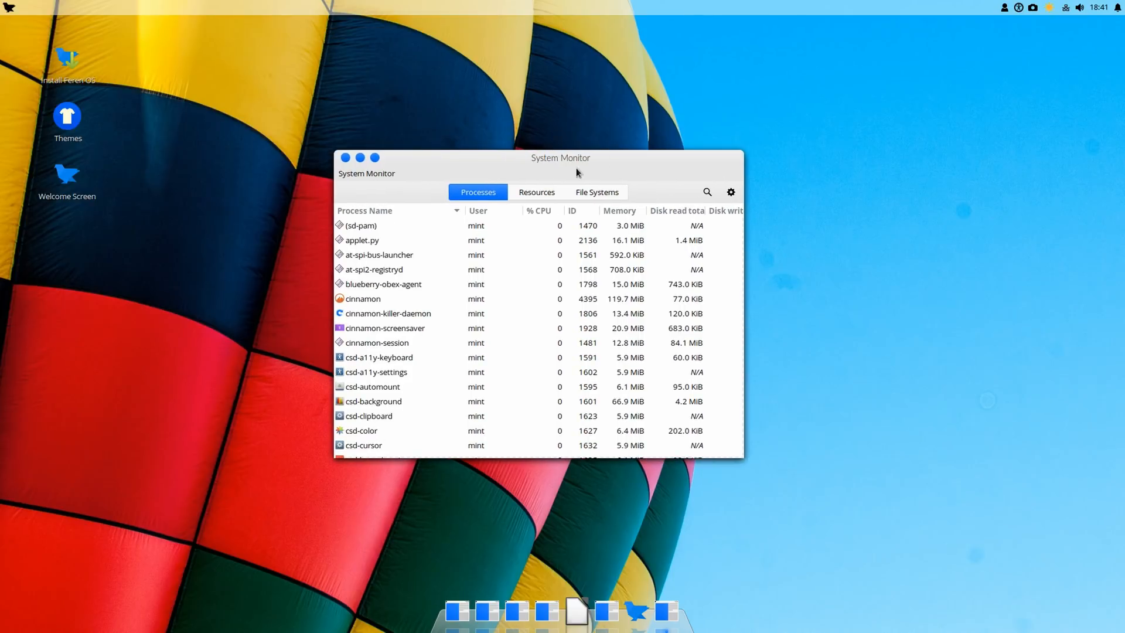
pyautogui.click(536, 192)
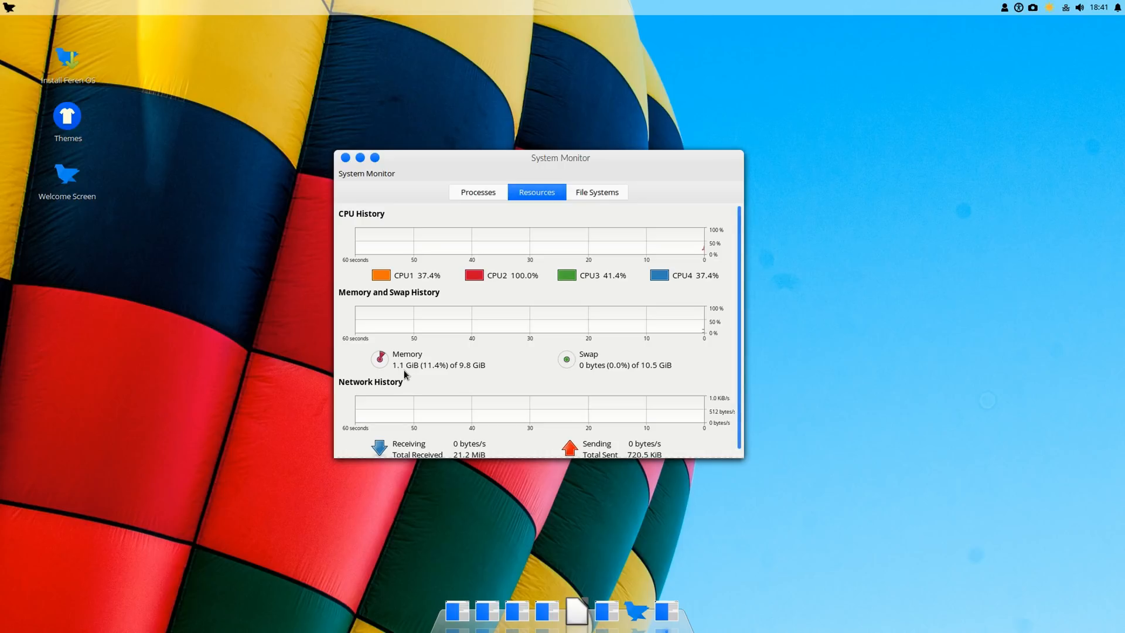
pyautogui.click(596, 191)
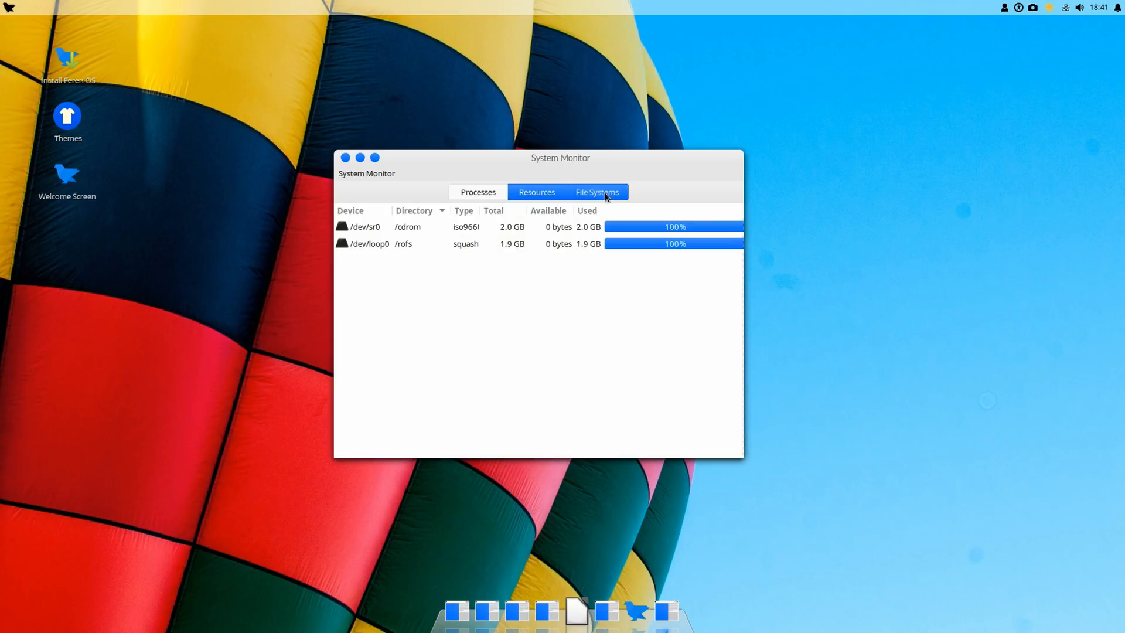
pyautogui.click(345, 157)
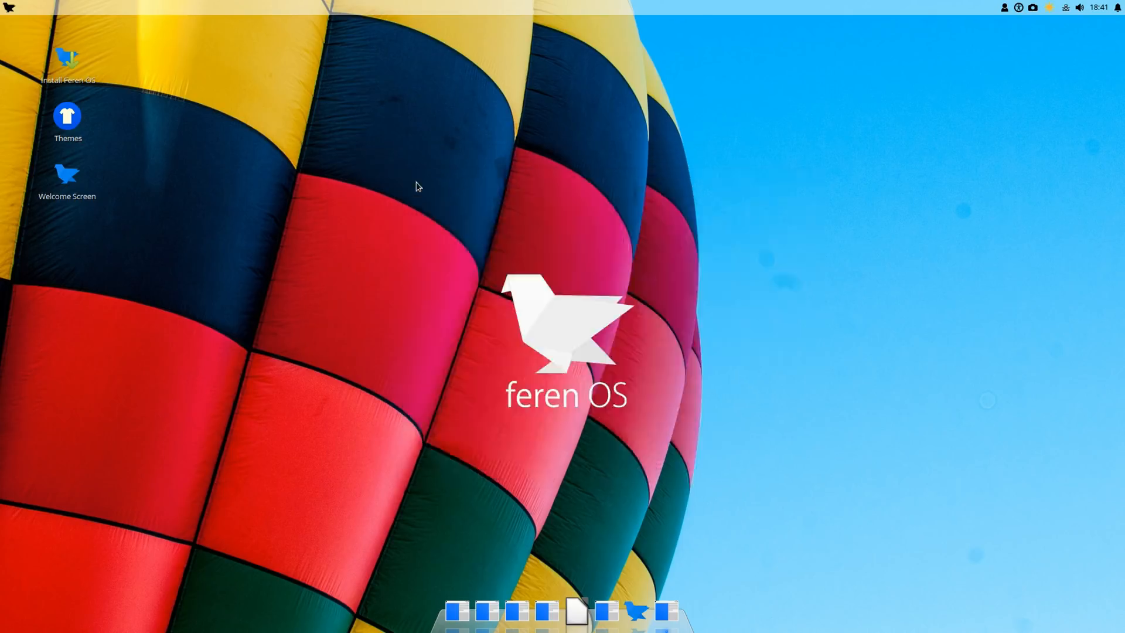
pyautogui.rightClick(341, 153)
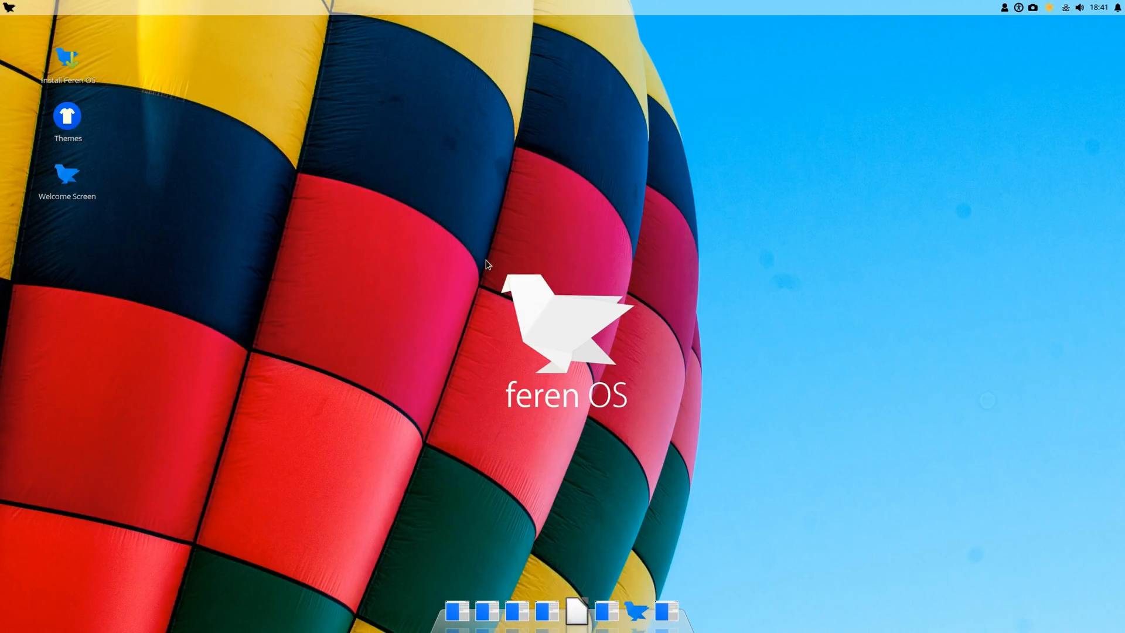
pyautogui.click(9, 9)
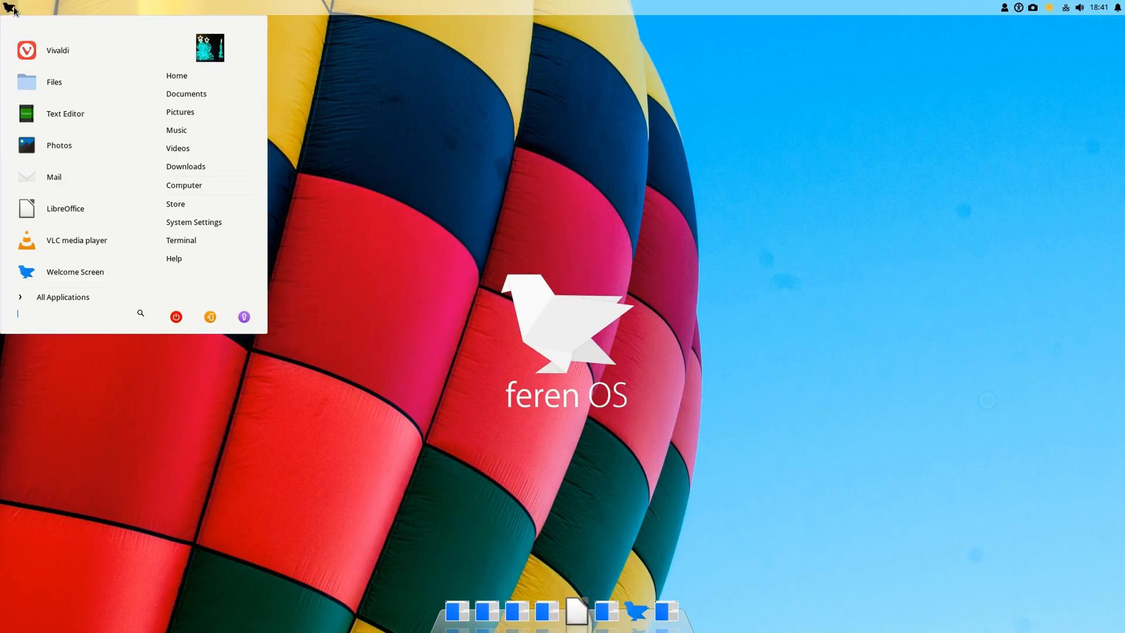
pyautogui.moveTo(228, 94)
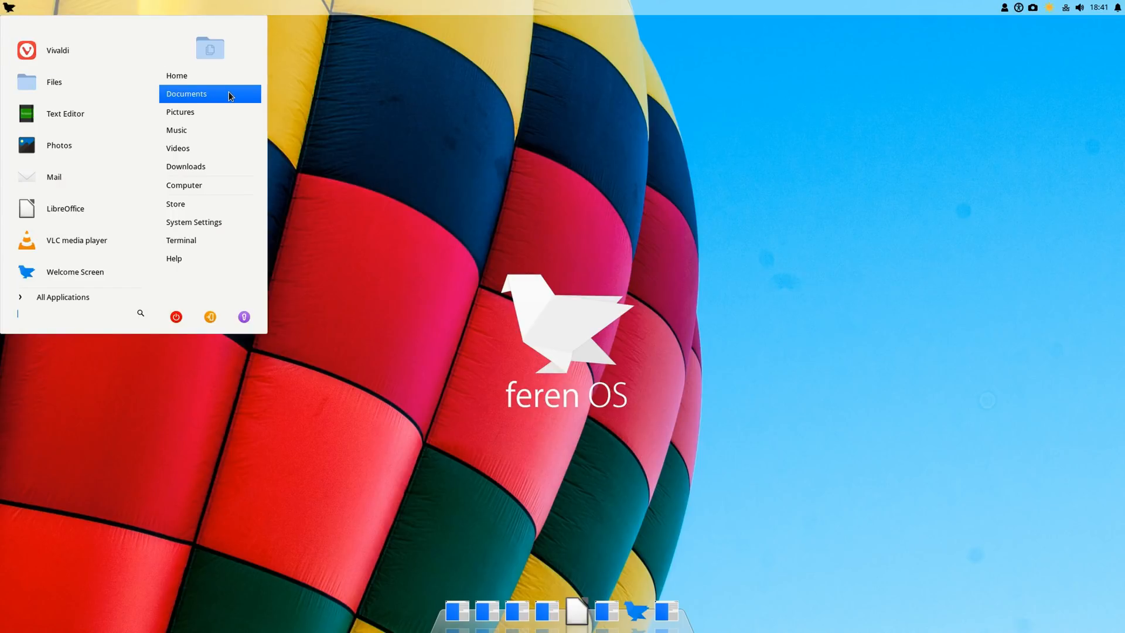
pyautogui.moveTo(215, 282)
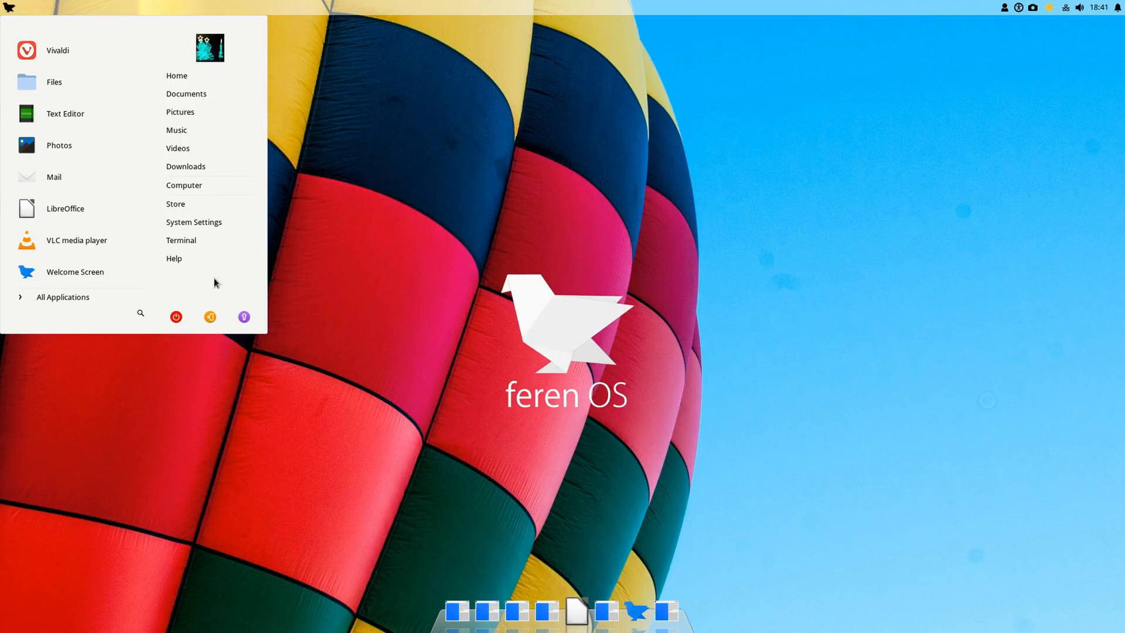
pyautogui.write('store')
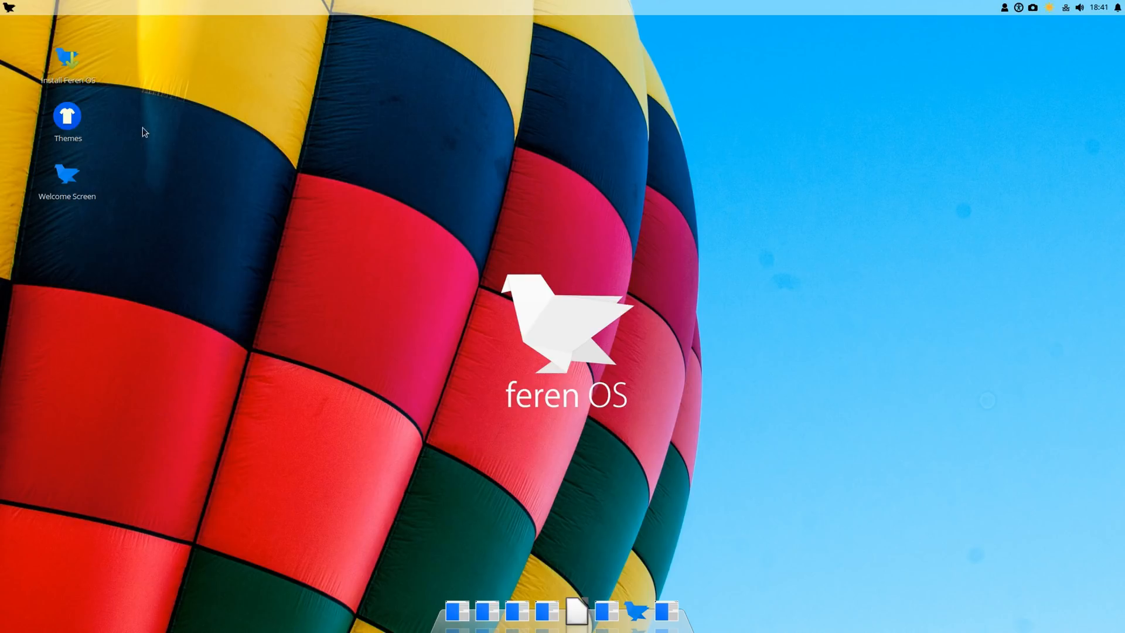
pyautogui.moveTo(491, 152)
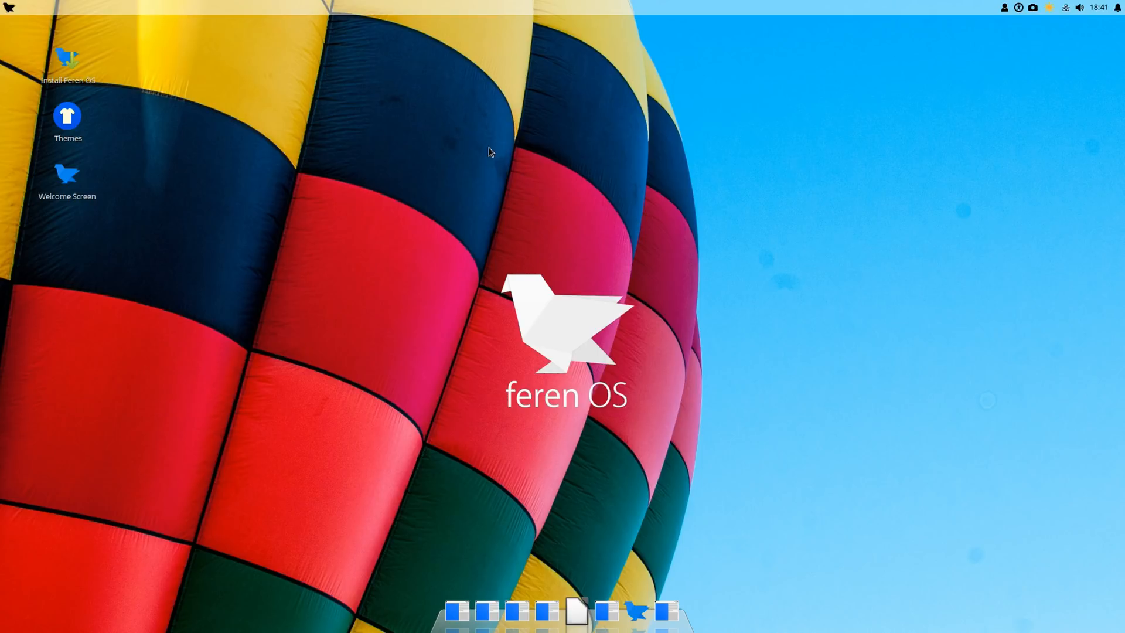
# Search the Store for 'sublime' to list Sublime, Sublime Merge and Sublime Text results
pyautogui.click(651, 611)
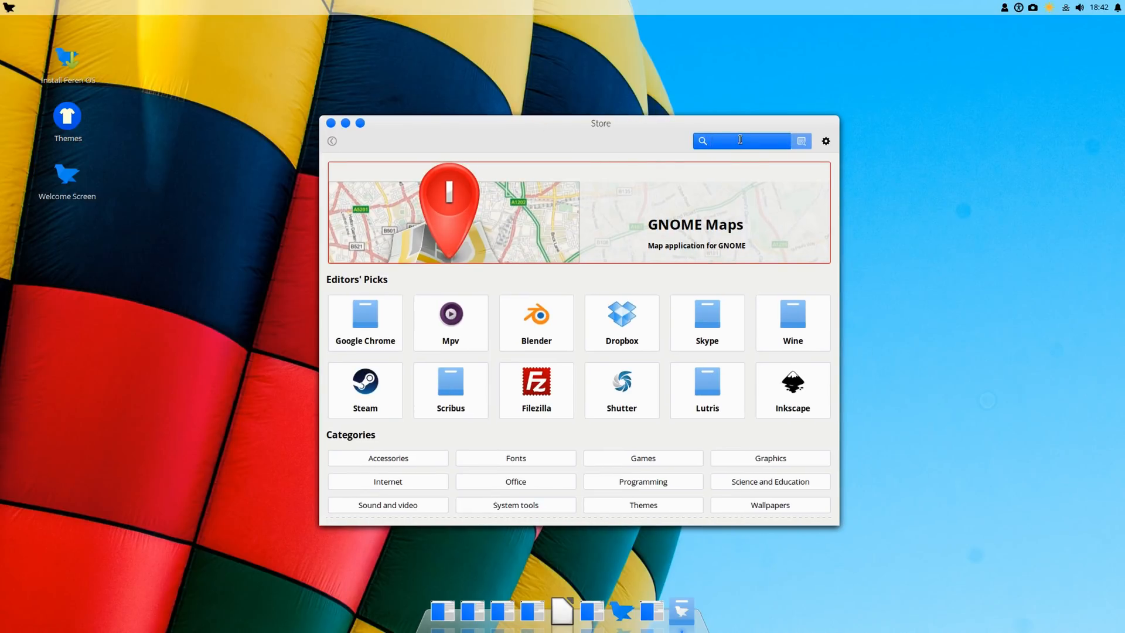
pyautogui.write('sublime')
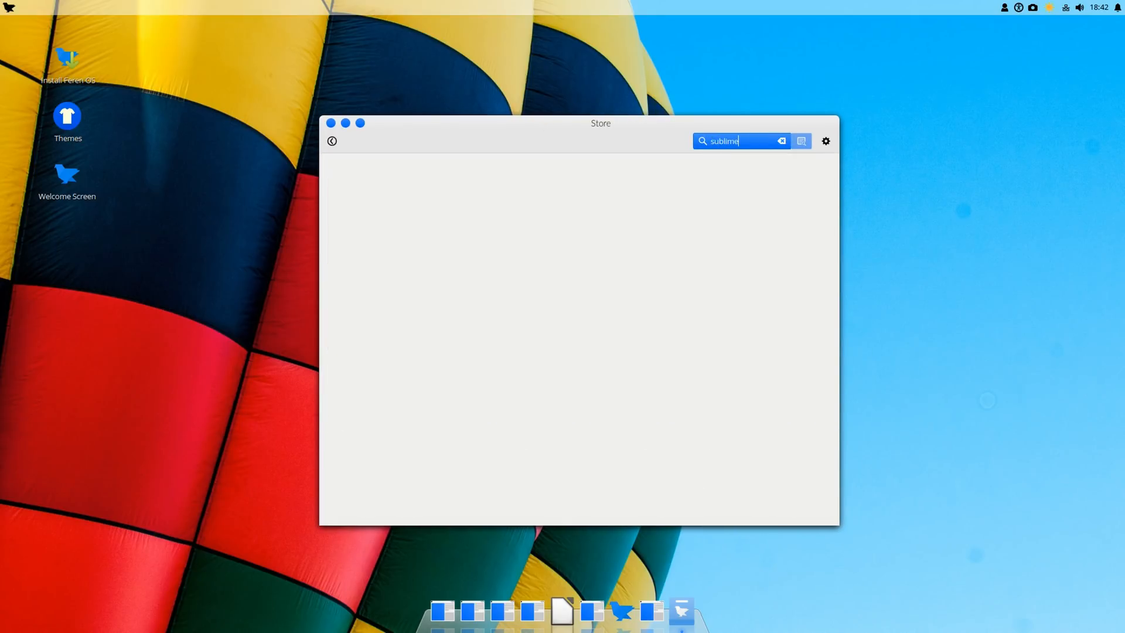
pyautogui.press('Return')
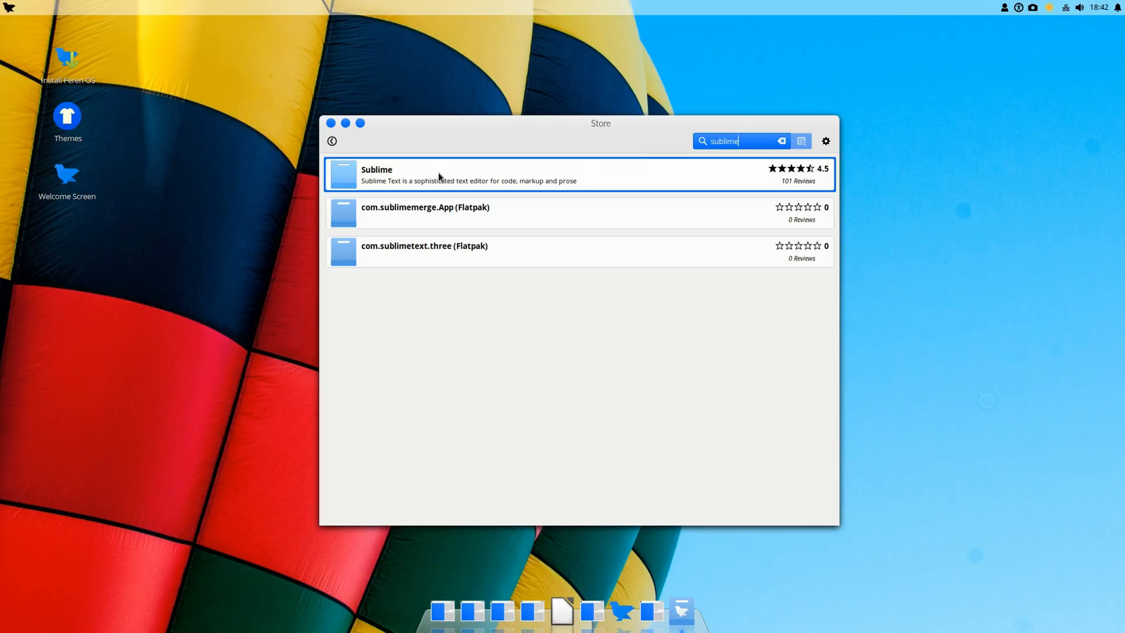
pyautogui.moveTo(484, 221)
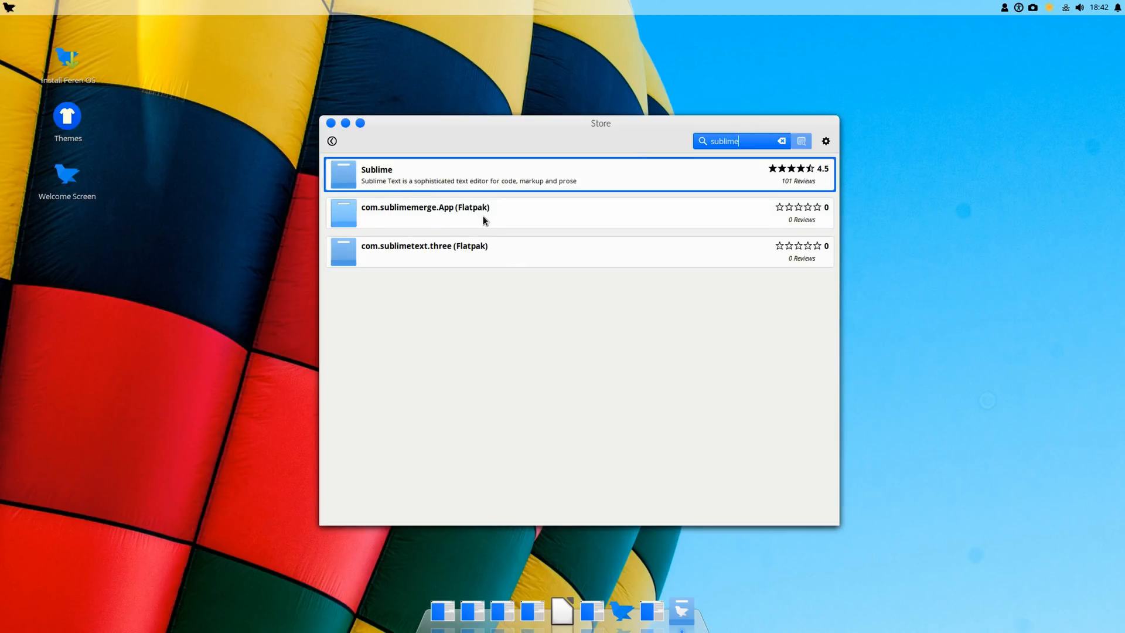
pyautogui.moveTo(675, 110)
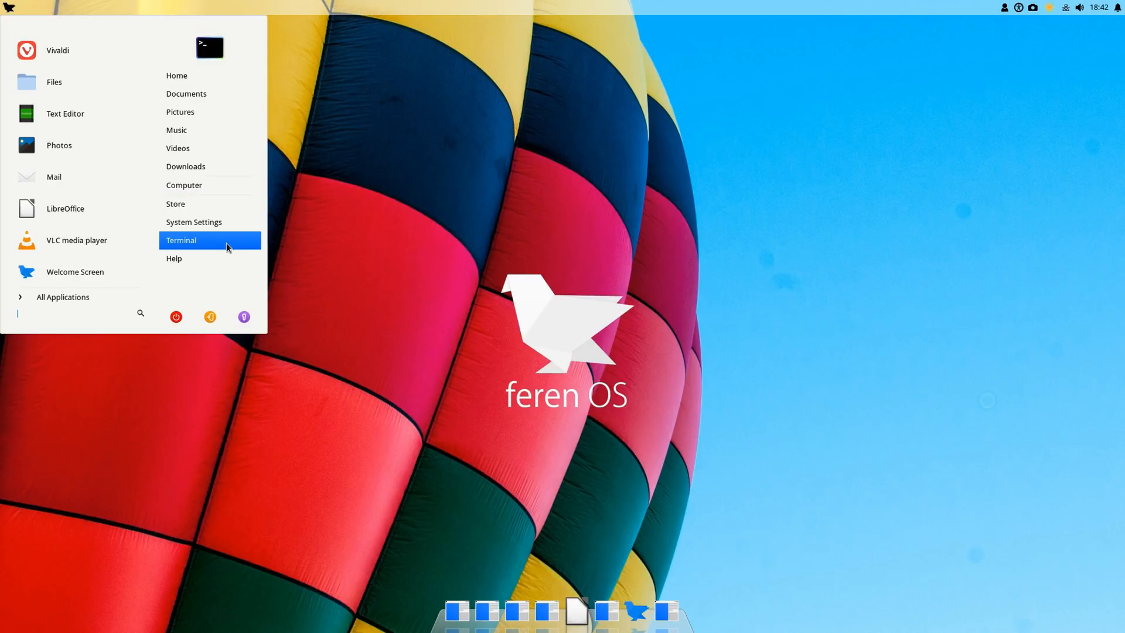
# Search the menu for 'softw' and launch Software Sources
pyautogui.write('softw')
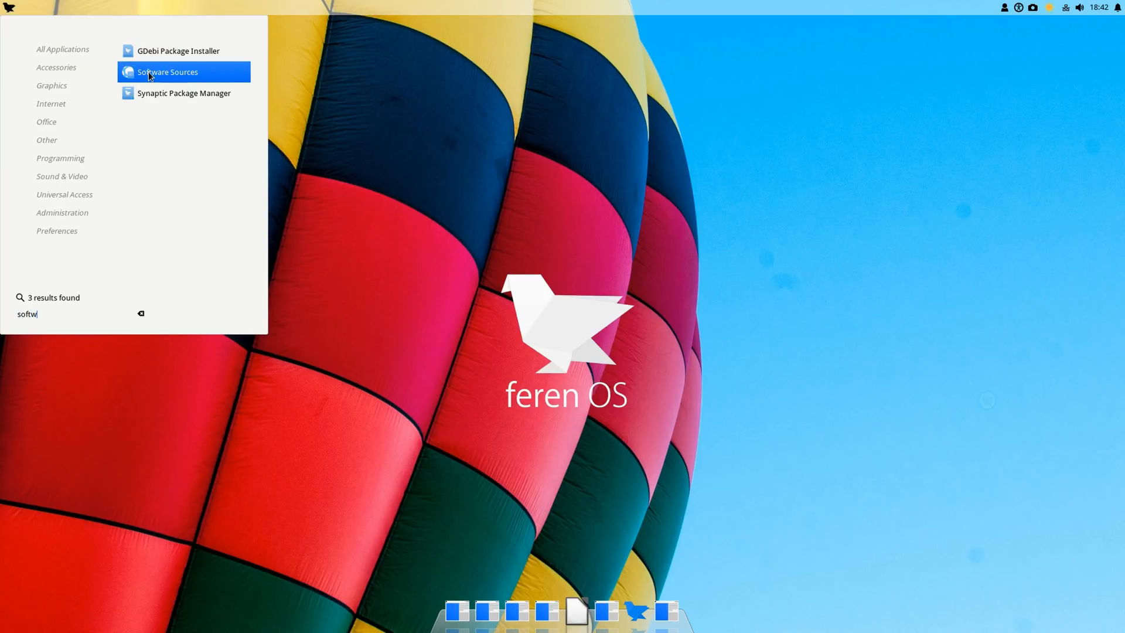
pyautogui.click(167, 72)
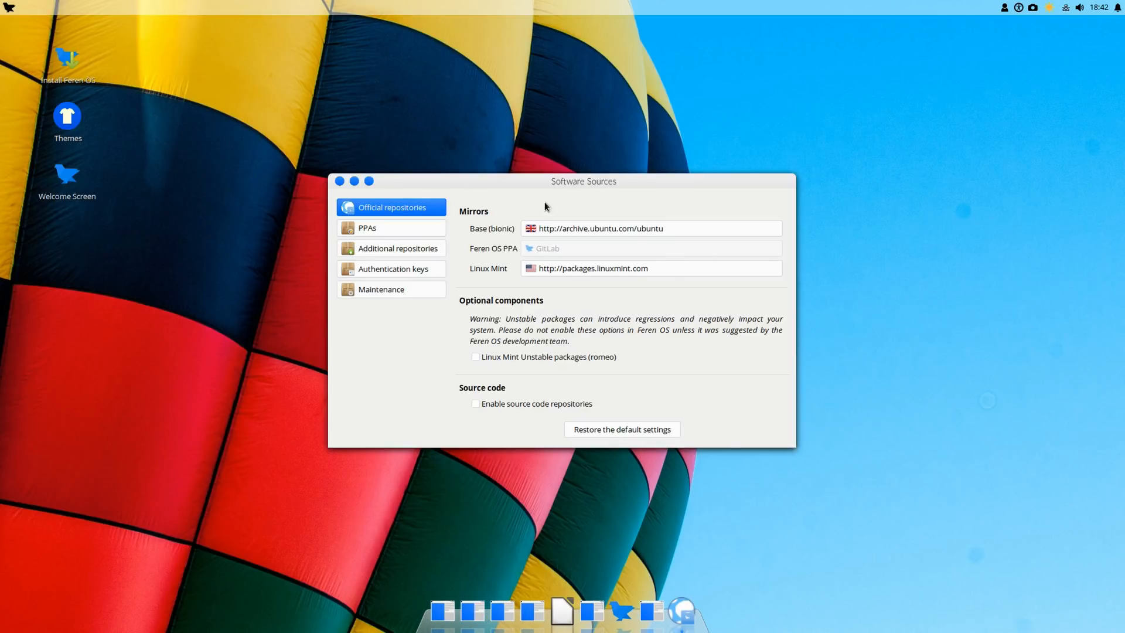
pyautogui.moveTo(344, 192)
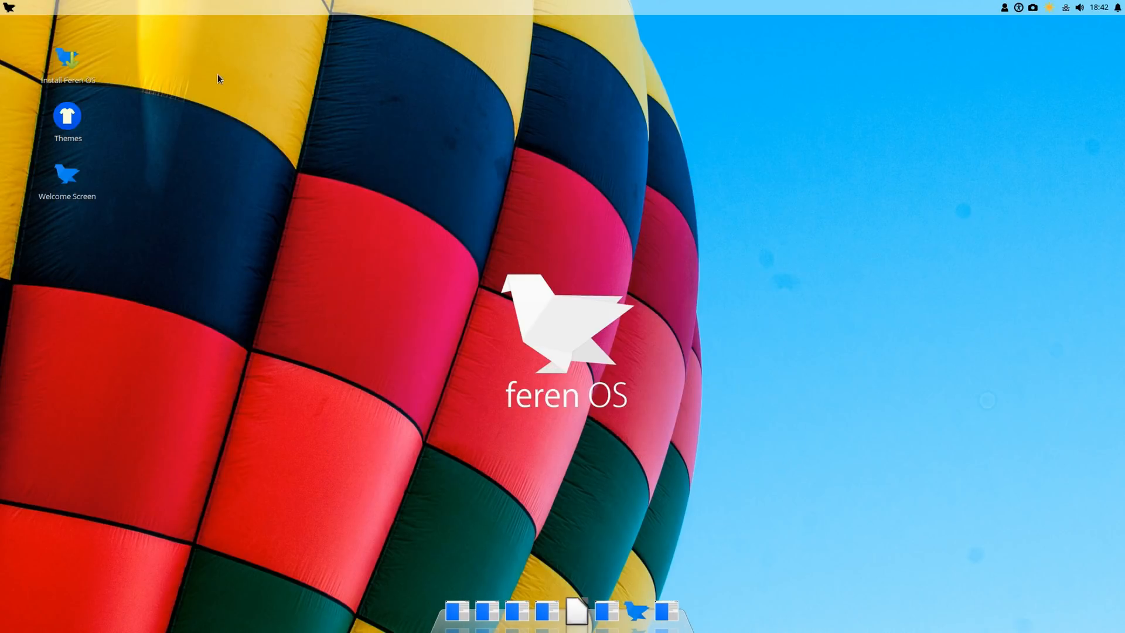
# Switch the menu to All Applications and scroll through the installed apps list
pyautogui.click(9, 8)
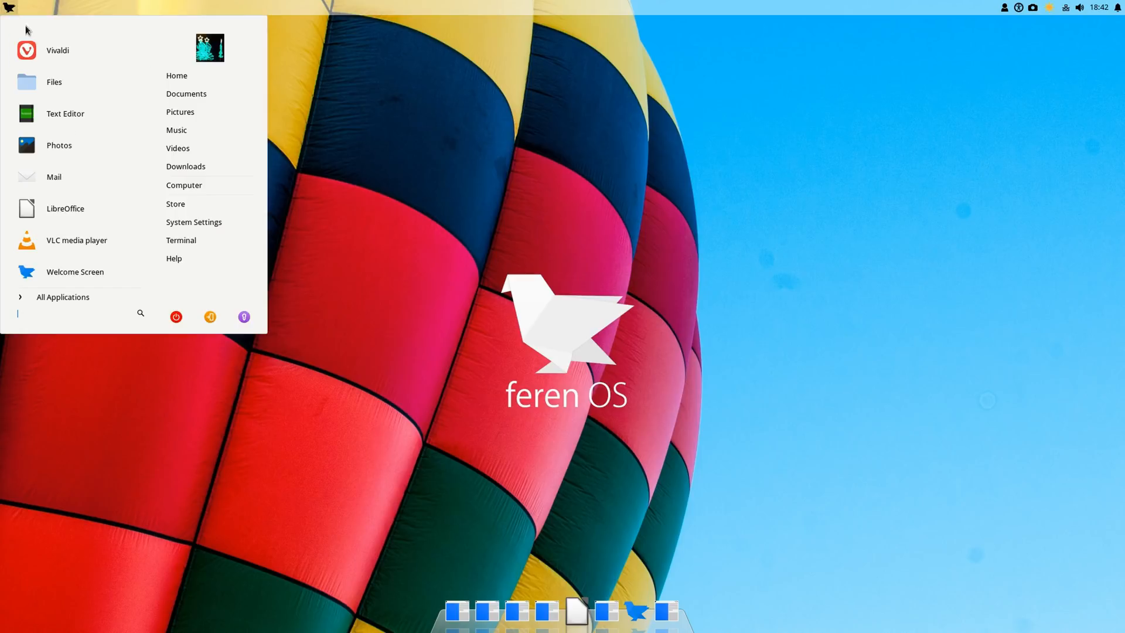
pyautogui.click(63, 297)
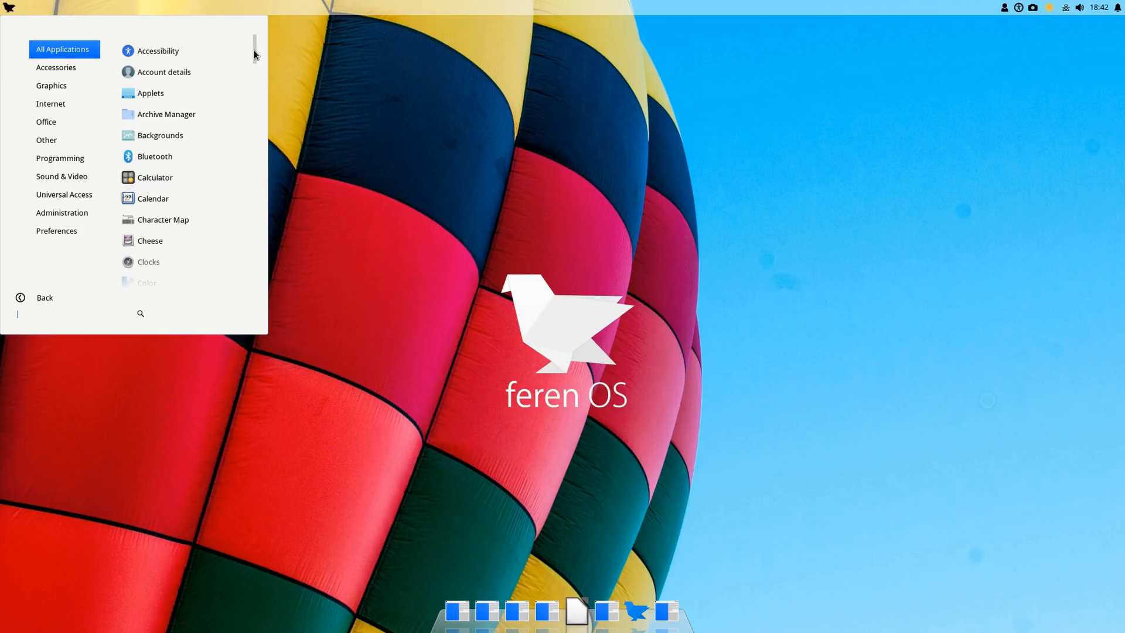
pyautogui.scroll(-3)
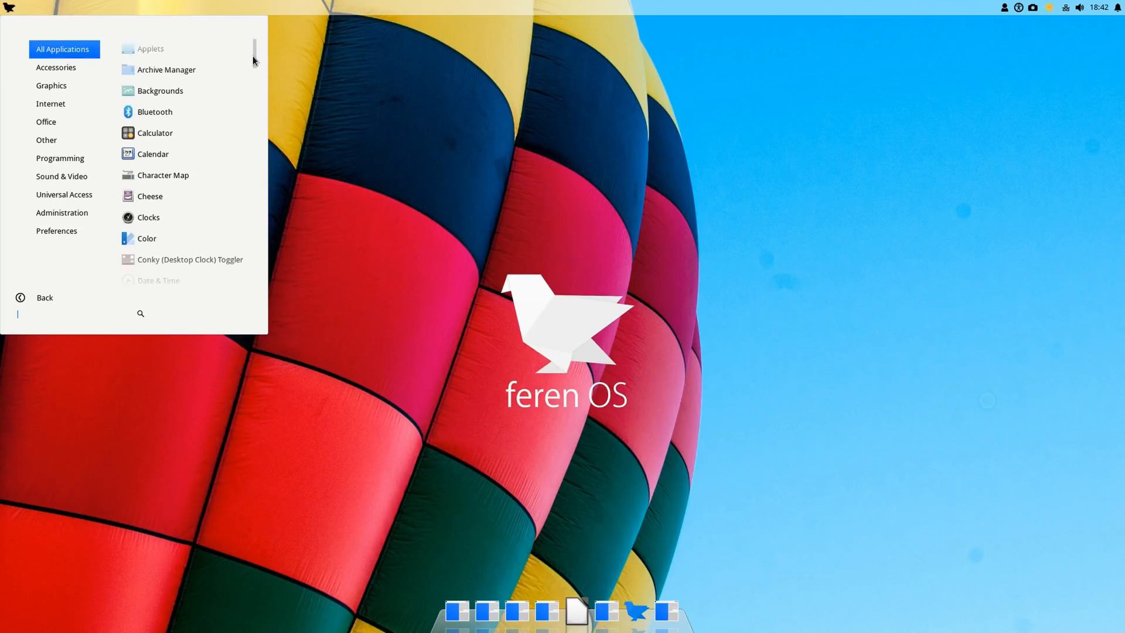
pyautogui.scroll(-3)
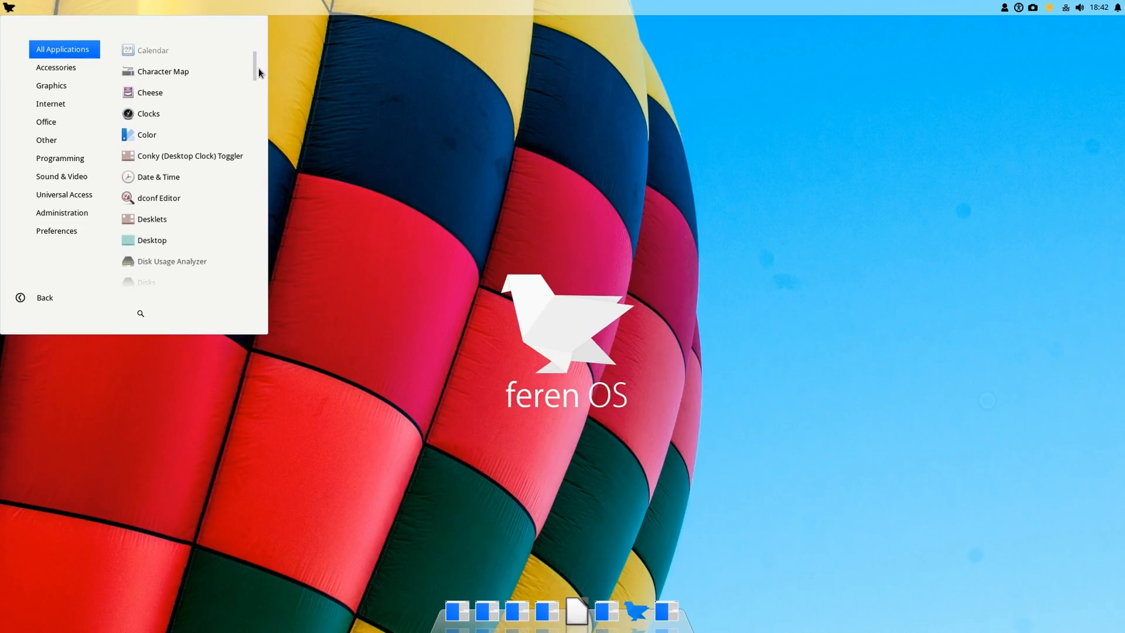
pyautogui.scroll(-3)
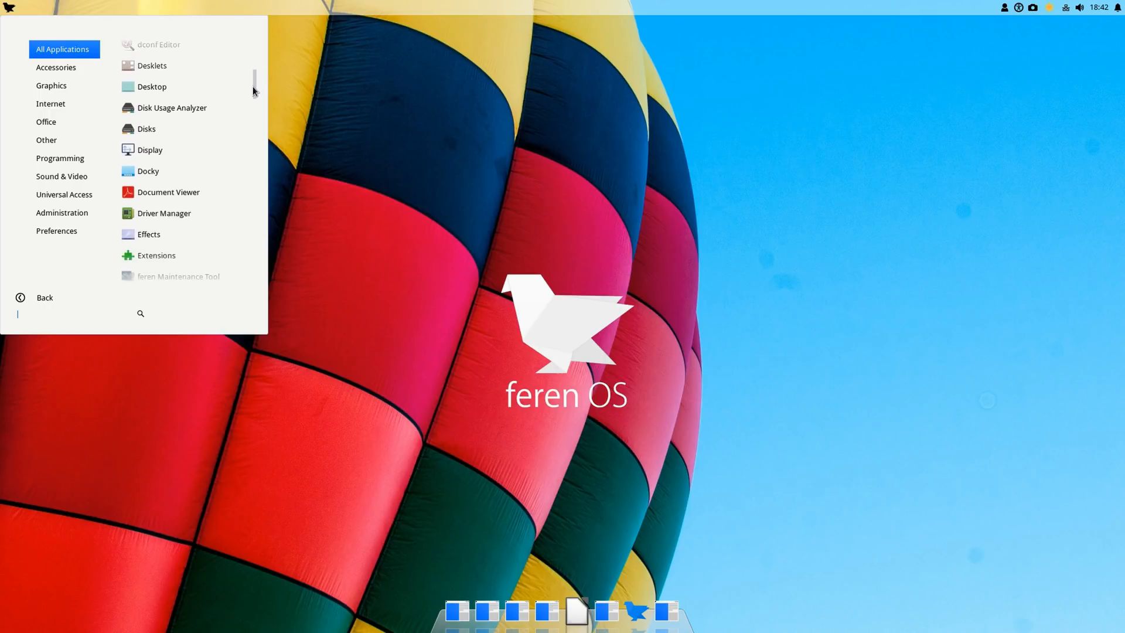
pyautogui.scroll(-3)
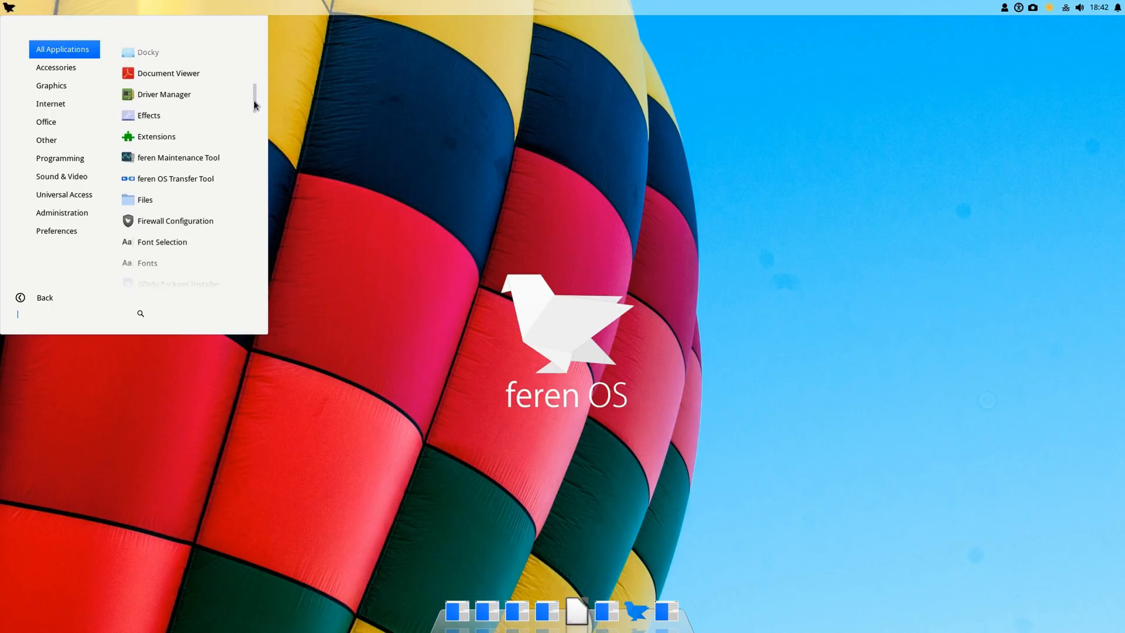
pyautogui.scroll(-3)
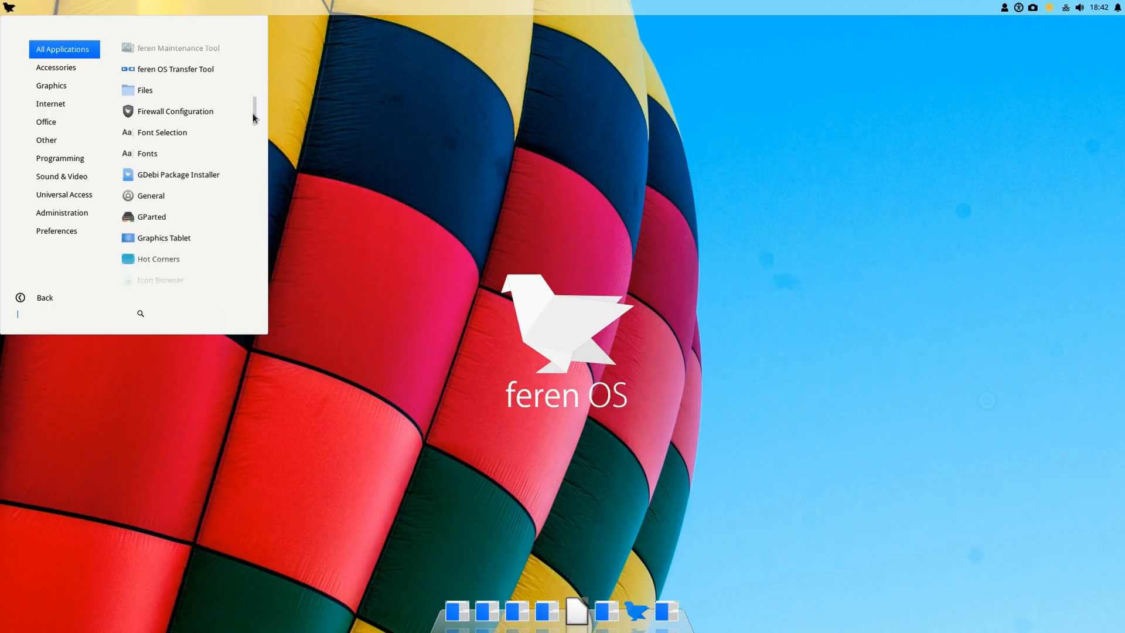
pyautogui.scroll(3)
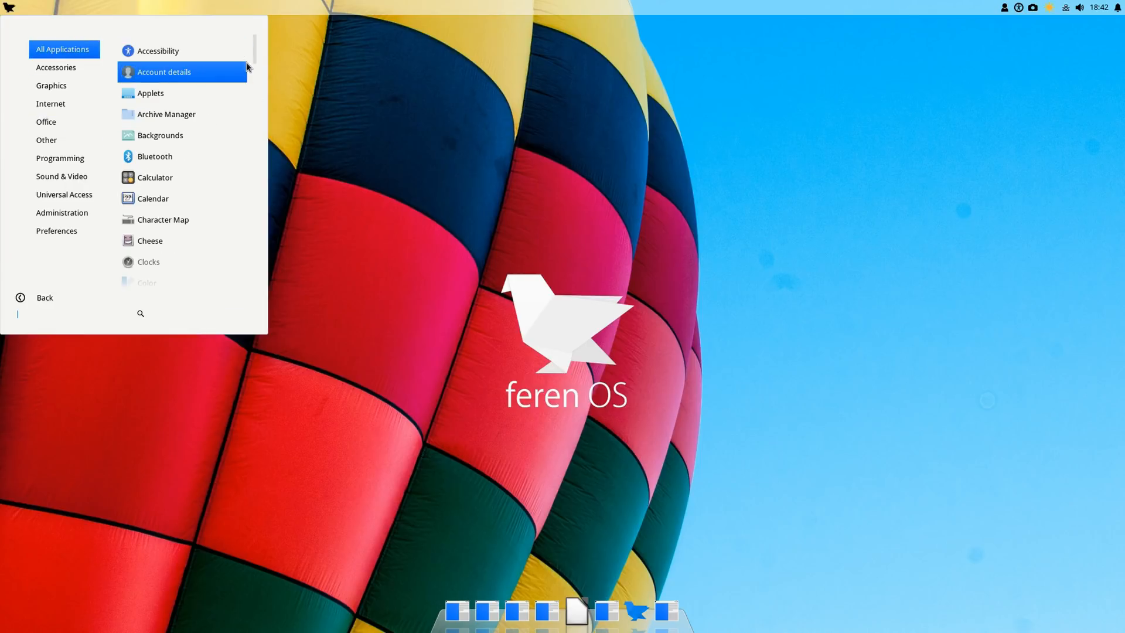
pyautogui.scroll(-3)
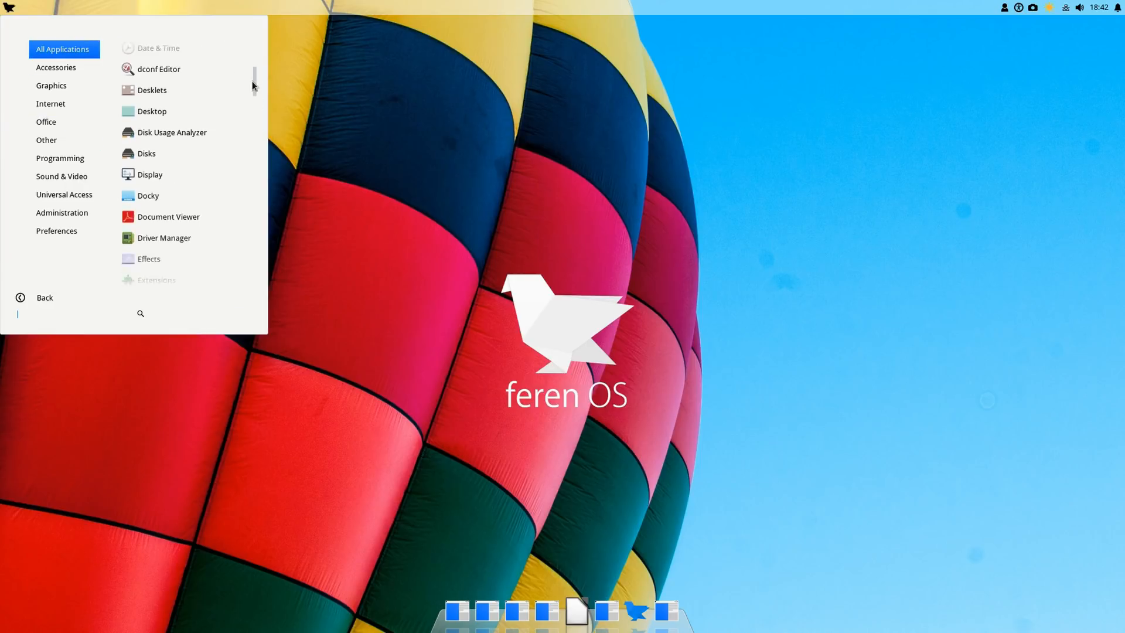
pyautogui.scroll(-3)
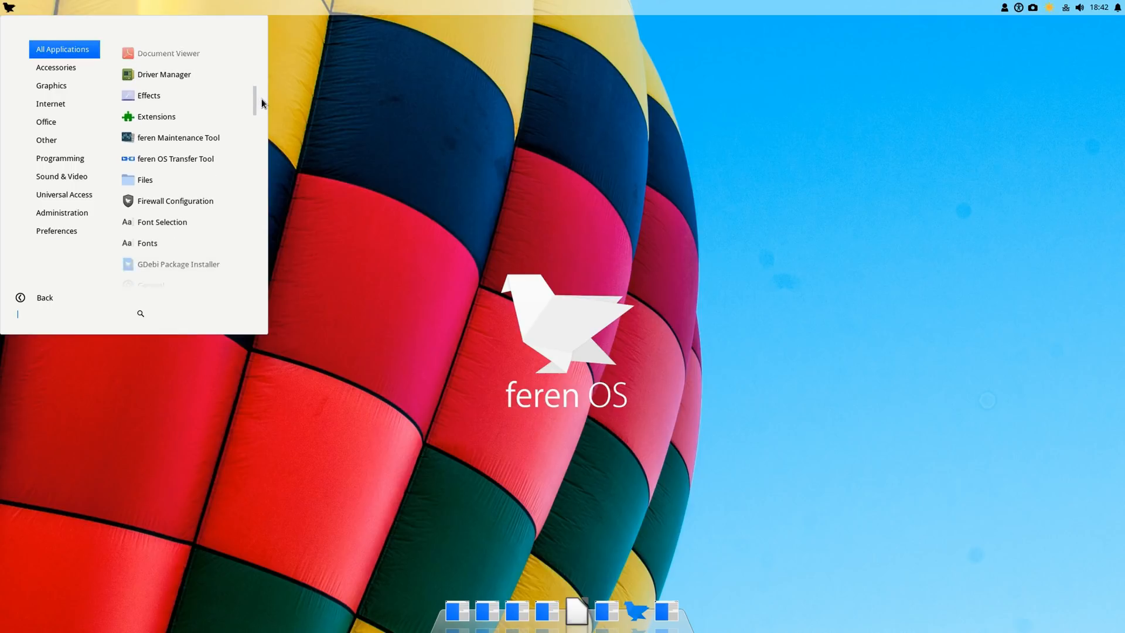
pyautogui.scroll(-3)
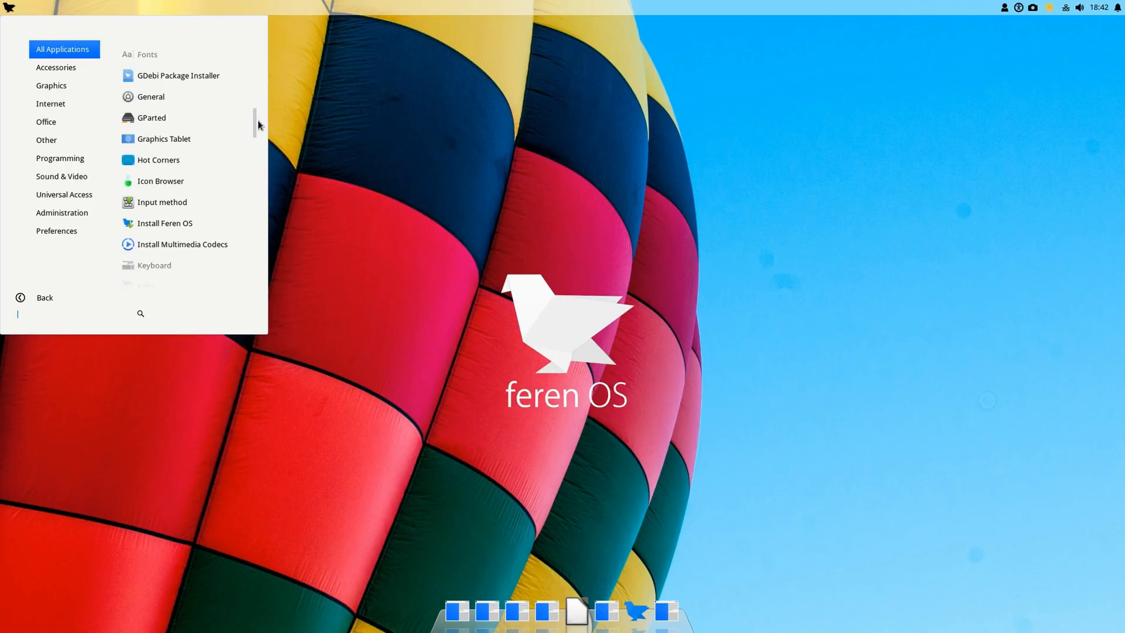
pyautogui.scroll(-3)
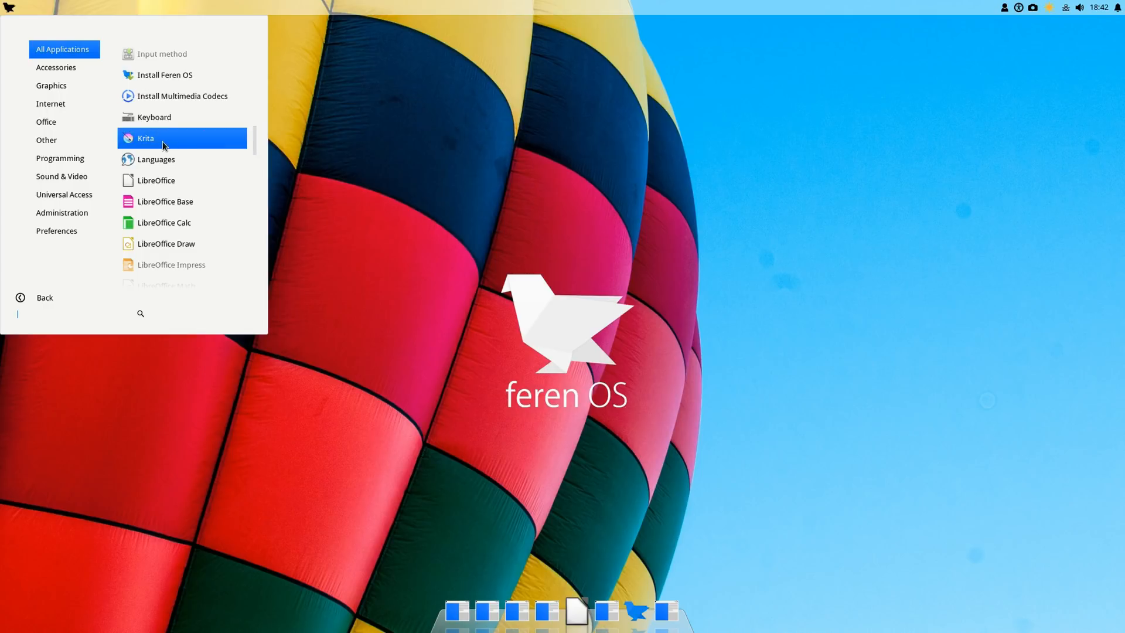
pyautogui.moveTo(255, 143)
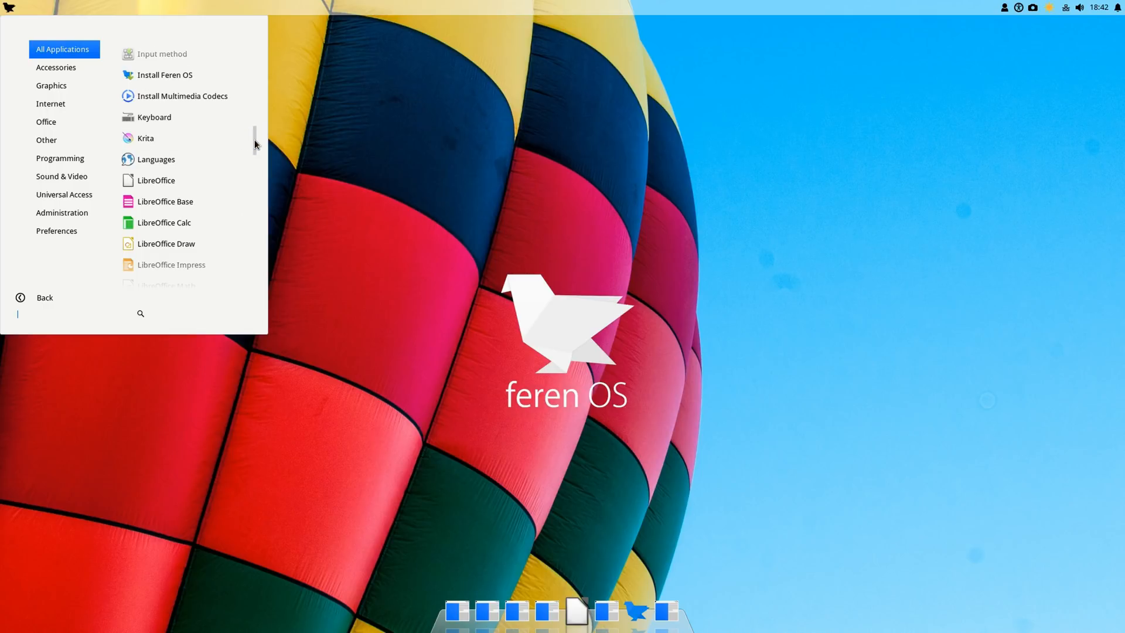
pyautogui.scroll(-3)
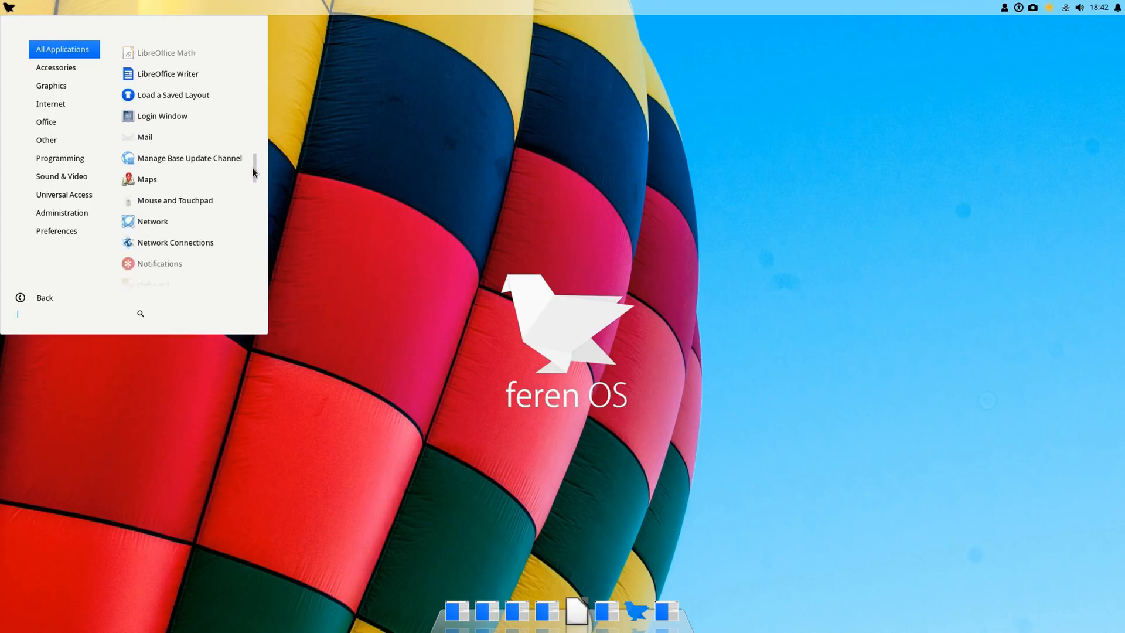
pyautogui.scroll(-3)
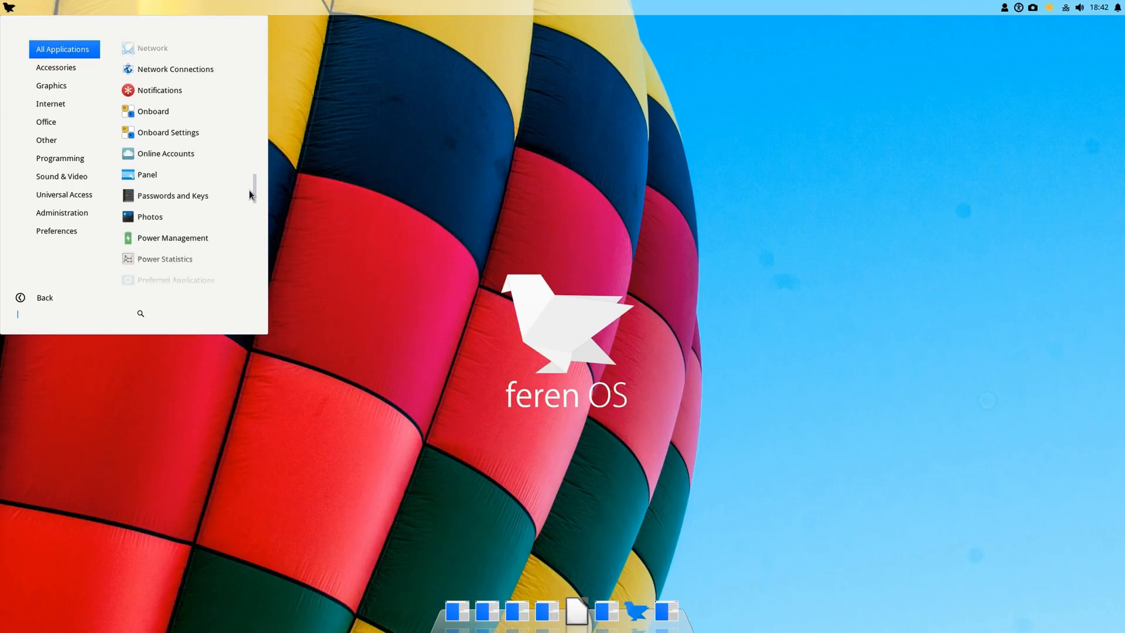
pyautogui.write('g')
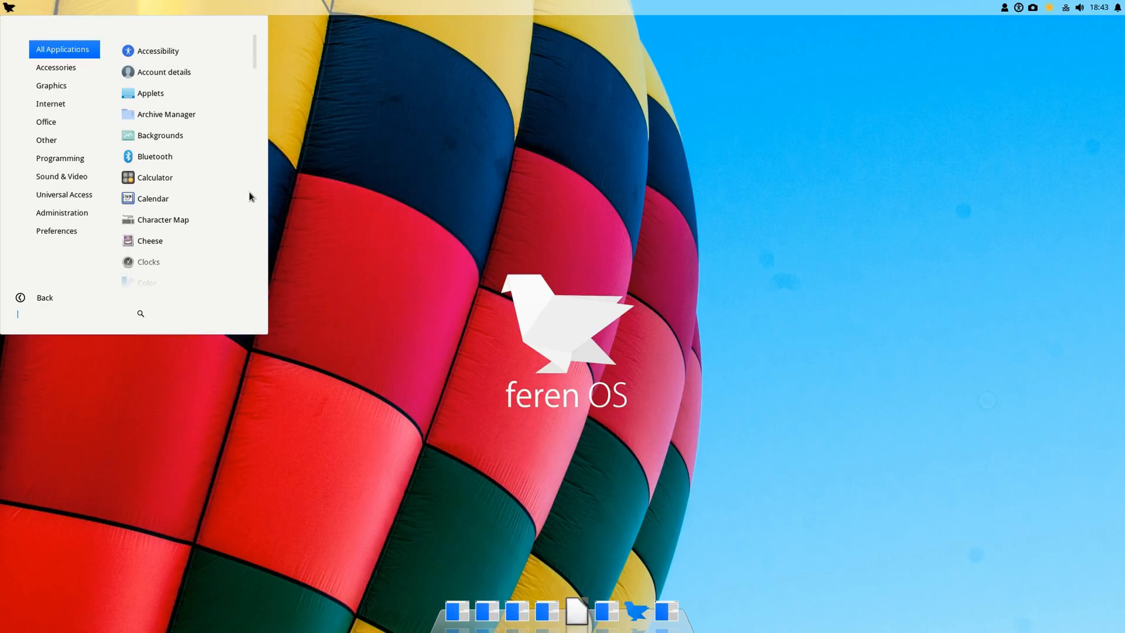
# Scroll further down the All Applications list, then back up a little
pyautogui.scroll(-3)
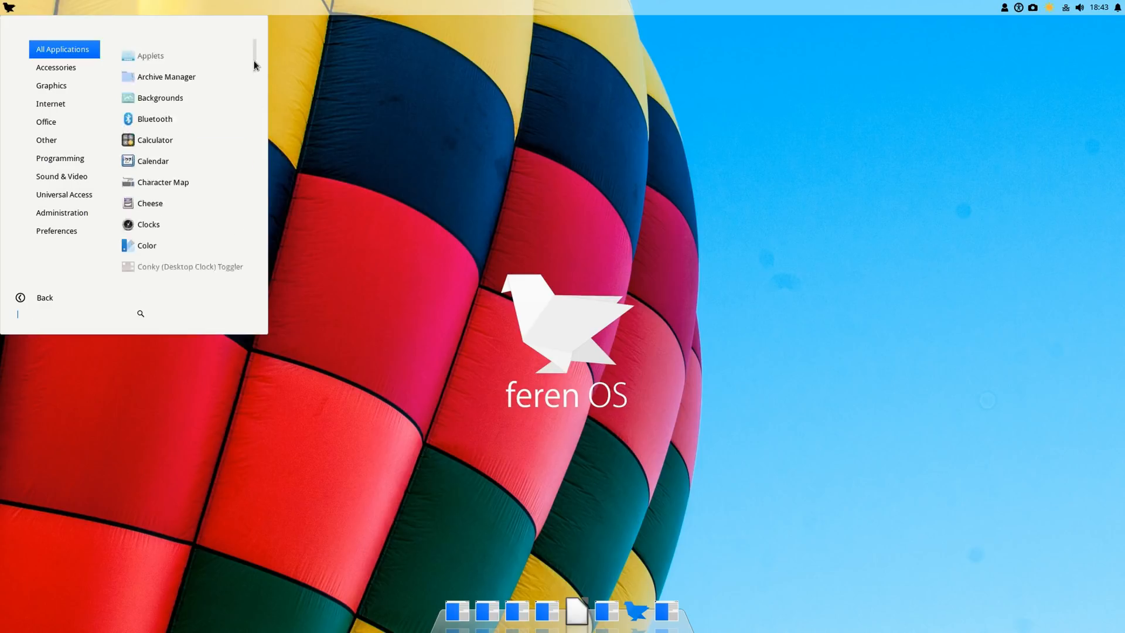
pyautogui.scroll(-3)
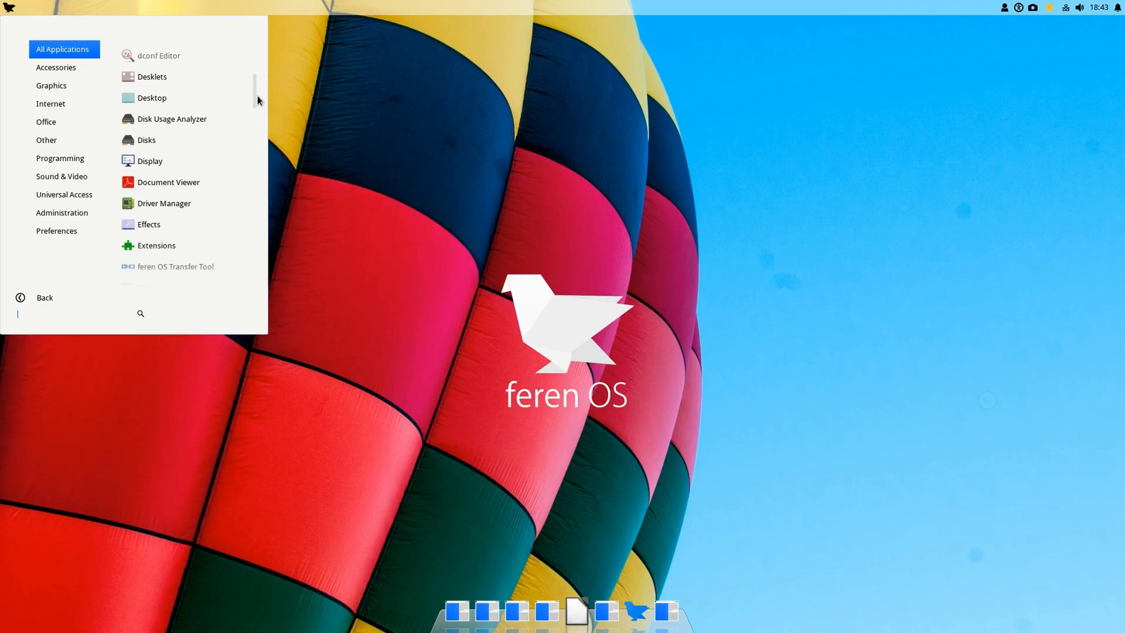
pyautogui.scroll(-3)
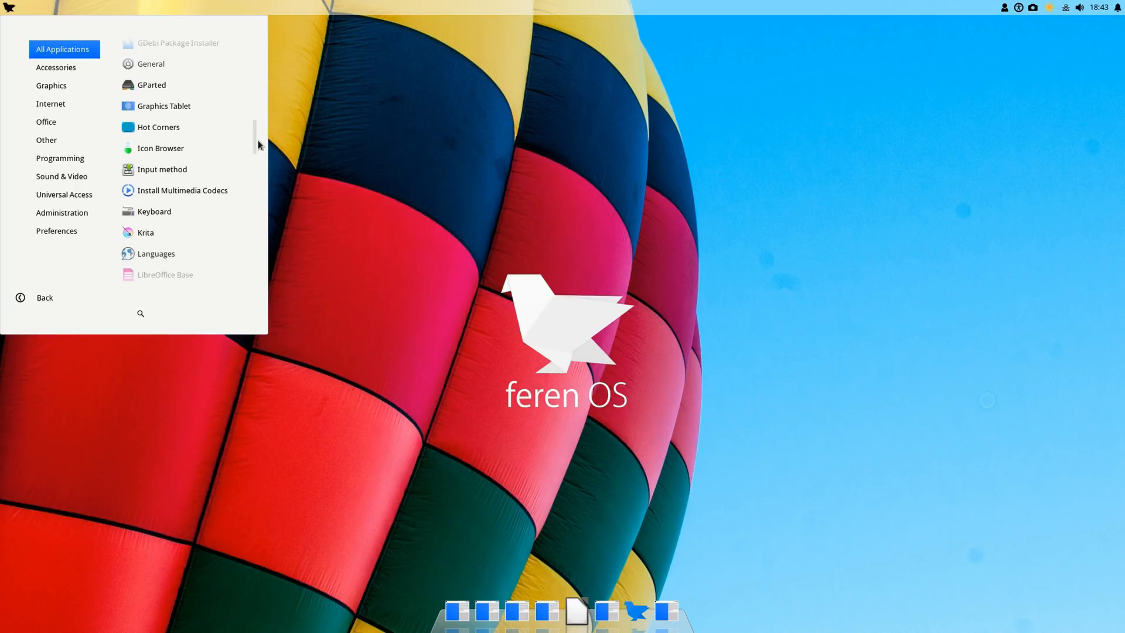
pyautogui.scroll(-3)
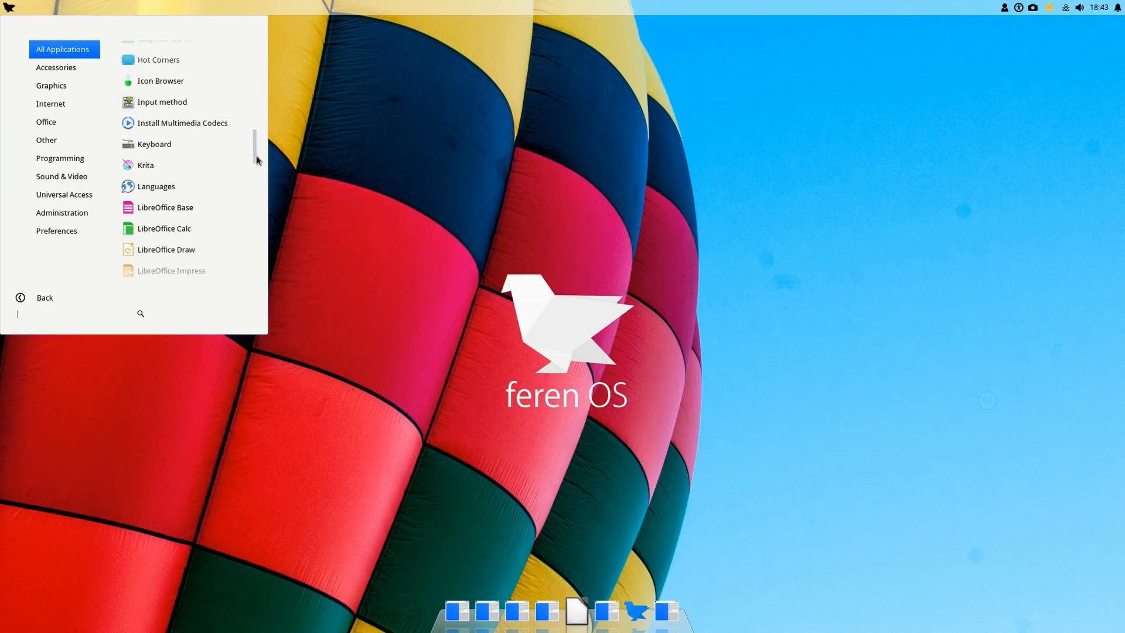
pyautogui.scroll(-3)
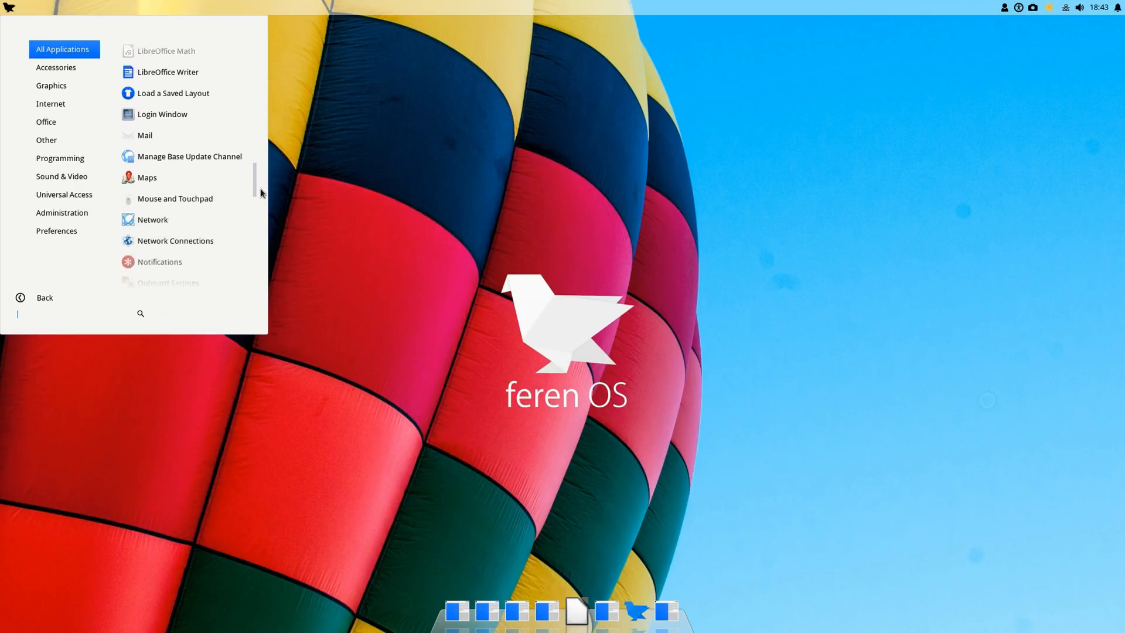
pyautogui.scroll(-3)
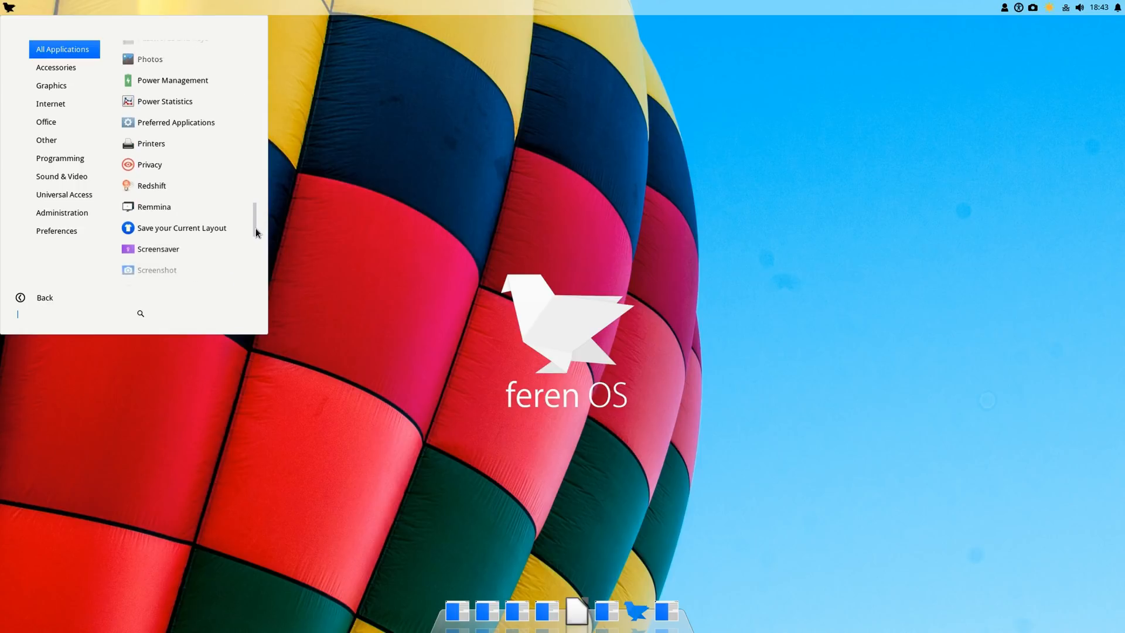
pyautogui.scroll(-3)
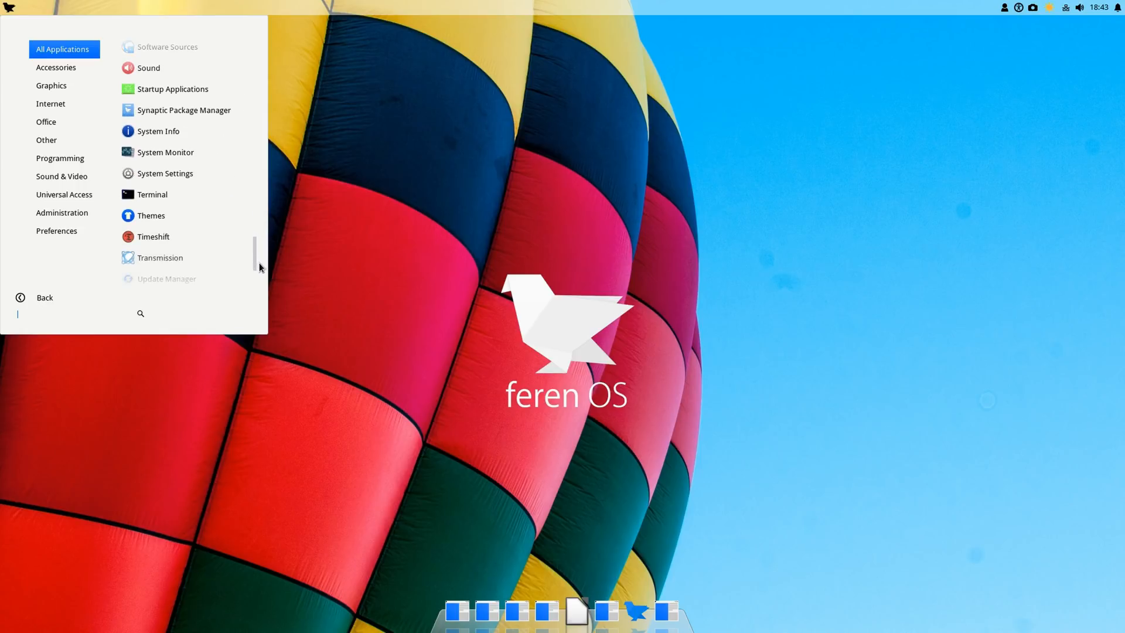
pyautogui.scroll(-3)
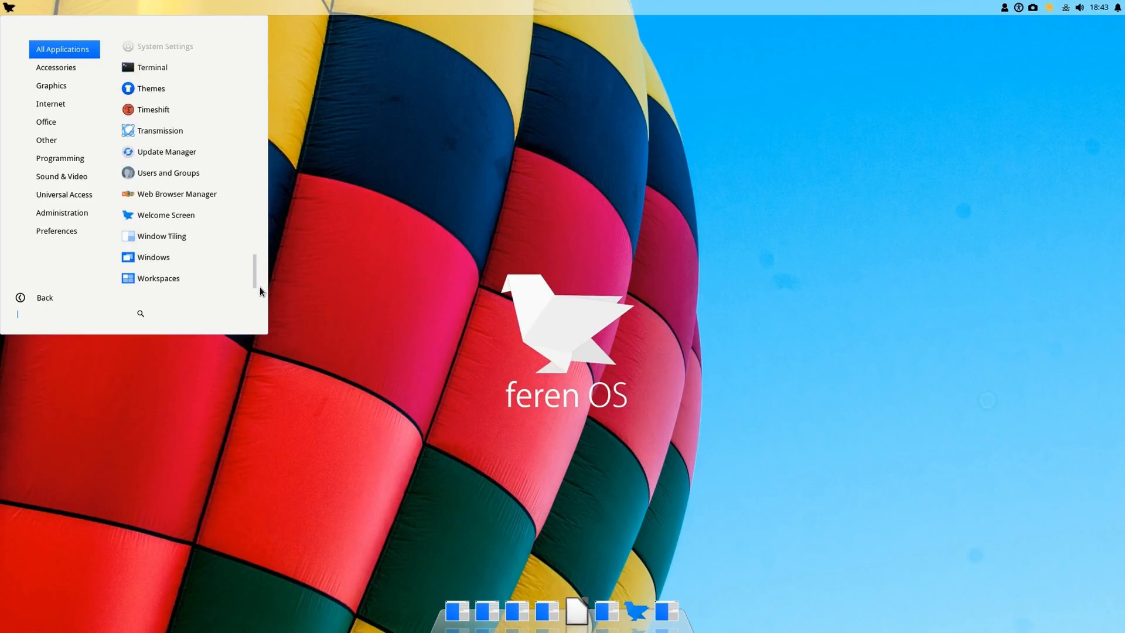
pyautogui.scroll(3)
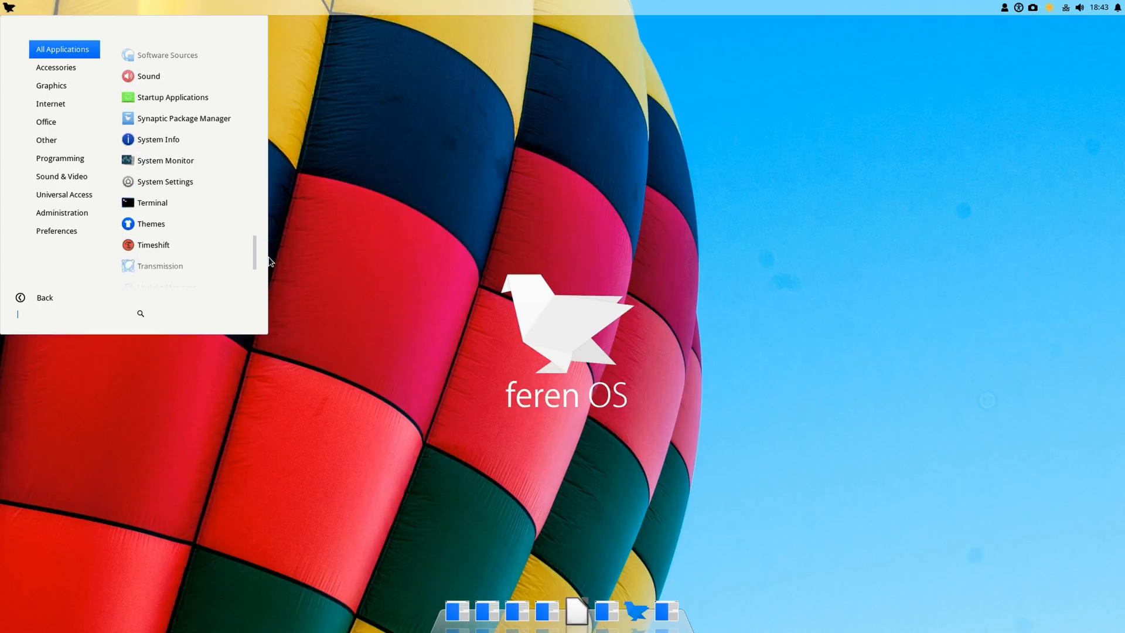
pyautogui.scroll(3)
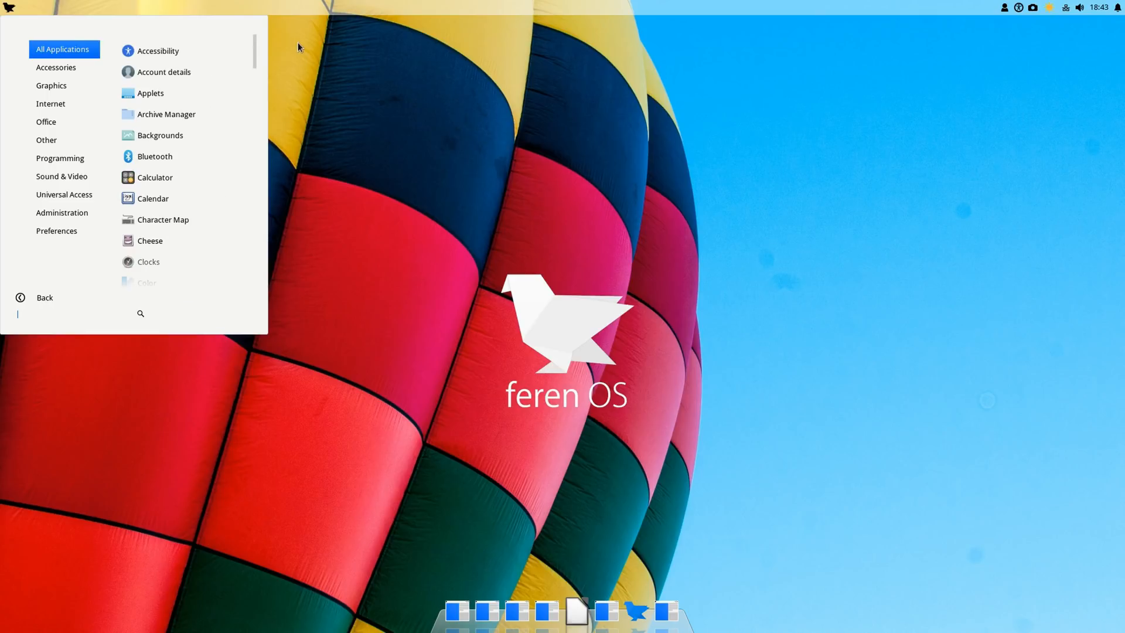
# Search the menu for 'fire', clear the search, and dismiss the menu
pyautogui.write('fire')
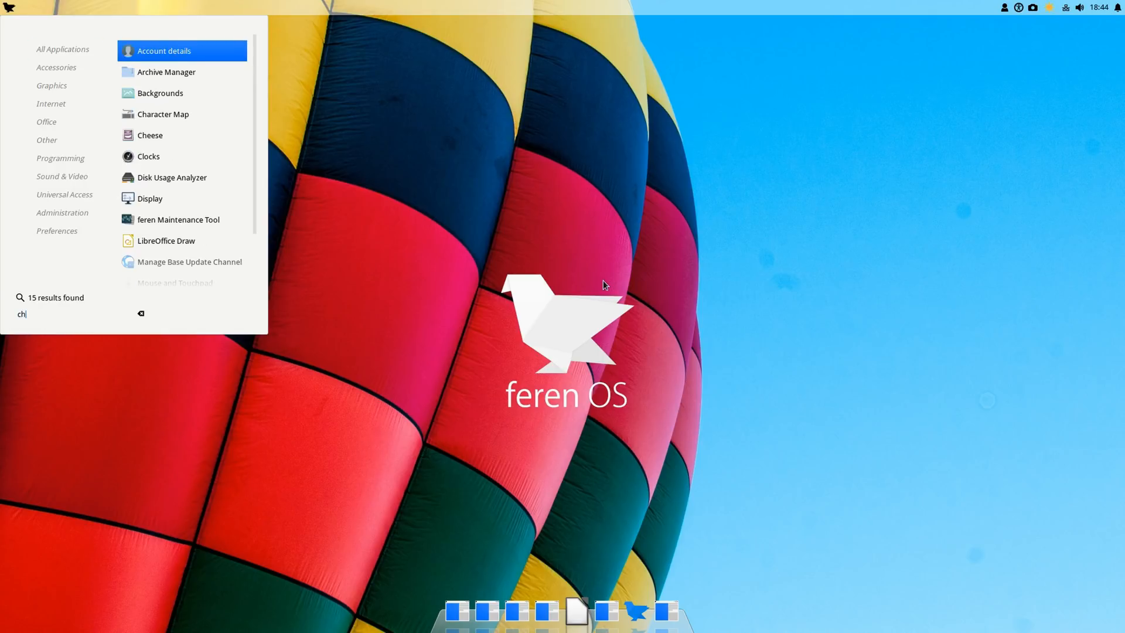
pyautogui.click(140, 314)
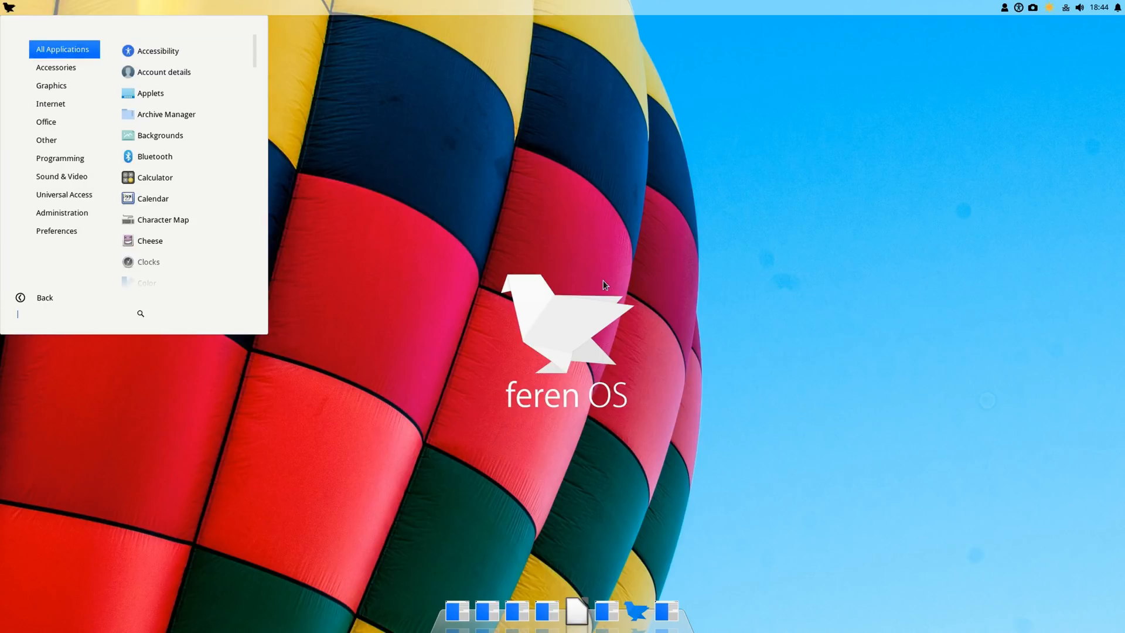
pyautogui.click(603, 280)
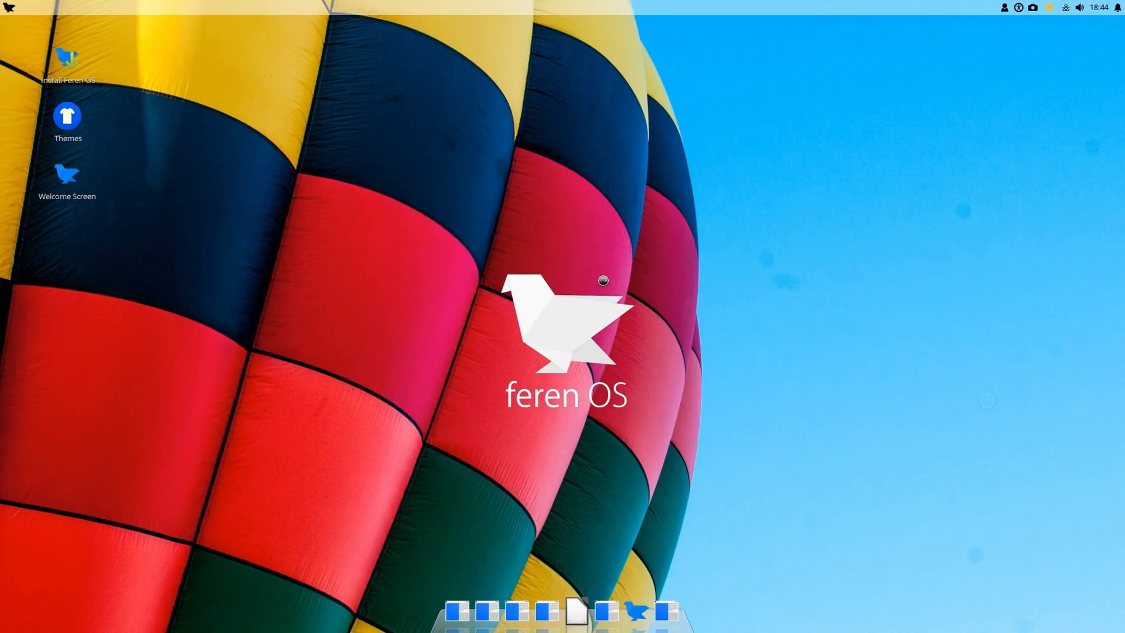
pyautogui.moveTo(461, 612)
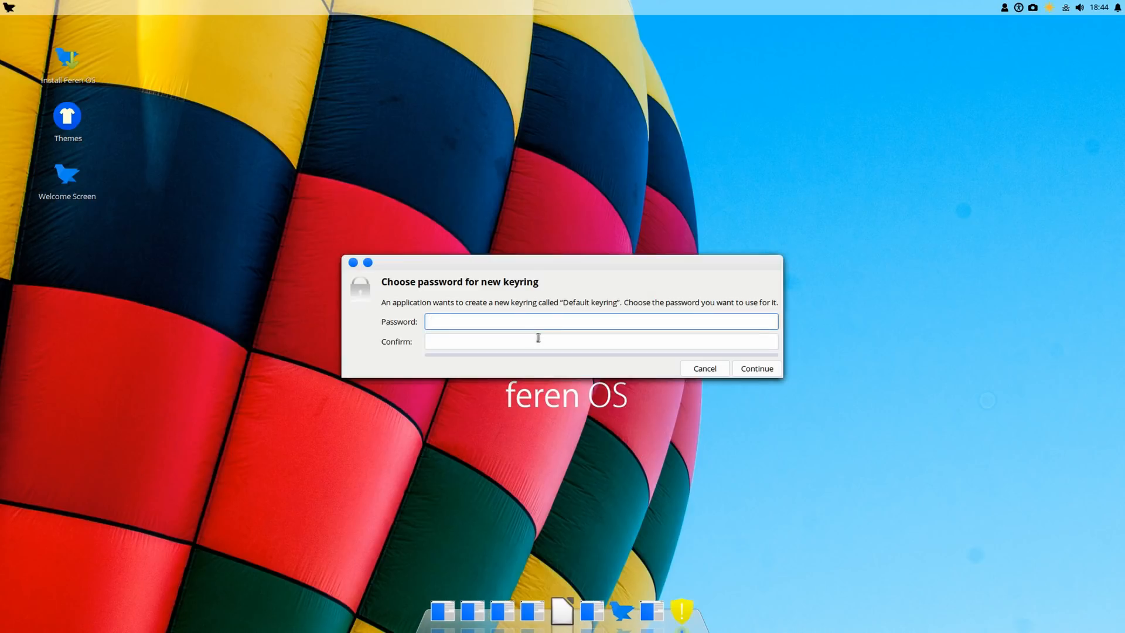
pyautogui.click(703, 368)
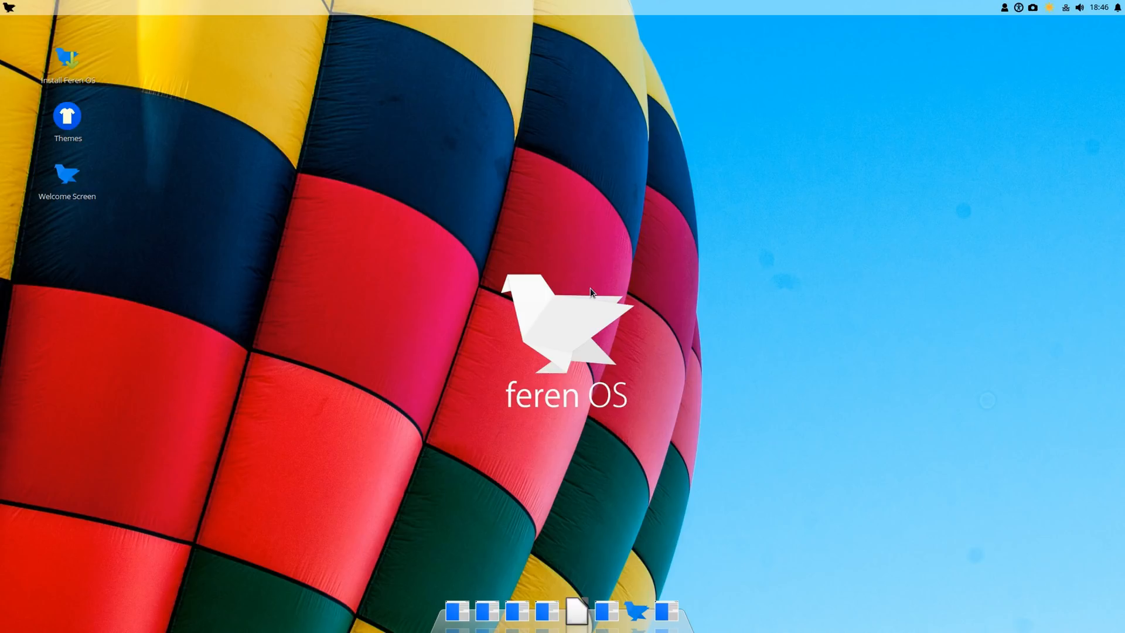
pyautogui.moveTo(461, 314)
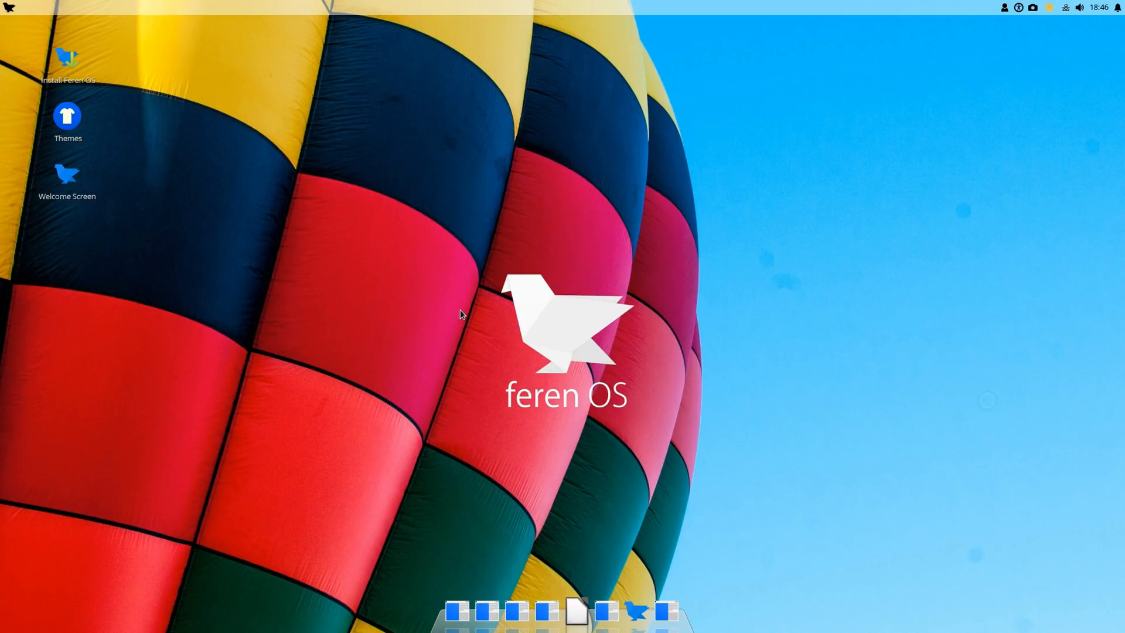
pyautogui.moveTo(402, 310)
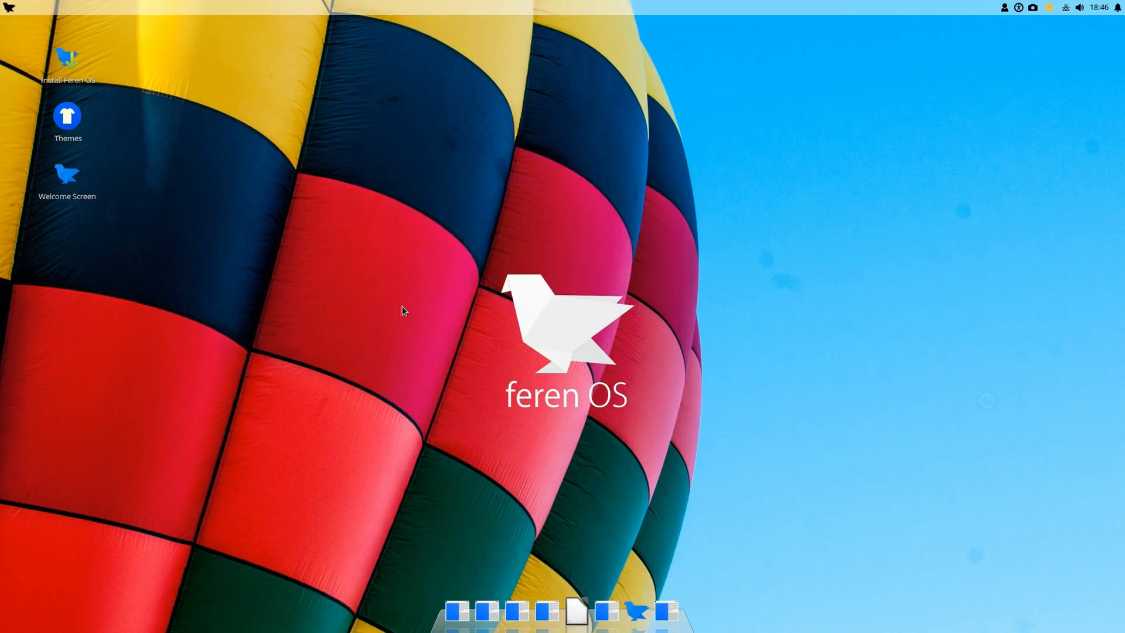
pyautogui.moveTo(644, 26)
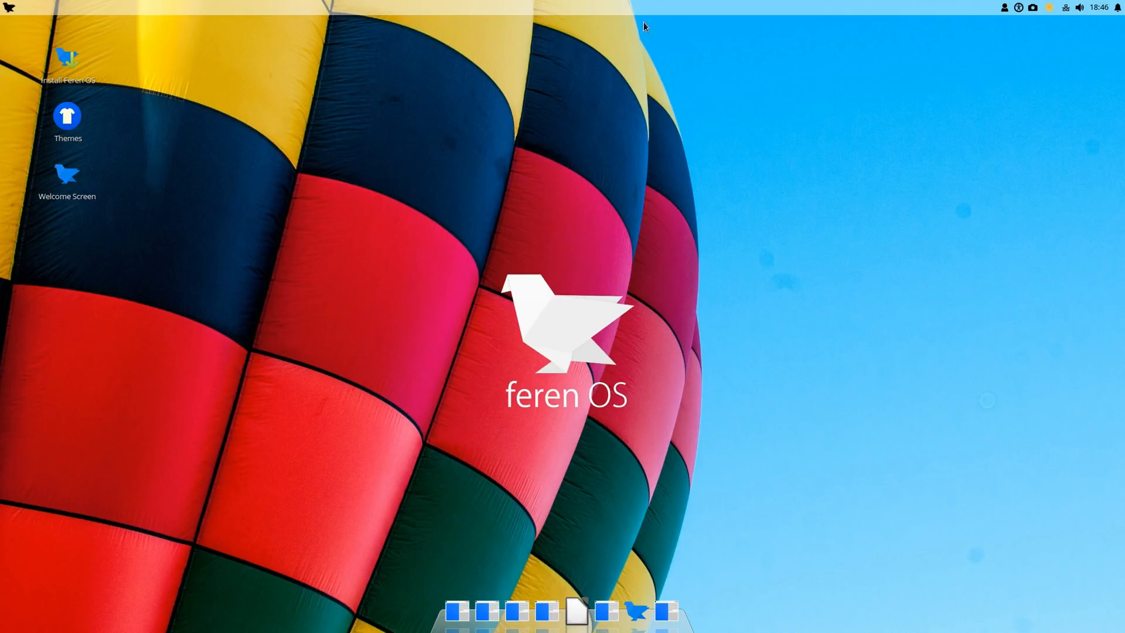
pyautogui.moveTo(497, 175)
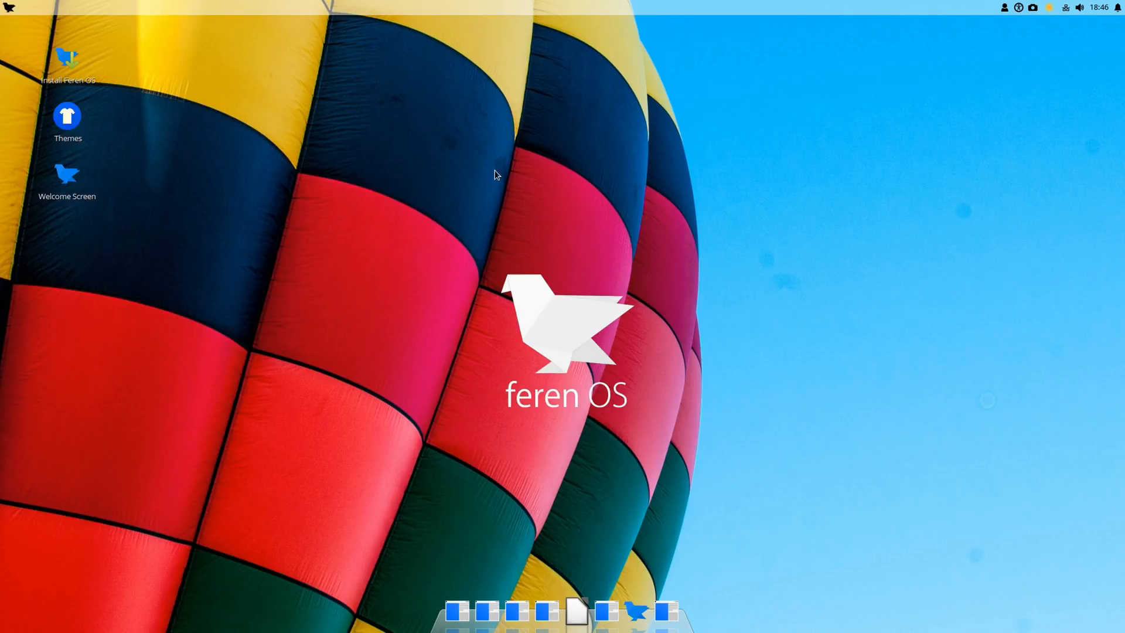
pyautogui.moveTo(415, 157)
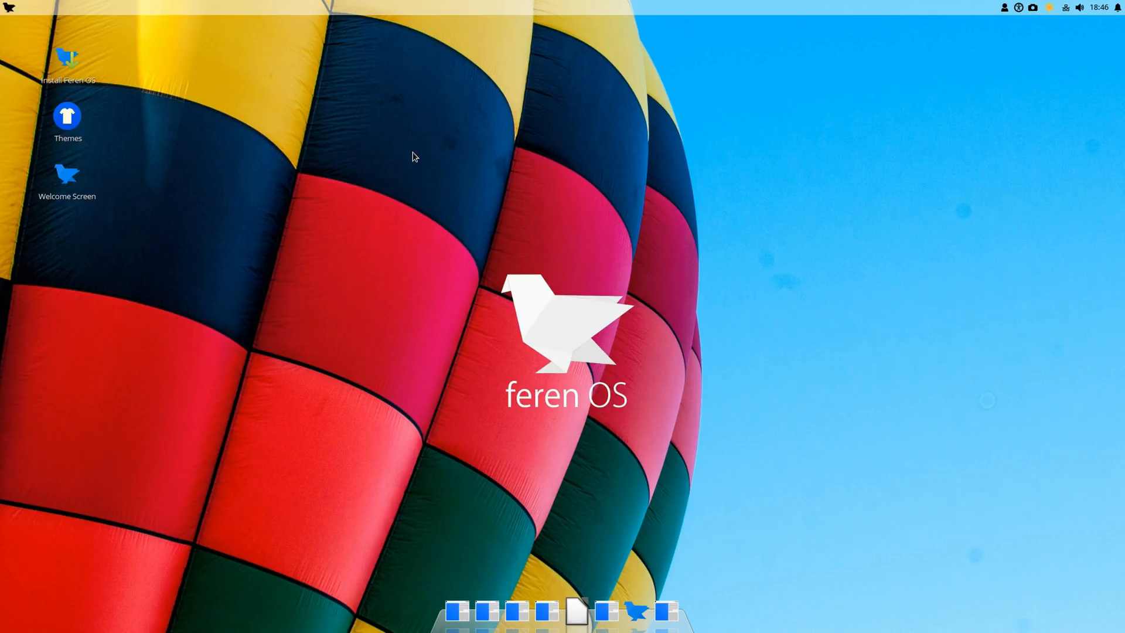
pyautogui.moveTo(419, 215)
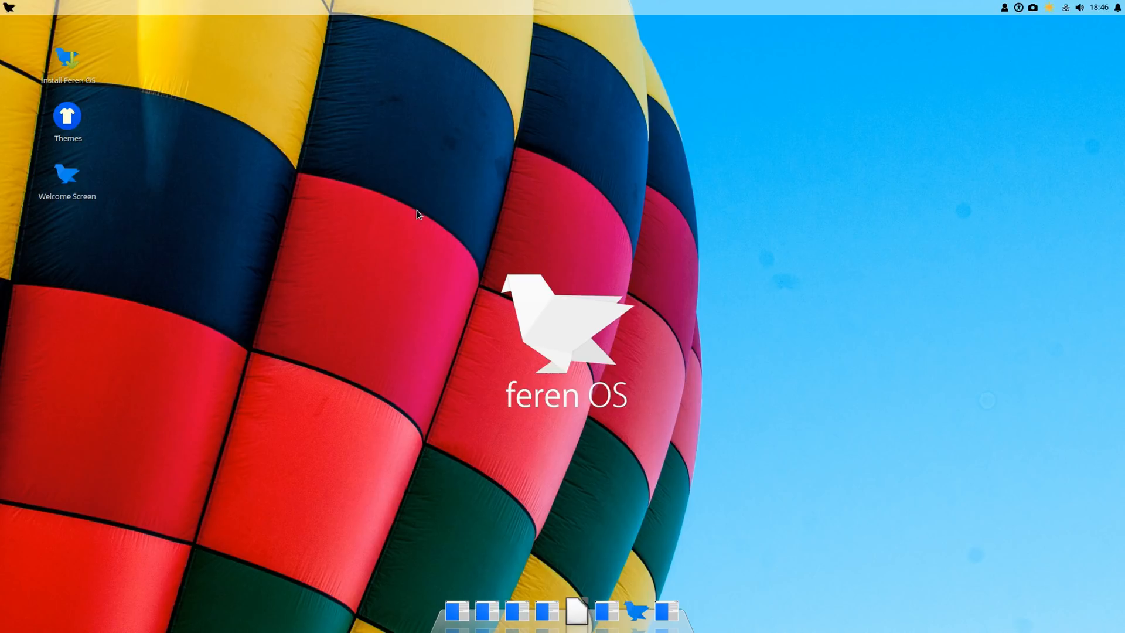
pyautogui.moveTo(470, 242)
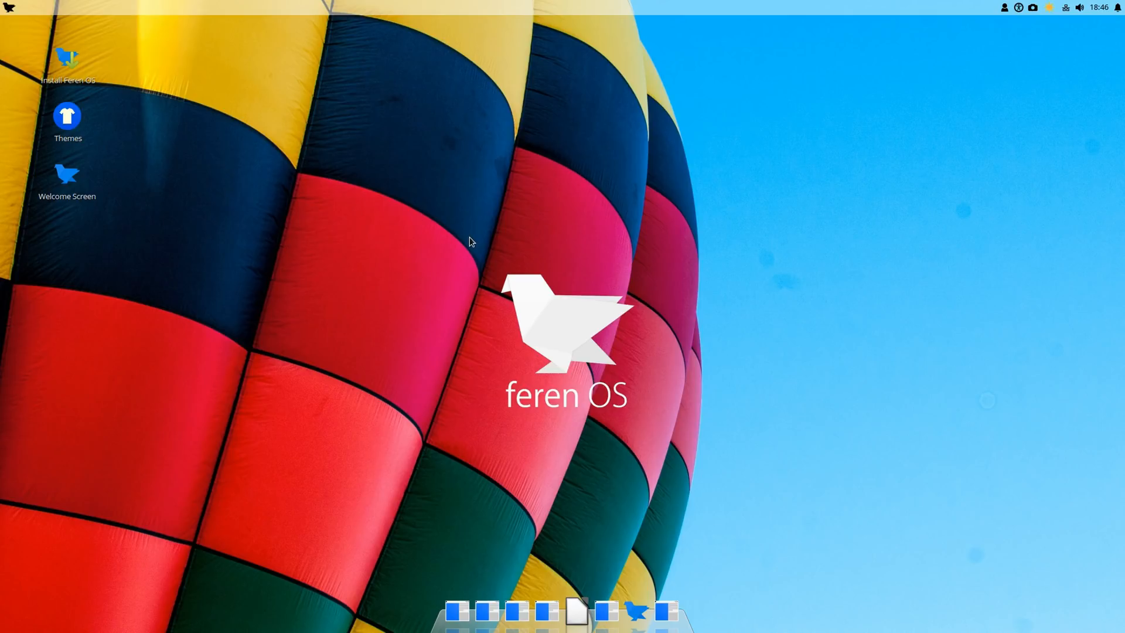